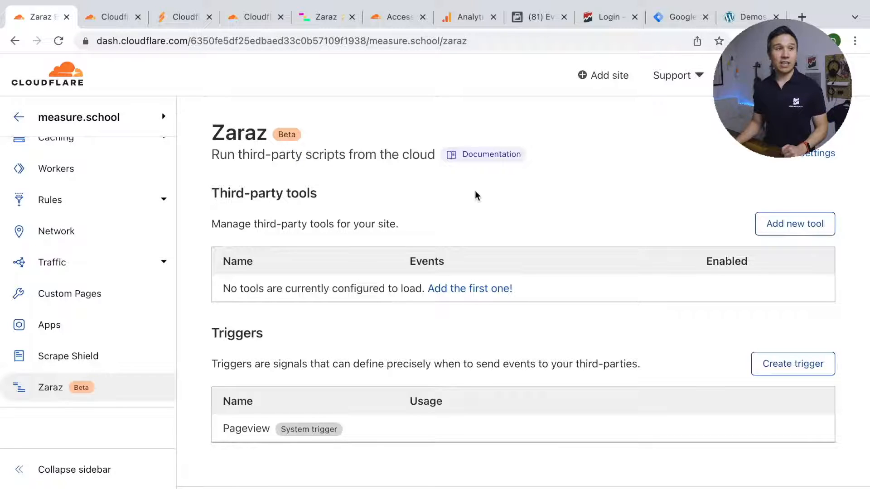
mouse_move(38, 410)
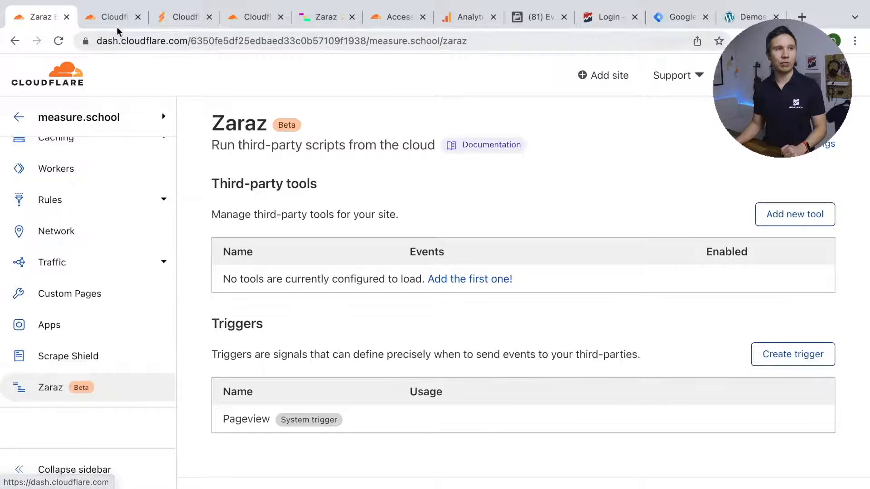
Switch to the cloudflare.com tab showing the Super Bot Fight Mode promotion.
click(109, 16)
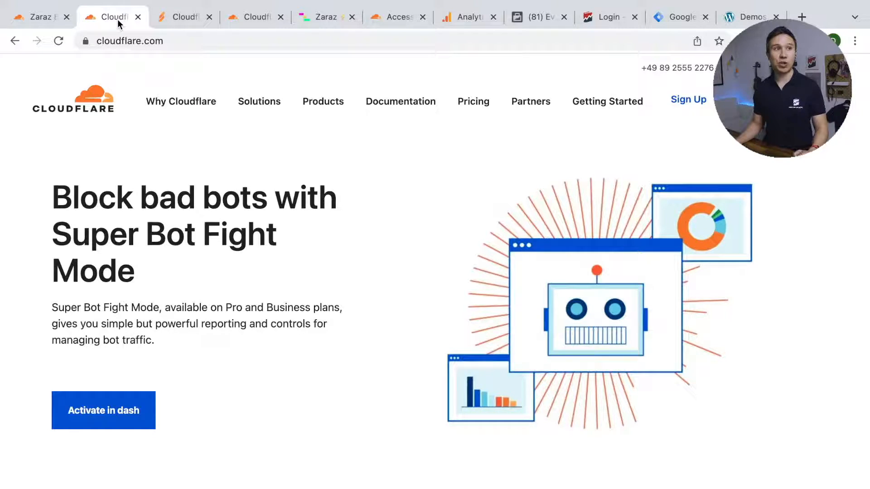
Switch to the servebolt.com Cloudflare support article with the traffic comparison diagram.
click(183, 17)
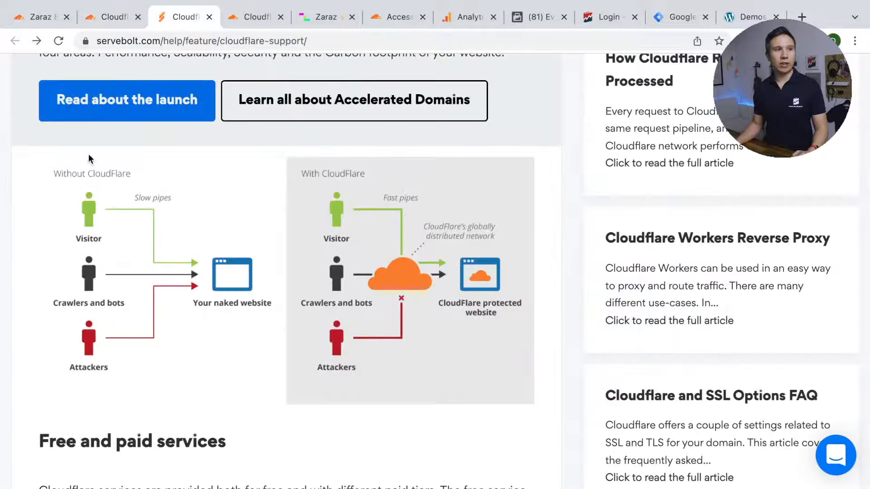
mouse_move(75, 232)
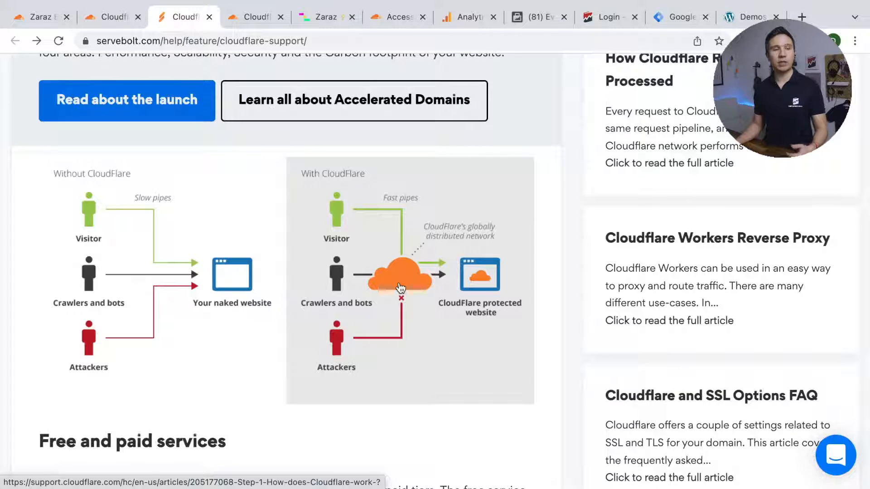
mouse_move(405, 282)
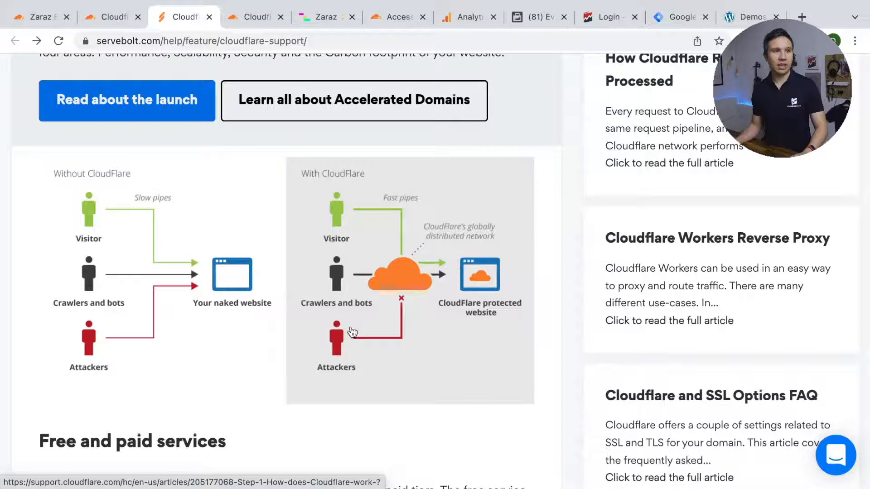
mouse_move(431, 395)
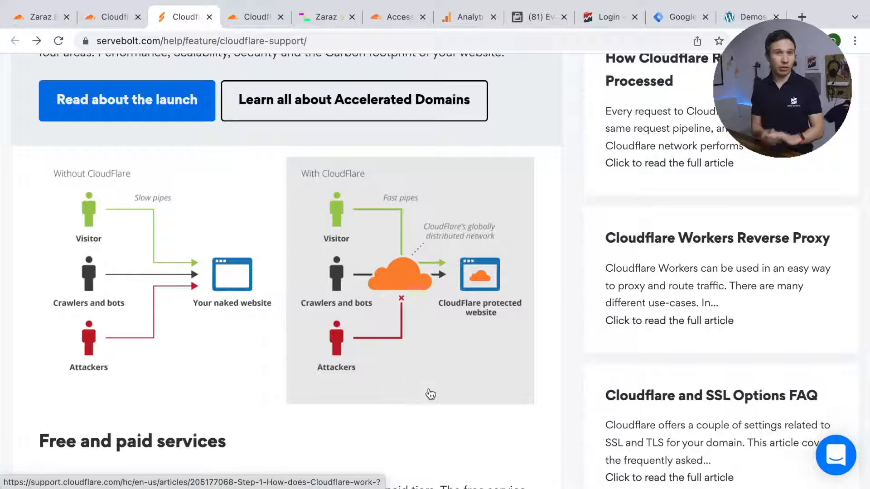
mouse_move(378, 314)
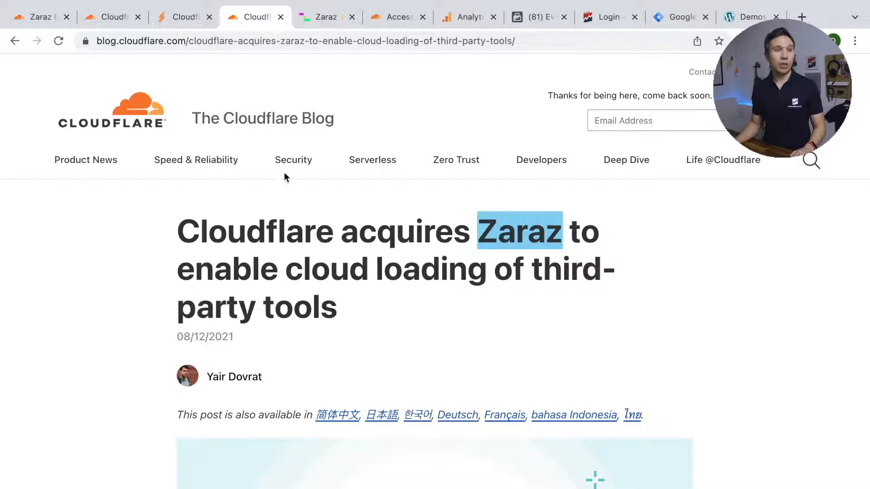
Scroll through Cloudflare's Zaraz acquisition blog post, then switch to the zaraz.com tab.
scroll(down, 3)
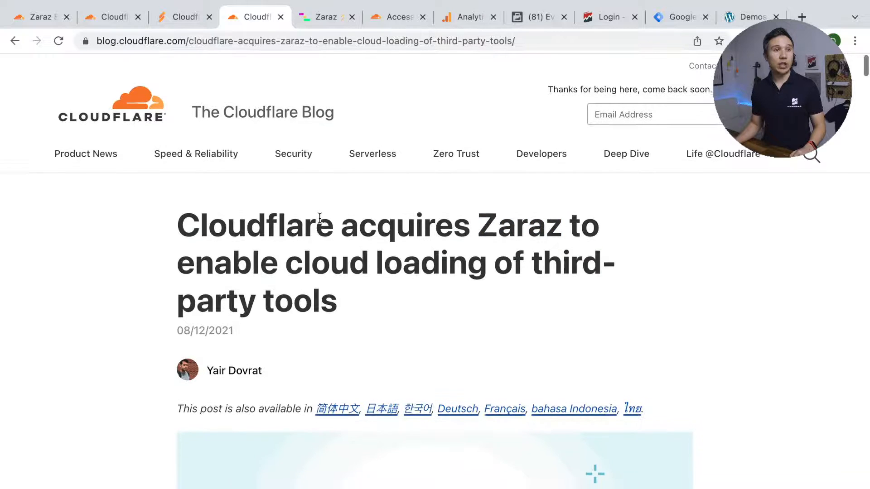
scroll(down, 3)
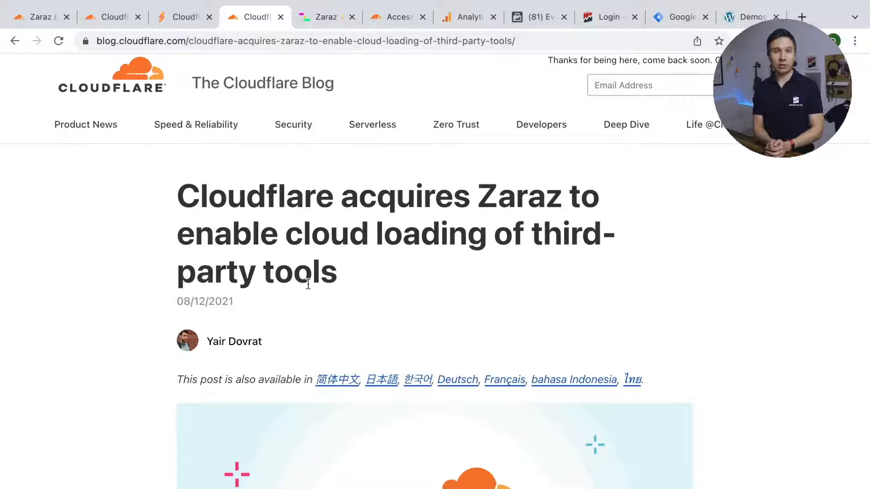
mouse_move(316, 244)
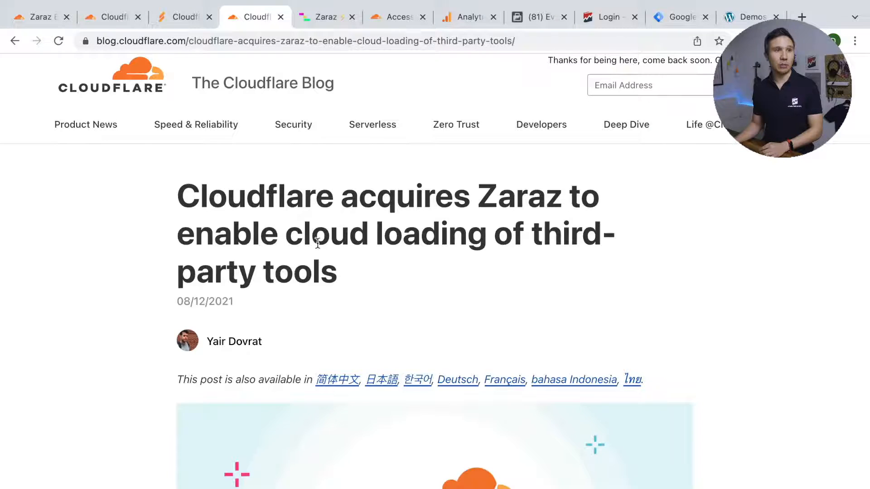
click(326, 17)
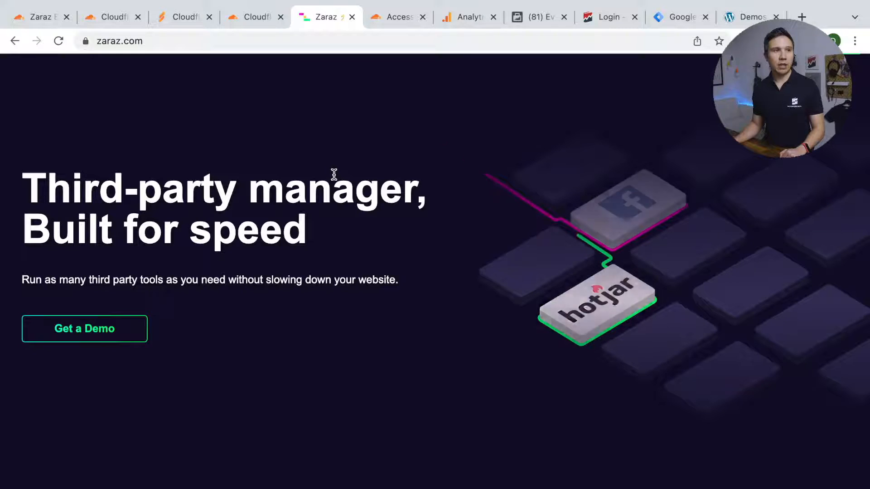
Cycle through the Zaraz, Facebook Events Manager Pixel and Demoshop tabs.
click(37, 17)
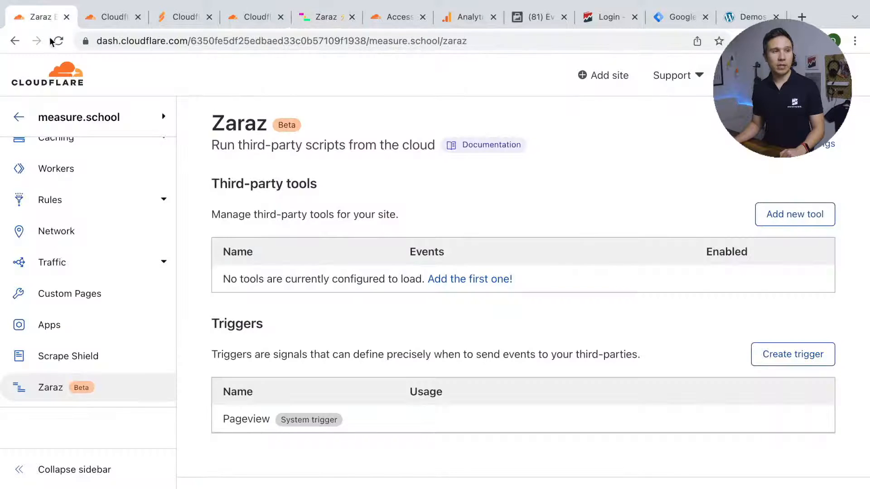
mouse_move(71, 128)
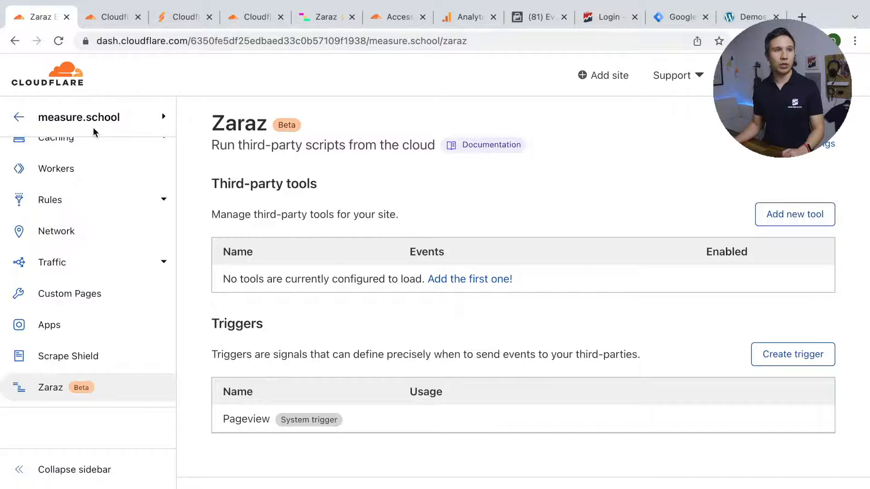
click(538, 17)
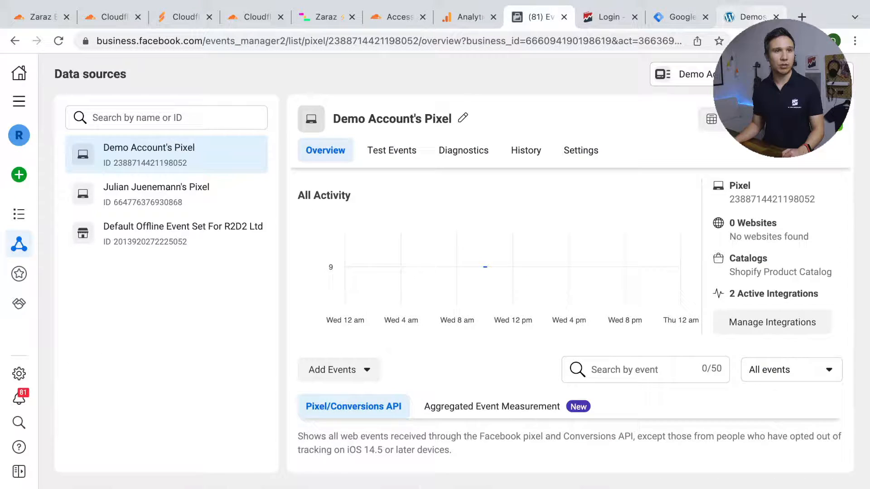
click(747, 16)
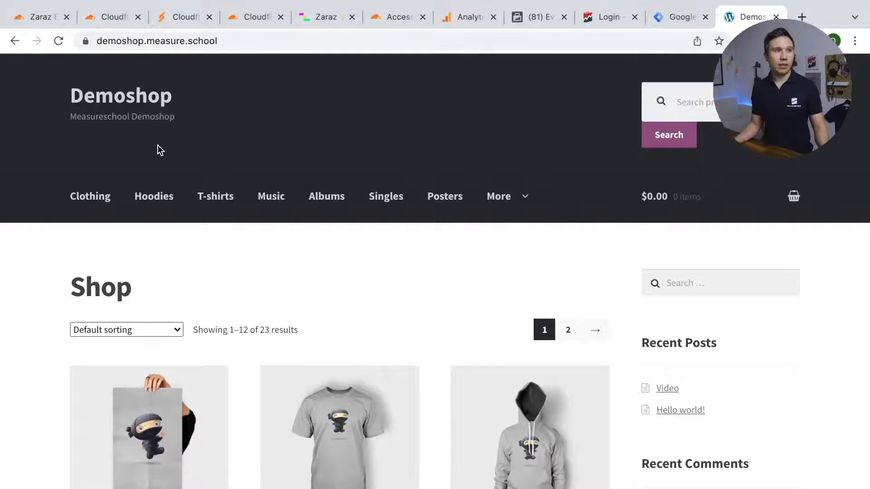
Browse the Zaraz add-new-tool catalog and select the Google Analytics tile.
click(36, 17)
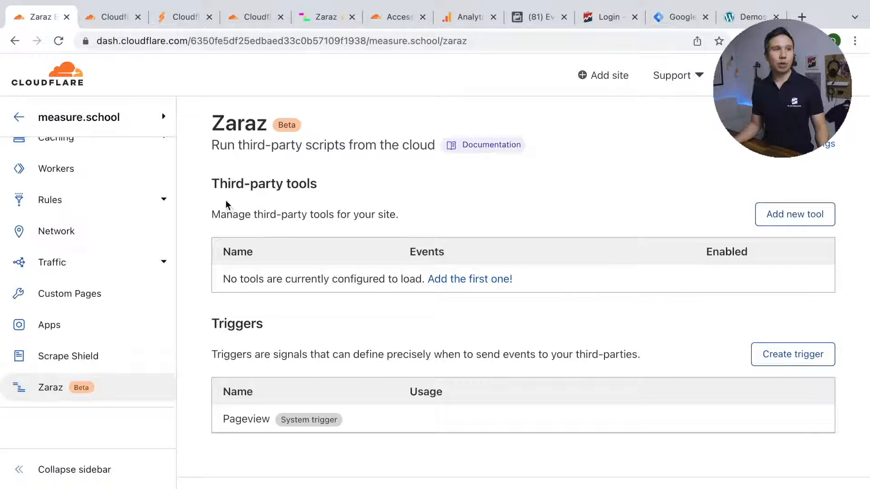
click(793, 214)
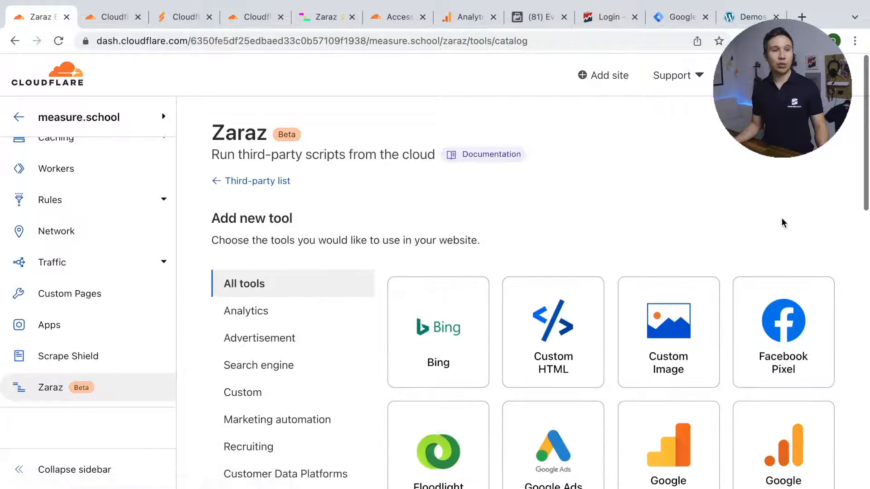
scroll(down, 3)
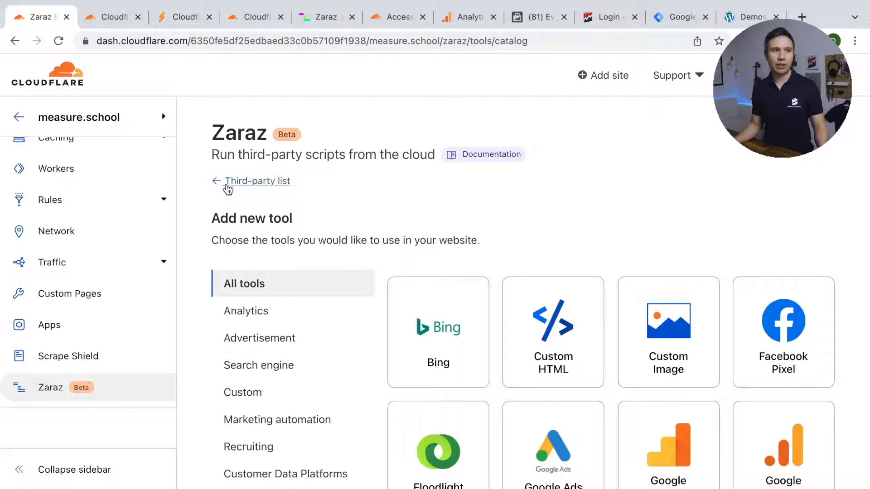
click(257, 180)
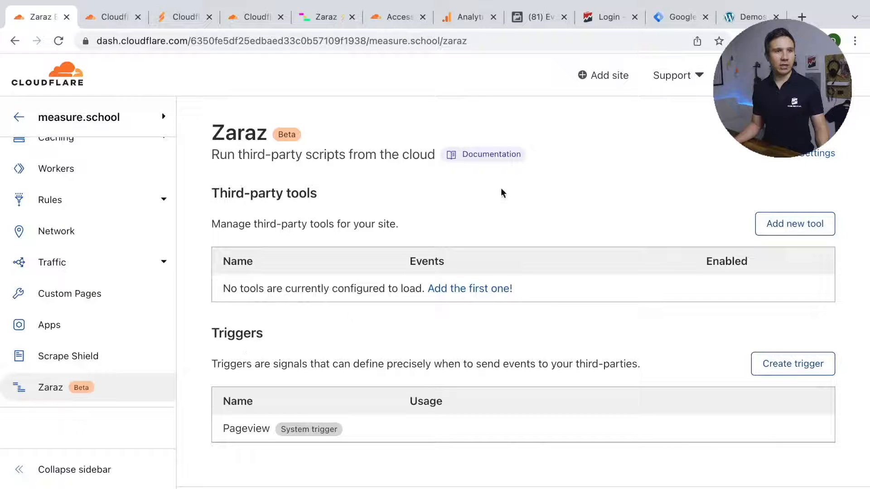
click(793, 224)
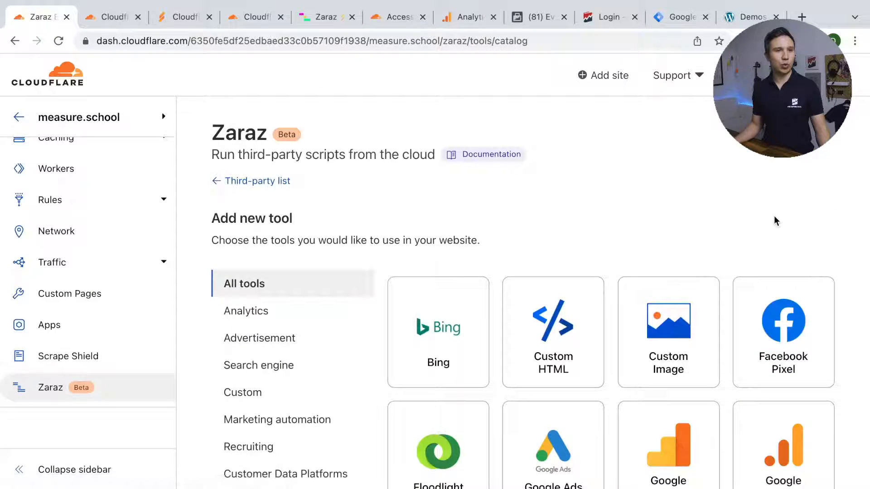
scroll(down, 3)
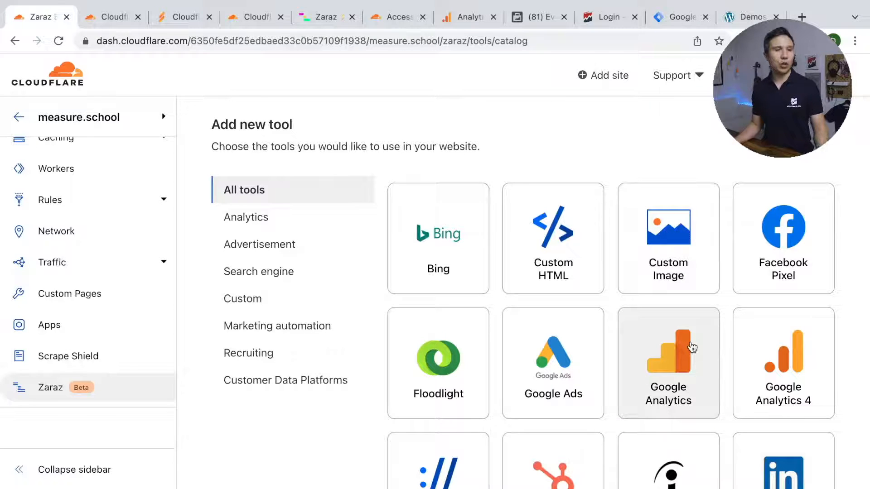
click(667, 362)
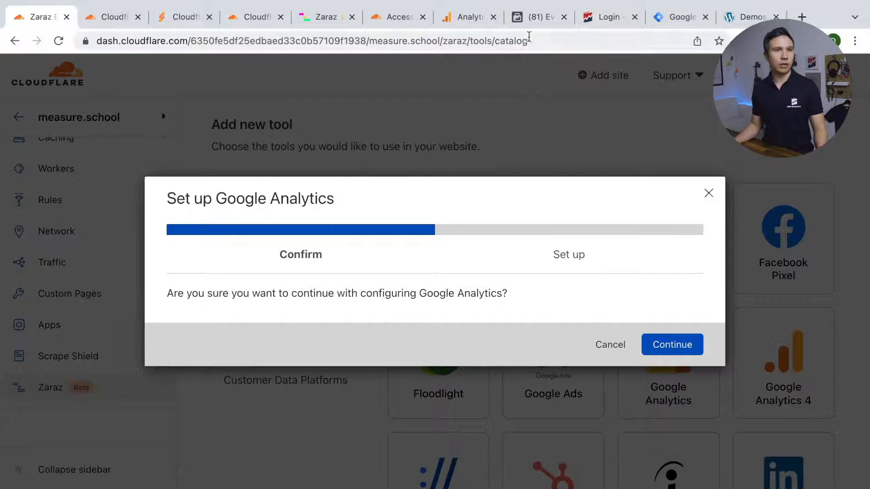
Reload Demoshop, check its tags with Tag Assistant, then return to the Zaraz dialog.
click(750, 17)
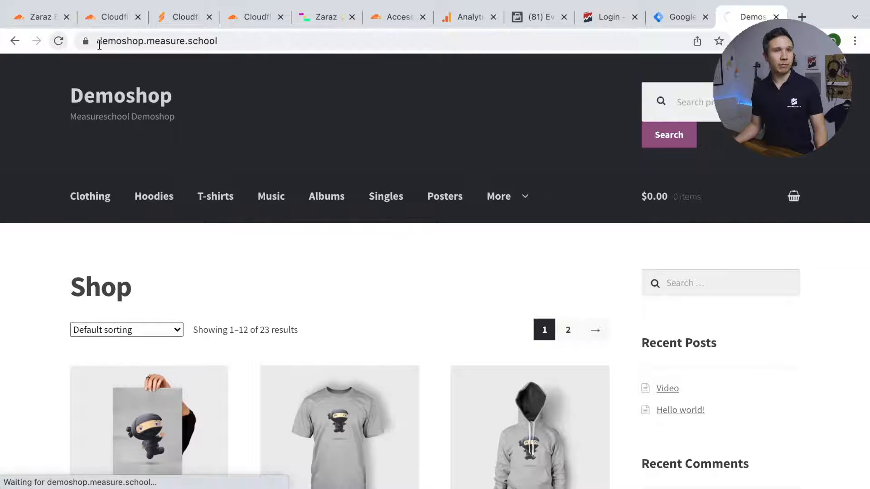
click(831, 41)
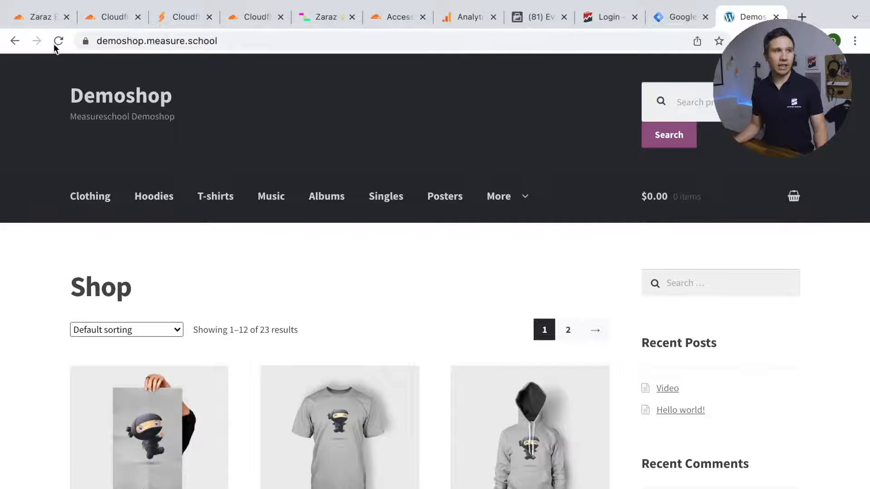
click(59, 41)
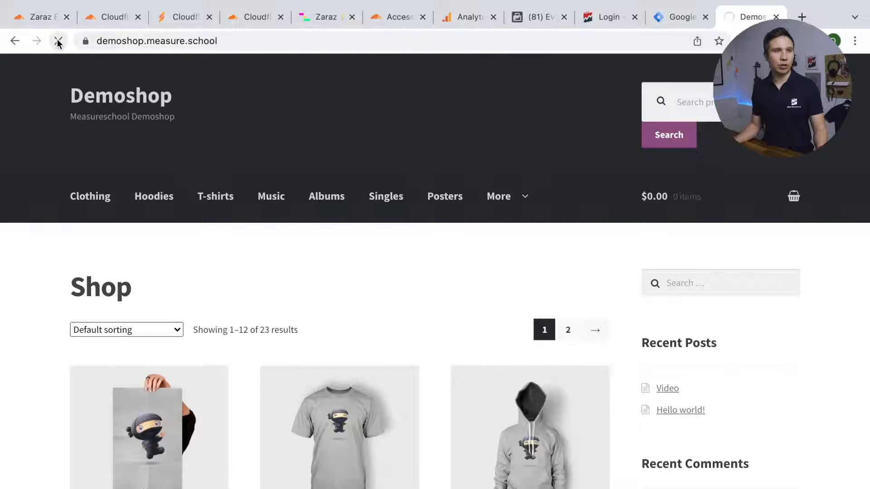
click(58, 41)
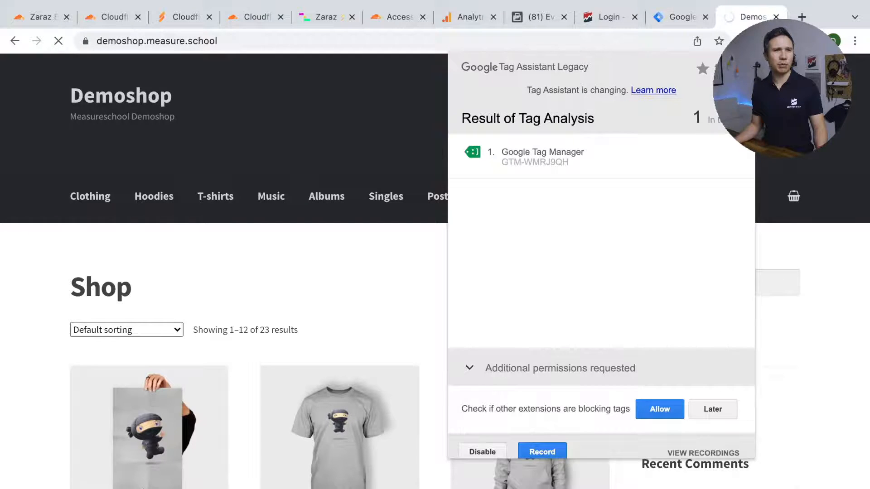
mouse_move(405, 292)
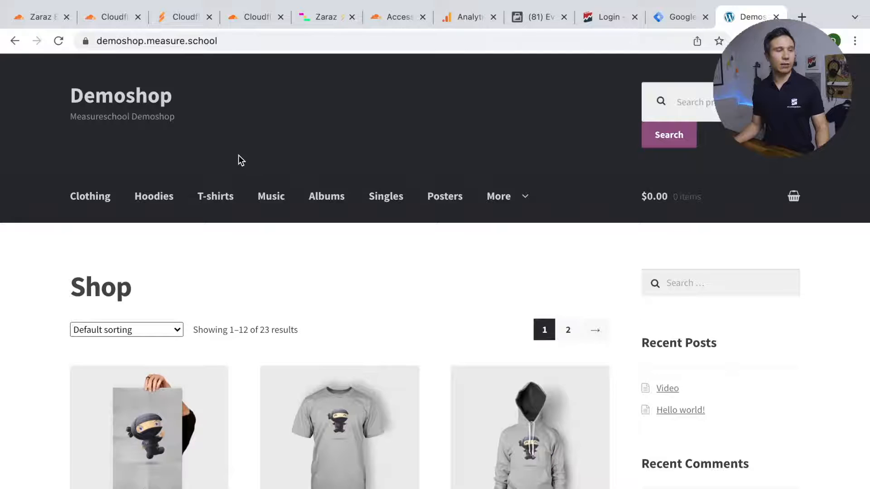
click(33, 17)
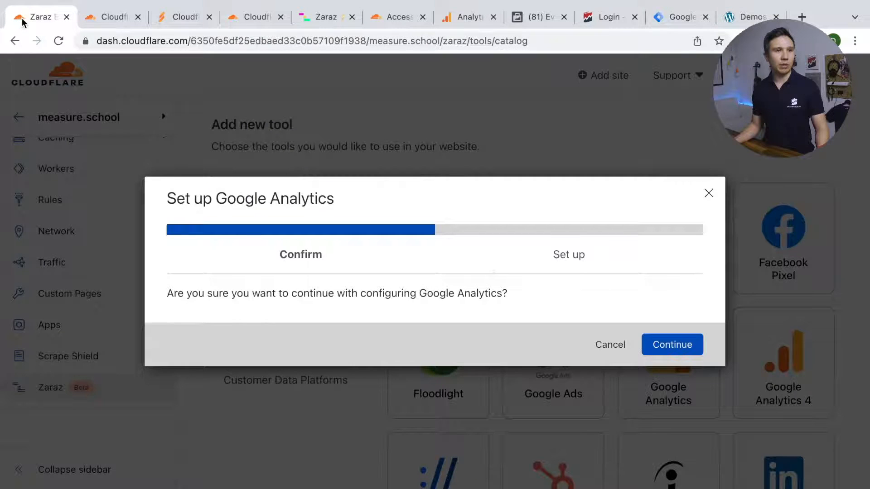
click(671, 344)
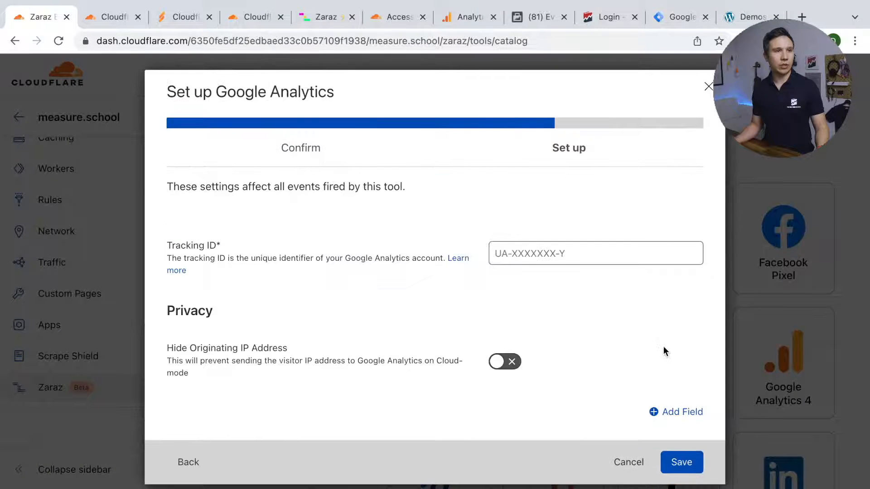
click(595, 253)
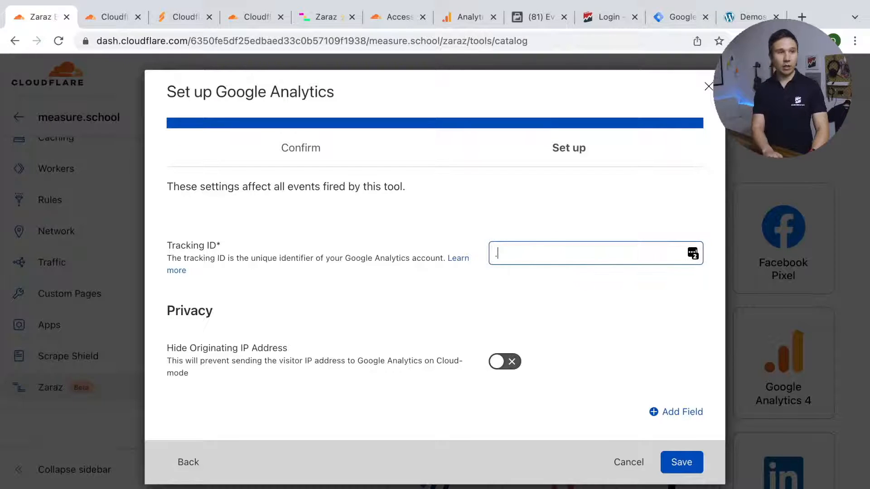
text(UA-106124476-1)
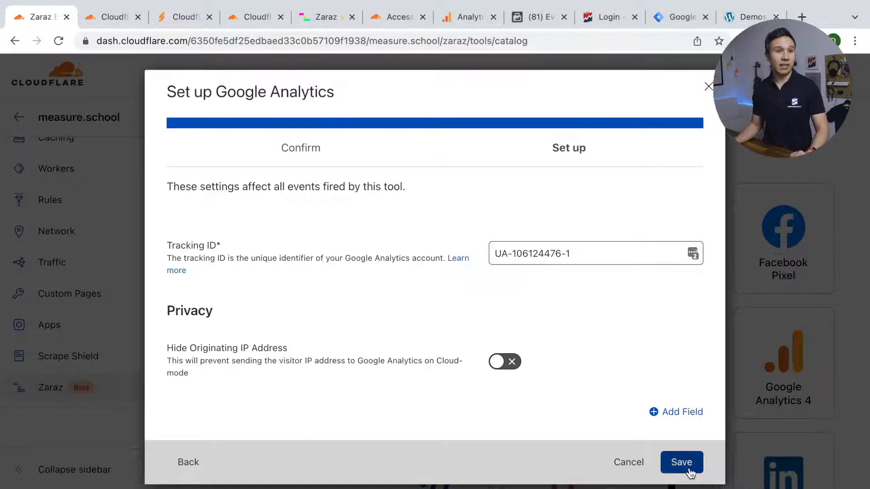
click(681, 462)
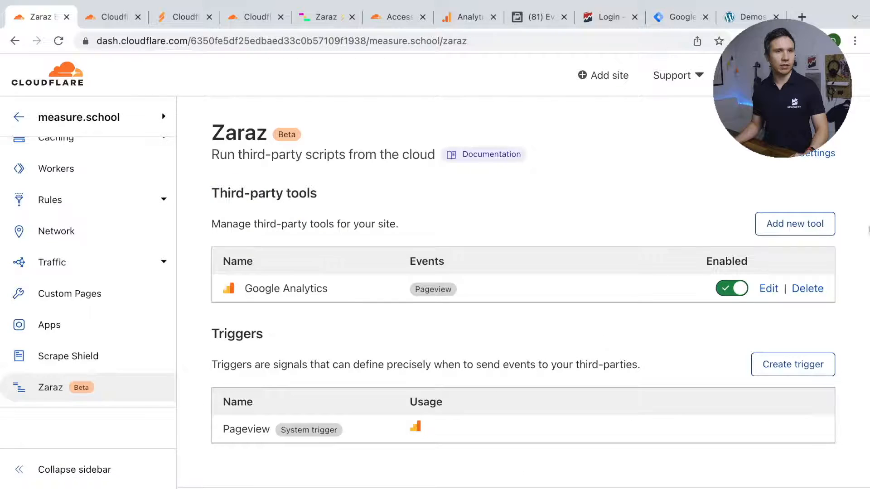
Reload the Demoshop page and open the Google Analytics Real-time Overview report.
click(752, 17)
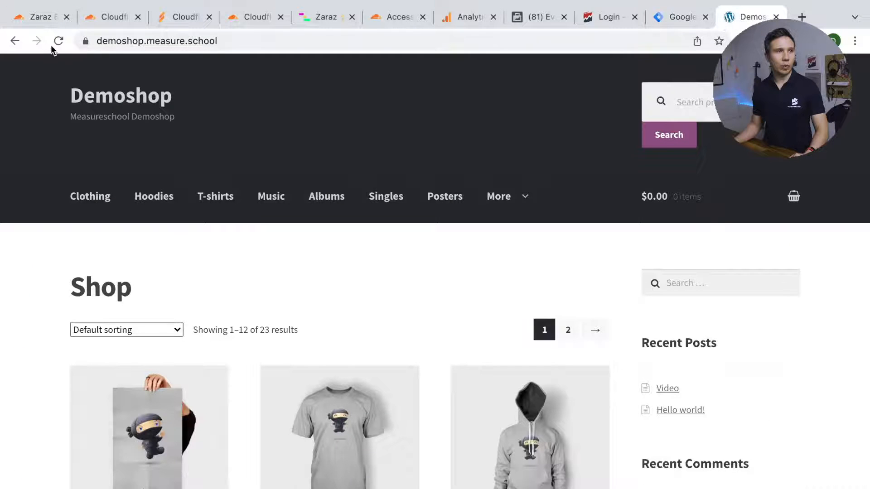
click(59, 41)
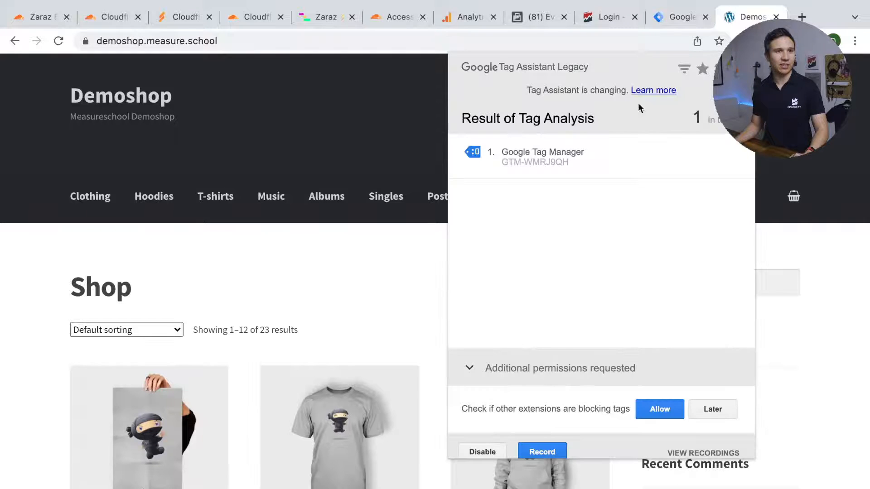
click(466, 17)
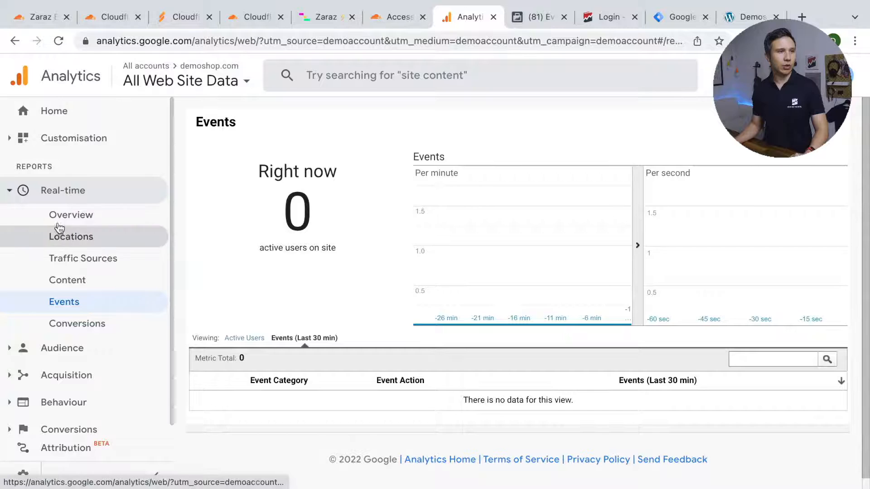
click(71, 214)
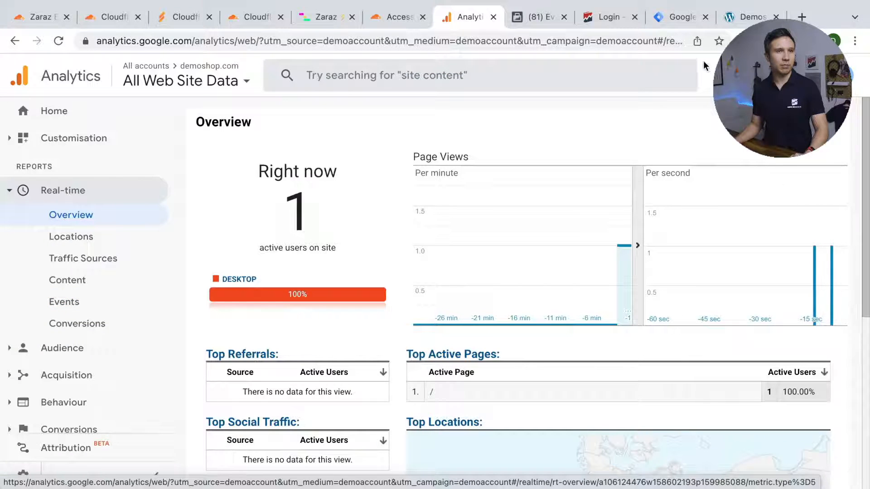
Visit the Demoshop Video post and confirm it appears under Top Active Pages.
click(752, 17)
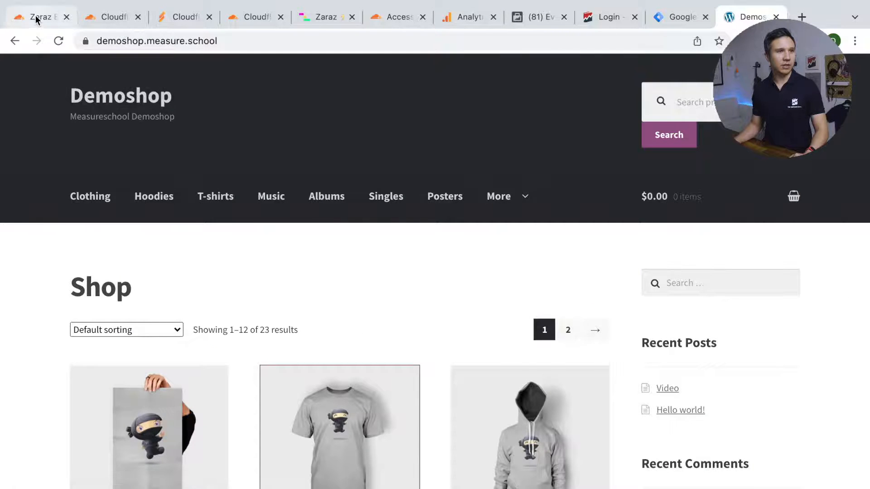
click(465, 17)
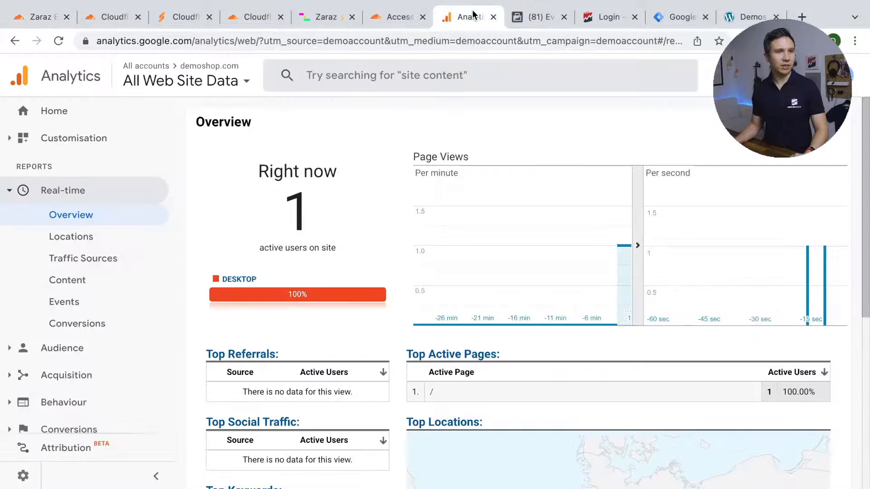
mouse_move(738, 330)
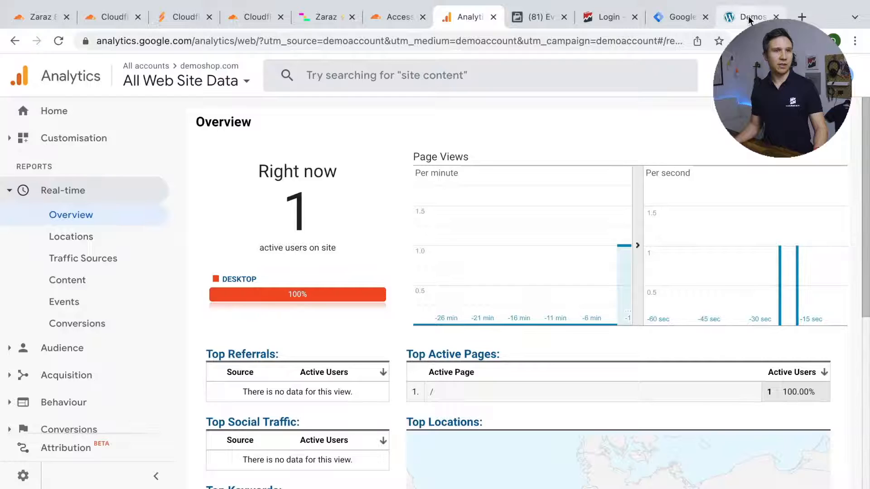
click(751, 17)
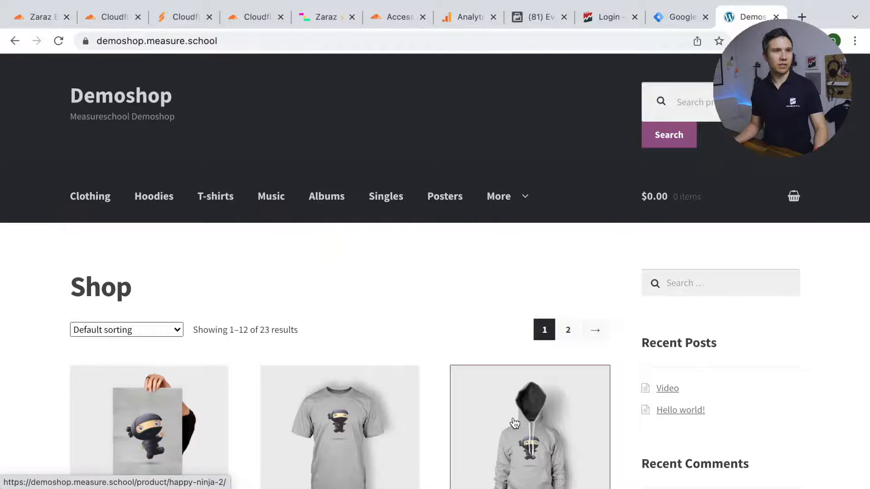
scroll(down, 3)
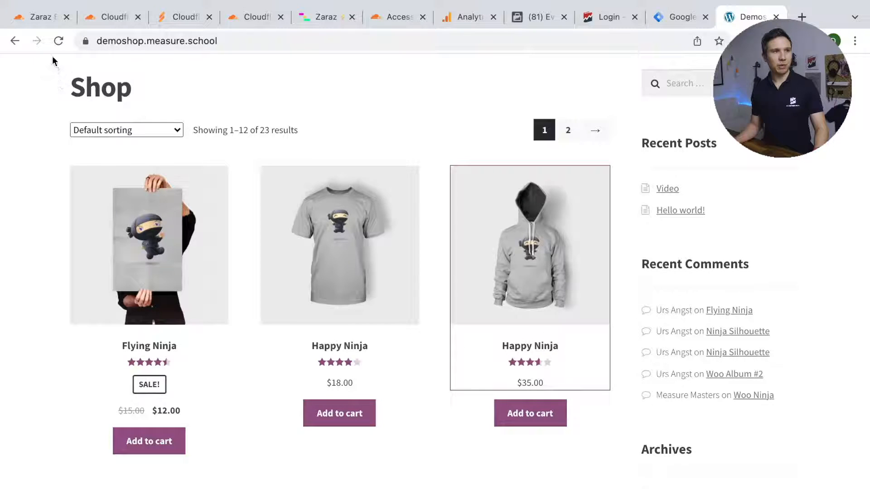
mouse_move(436, 265)
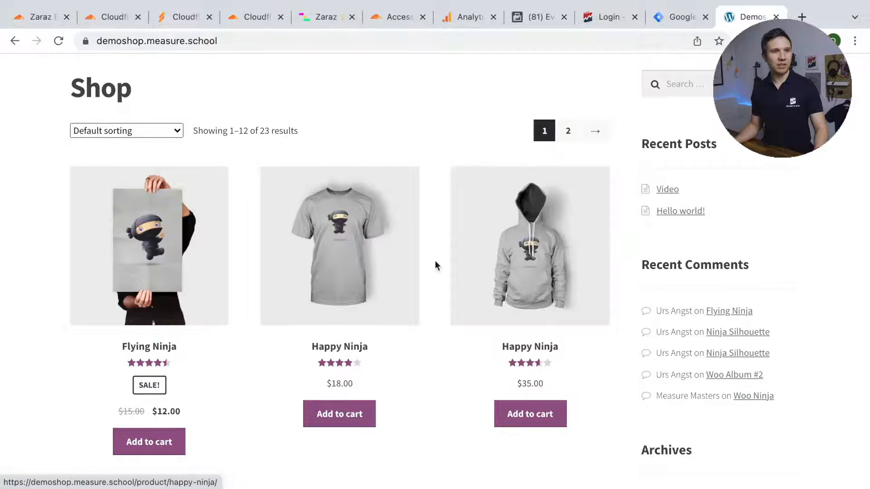
mouse_move(466, 286)
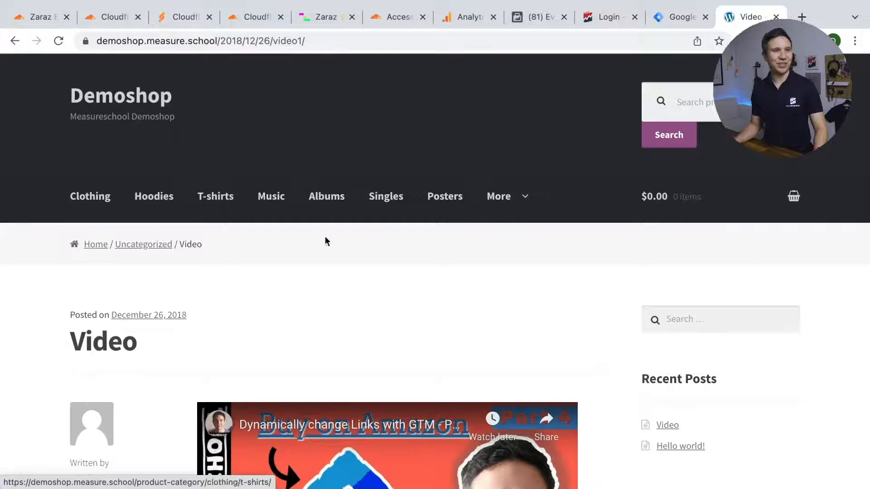
click(604, 16)
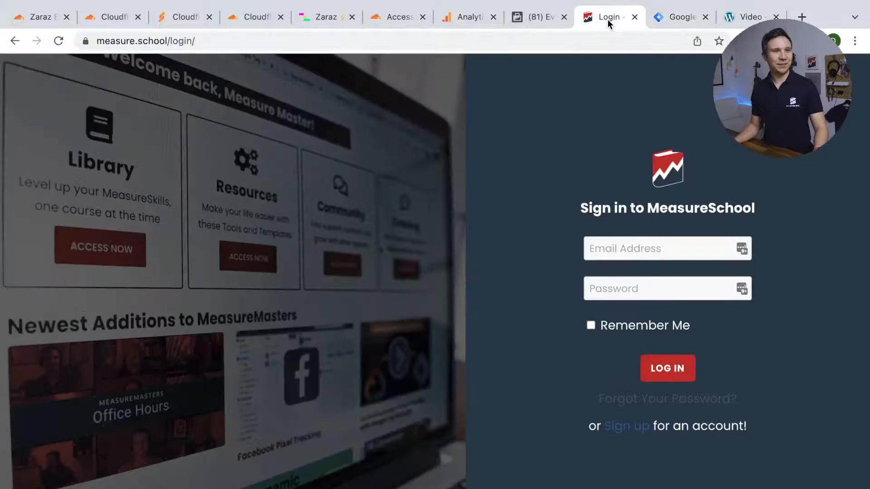
click(467, 17)
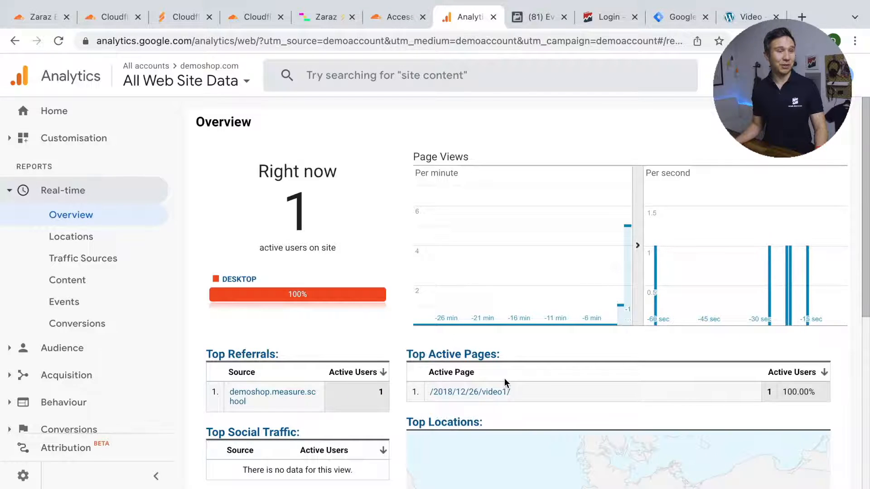
mouse_move(512, 364)
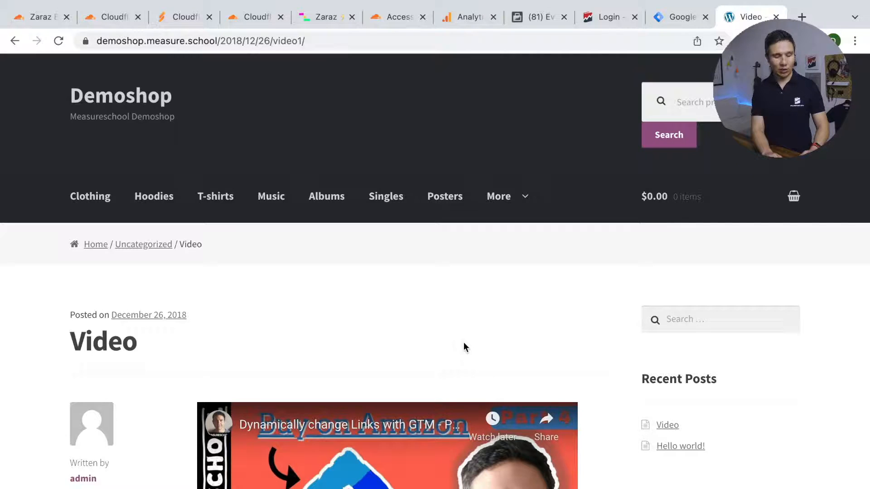
Open DevTools on Demoshop and filter the Network panel by 'zaraz'.
key(F12)
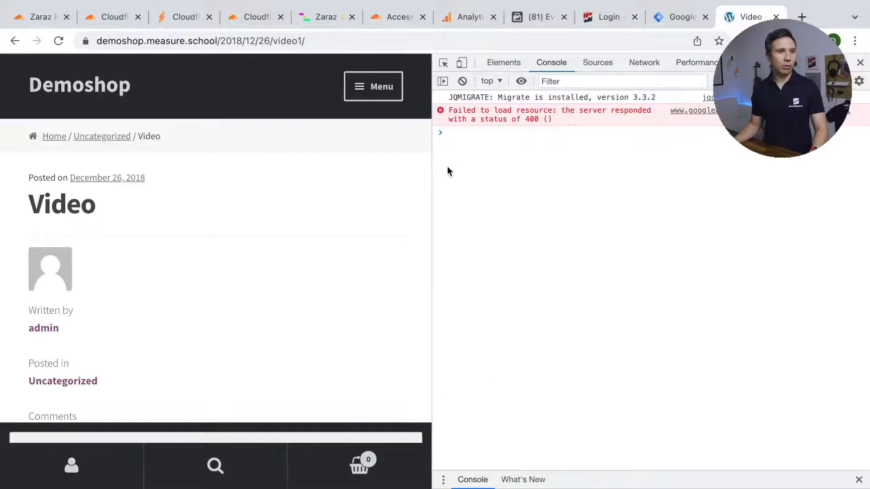
click(643, 62)
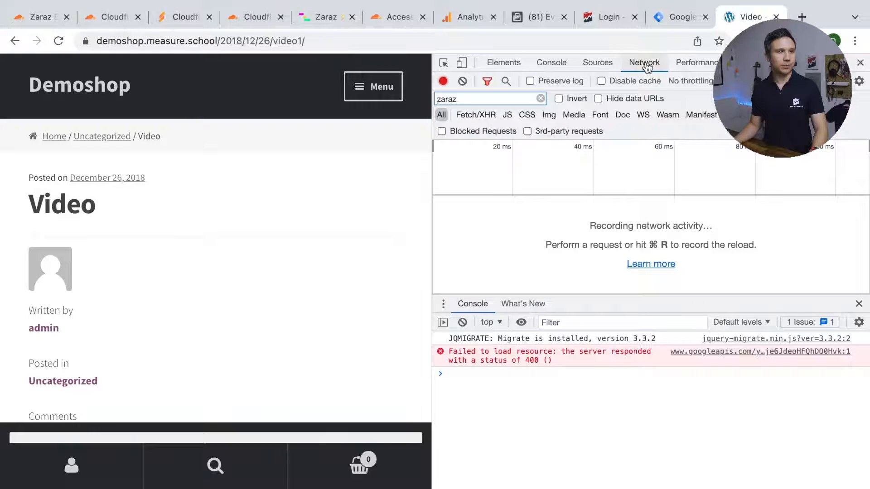
click(540, 98)
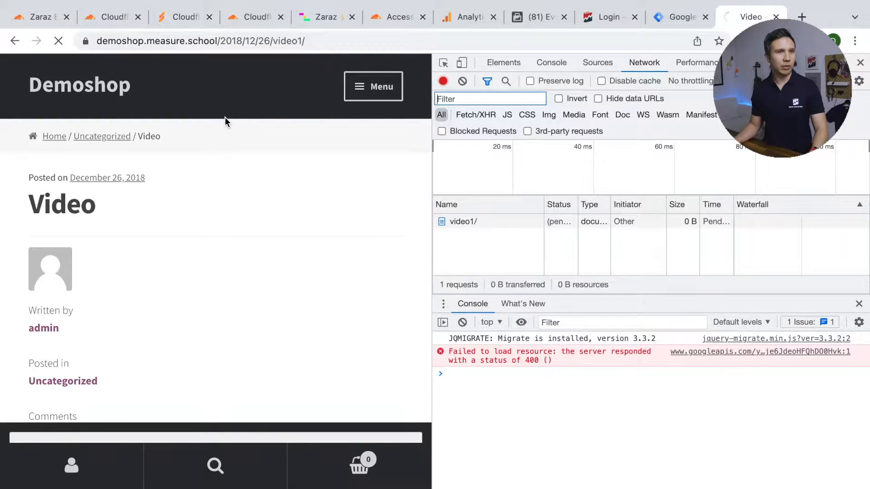
click(59, 40)
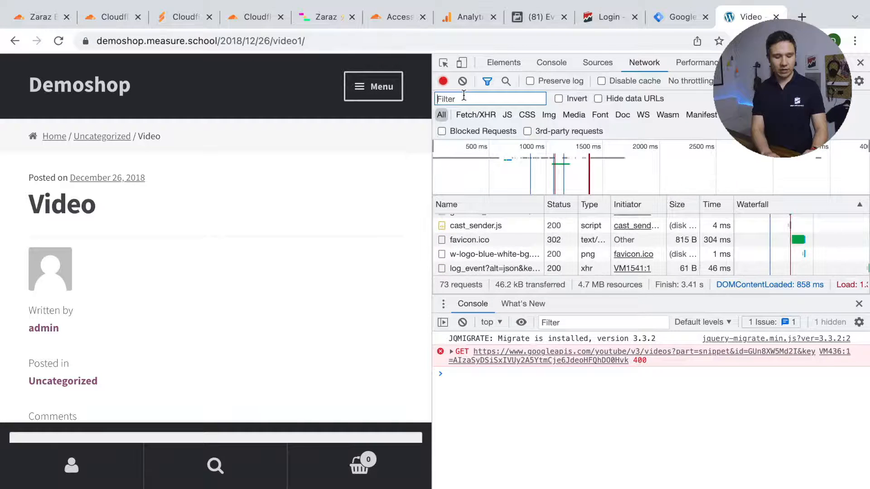
text(zaraz)
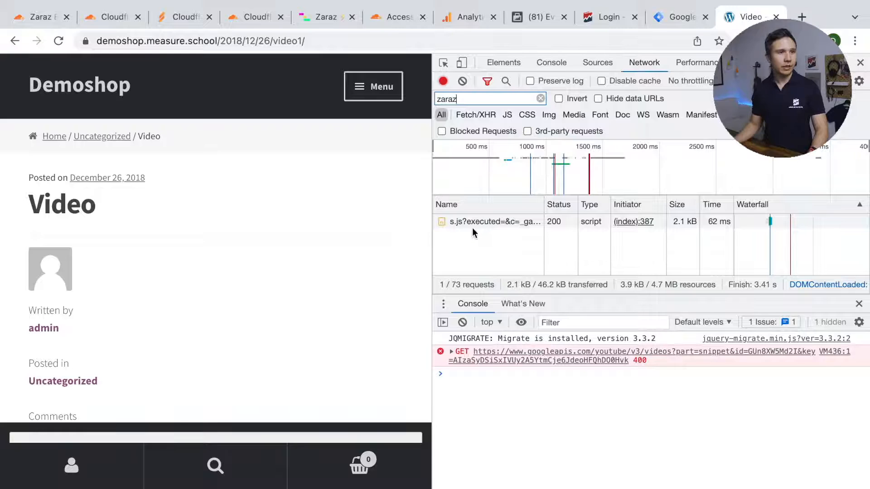
Inspect the s.js request's Headers and highlight the site domain in its Request URL.
click(493, 222)
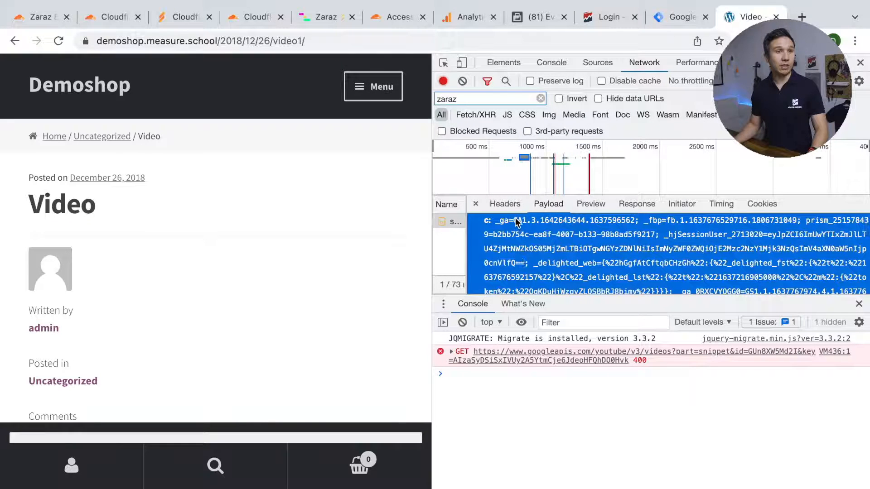
click(547, 203)
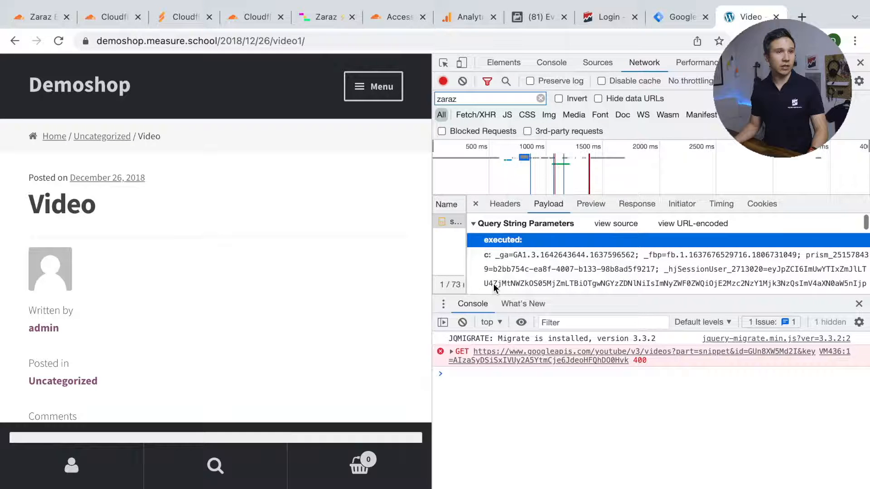
click(503, 203)
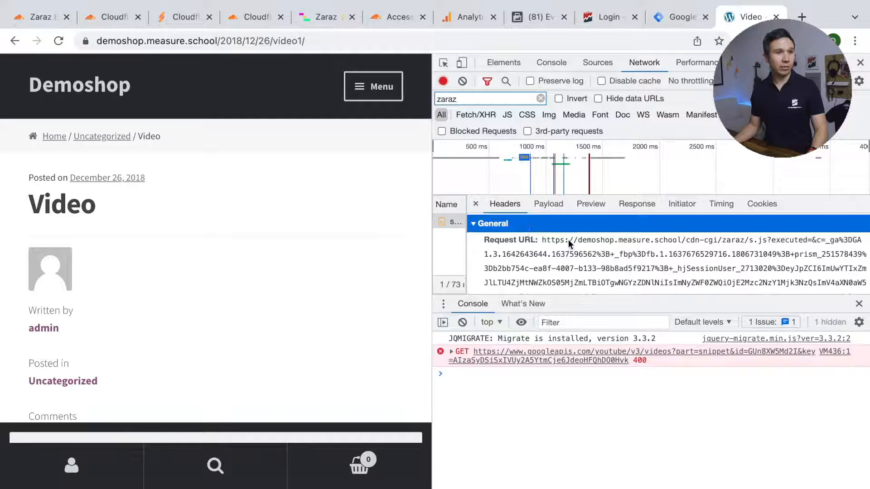
double_click(599, 240)
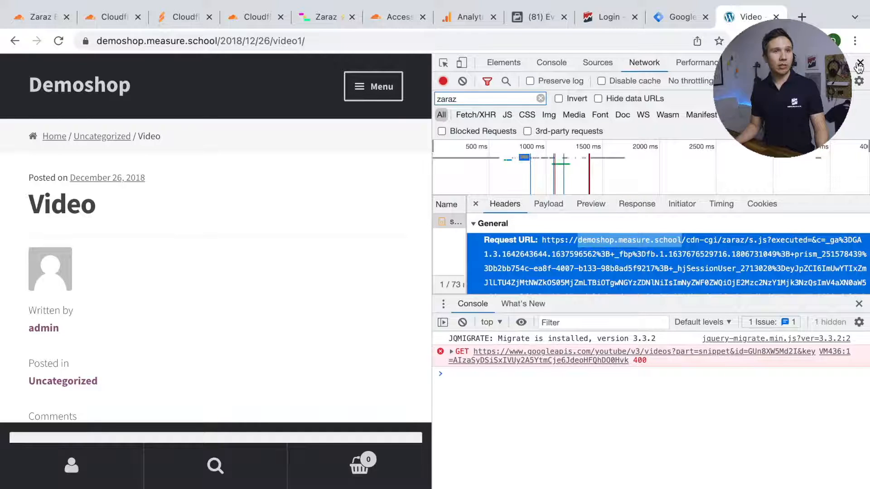
Pick Google Analytics 4 from the Zaraz catalog, enter G-0RXCVYQGG0, and save.
click(36, 17)
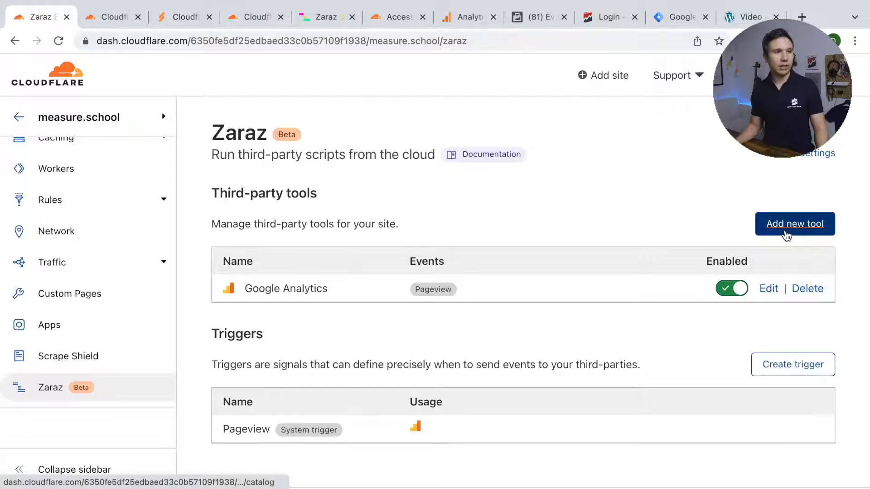
click(794, 223)
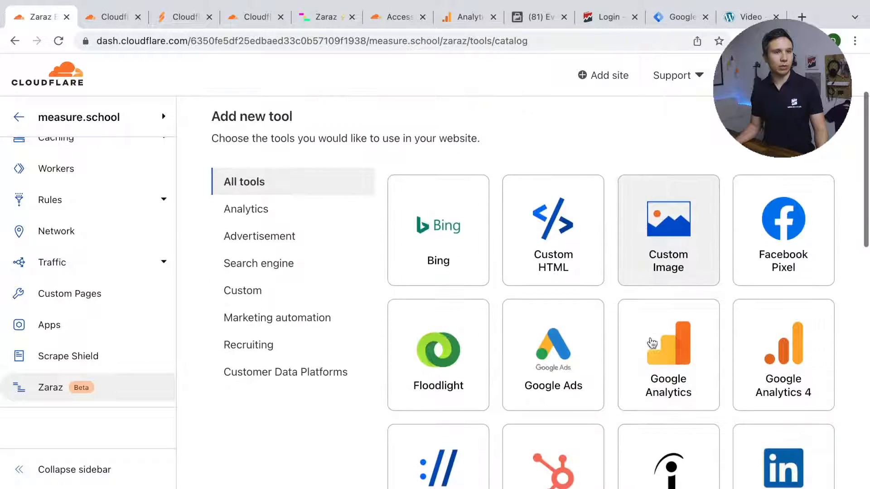
click(783, 355)
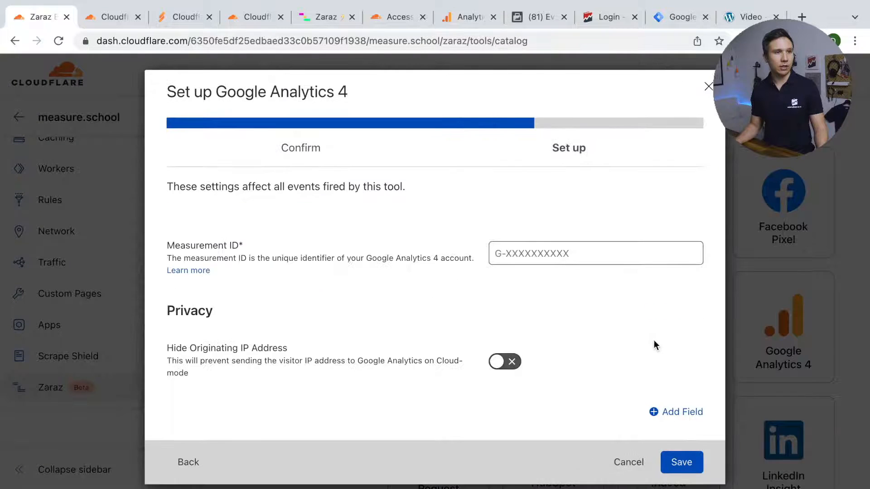
text(.g)
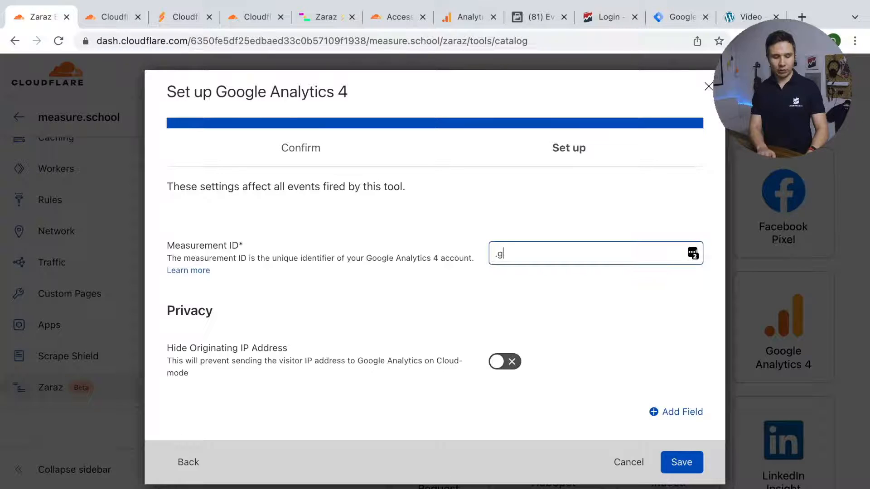
text(G-0RXCVYQGG0)
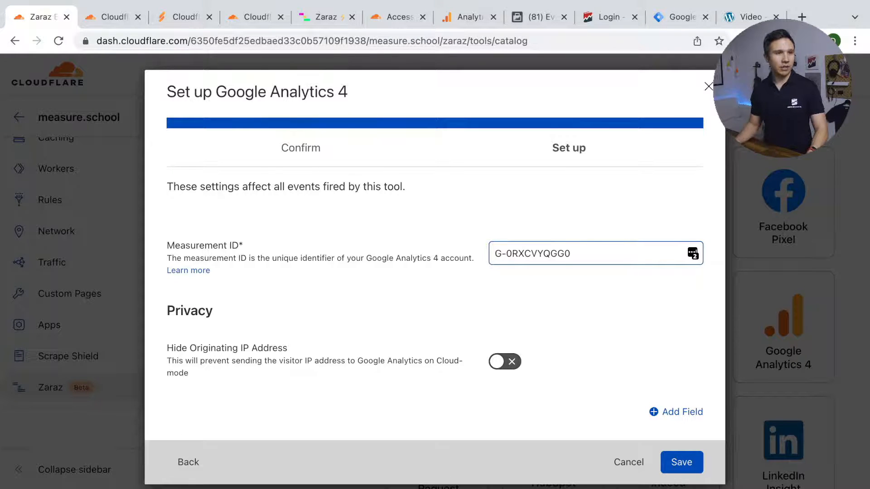
click(681, 462)
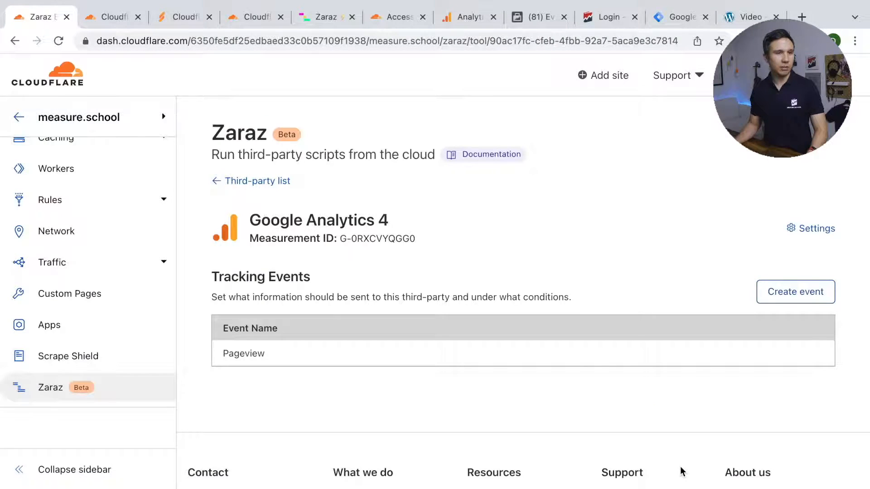
mouse_move(257, 181)
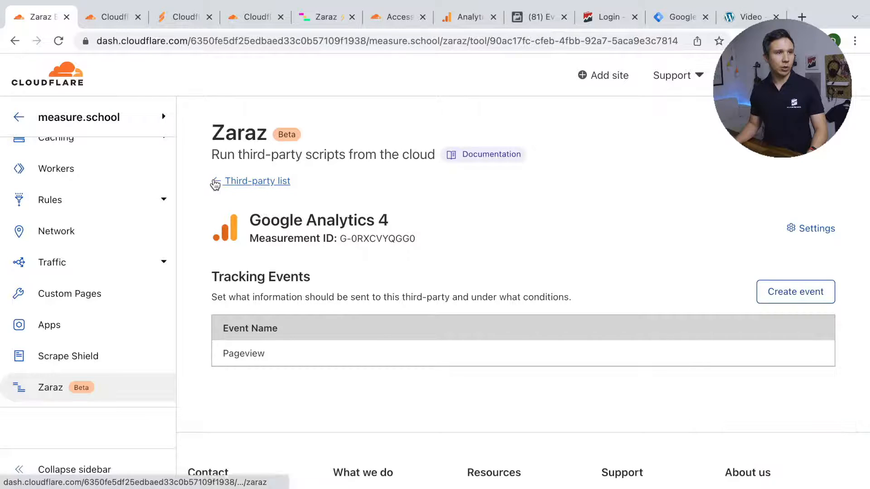
click(257, 181)
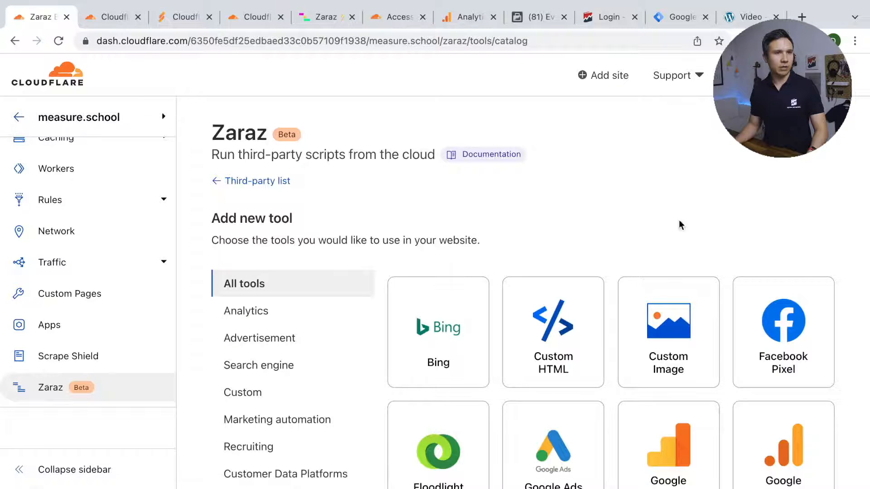
click(783, 331)
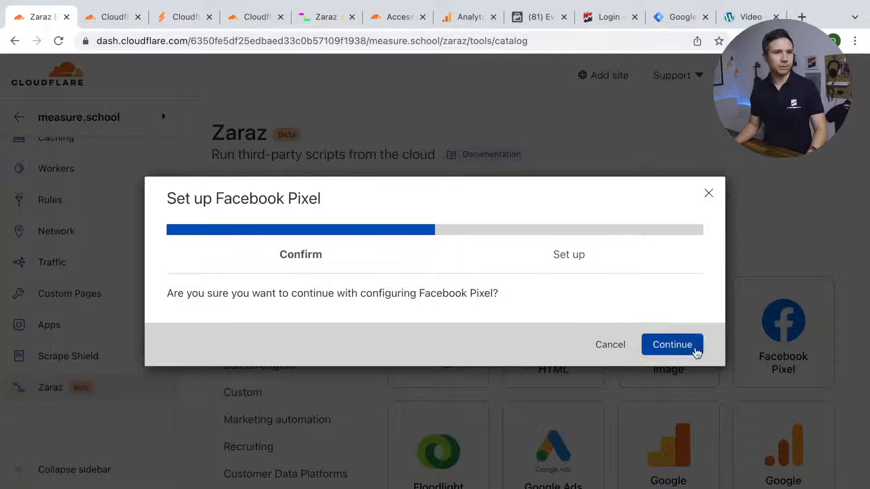
click(671, 344)
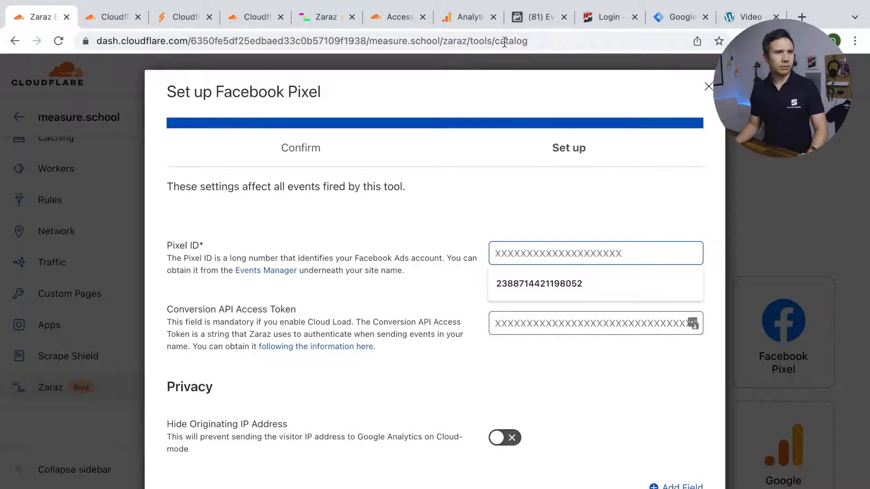
click(535, 17)
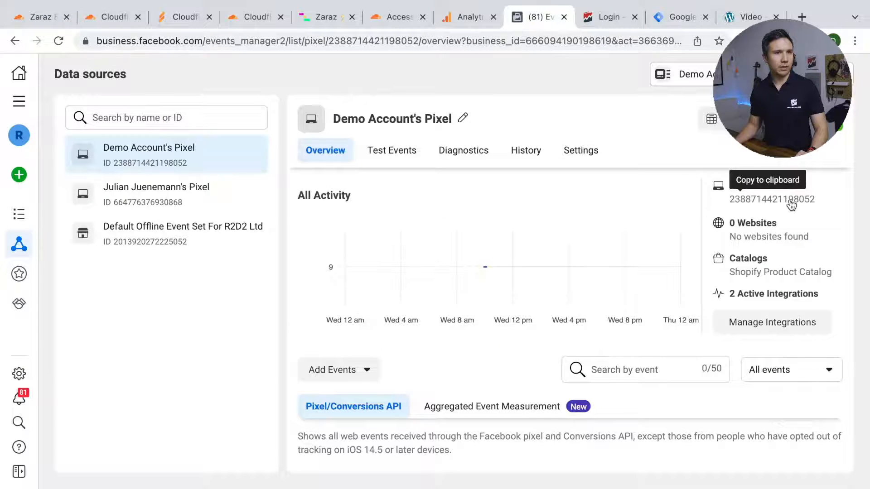
click(747, 17)
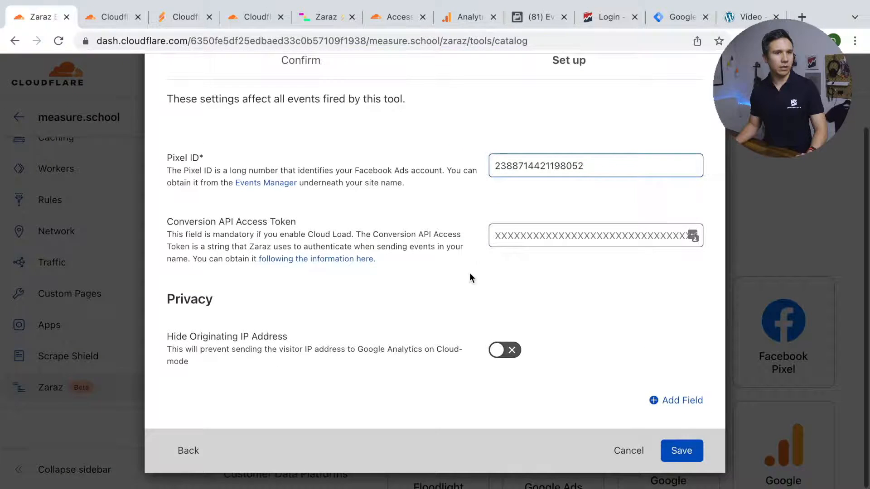
click(681, 450)
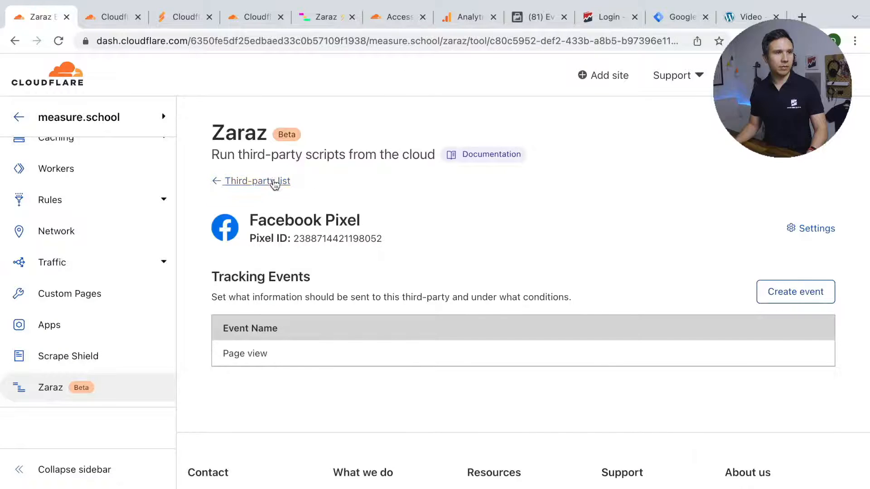
click(257, 181)
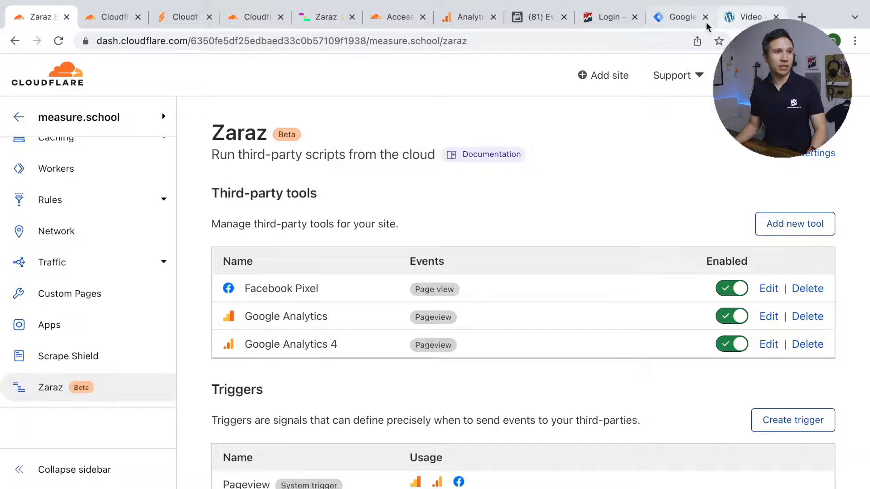
Inspect the Demoshop Zaraz s.js request headers in DevTools, showing Facebook cookies.
click(750, 17)
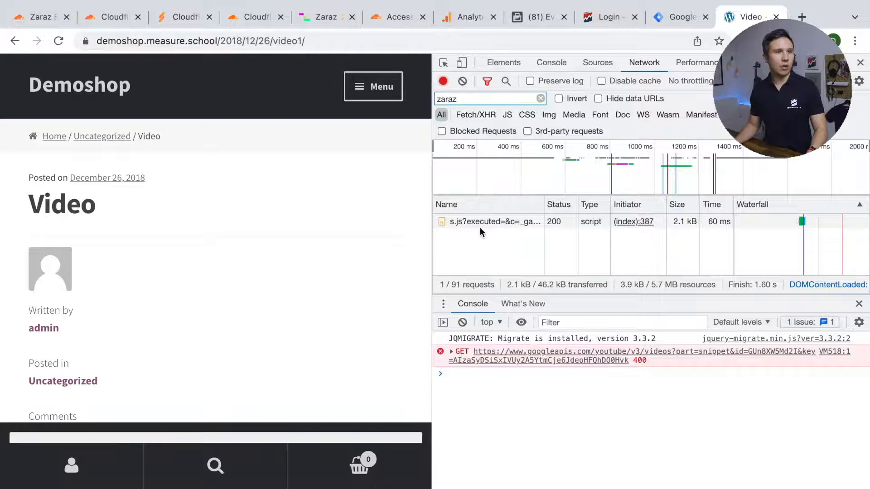
click(494, 221)
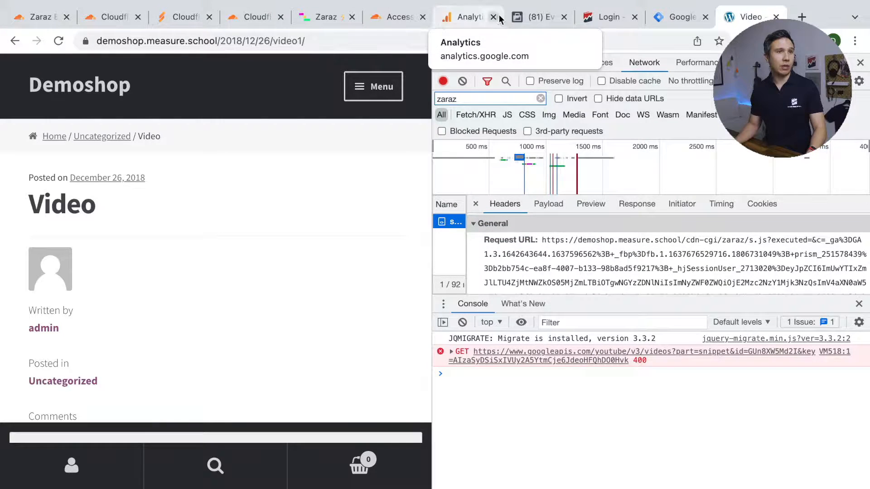
click(533, 17)
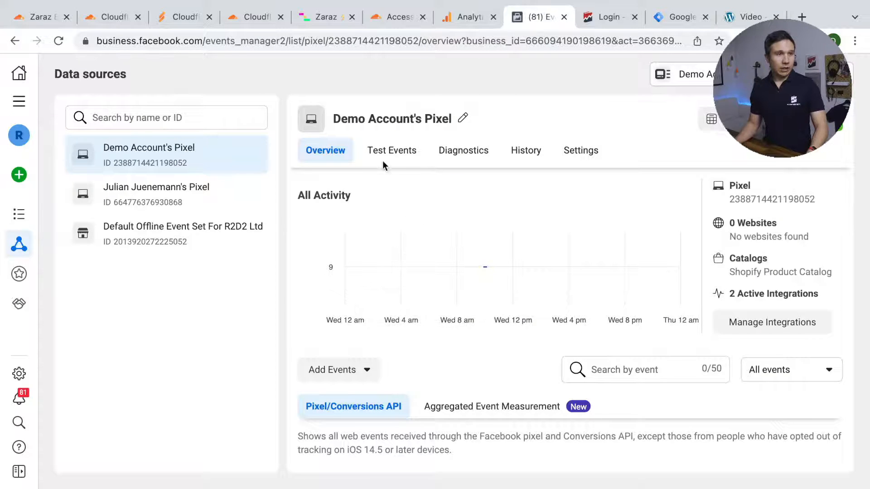
Review the pixel's Test Events and Overview, confirming PageView events arrive via Server.
click(391, 150)
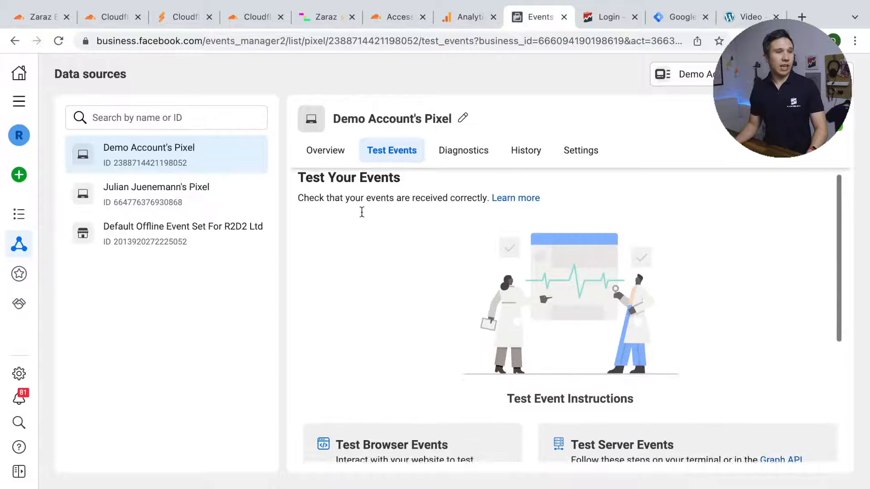
scroll(down, 3)
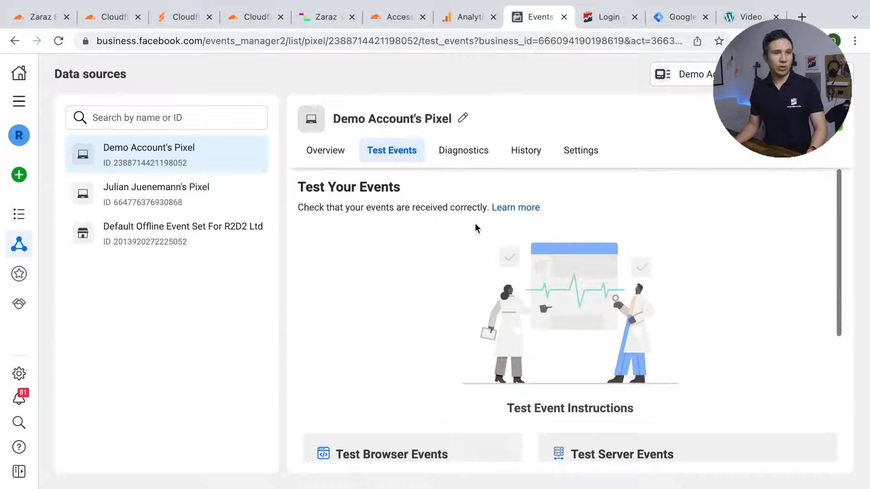
mouse_move(427, 272)
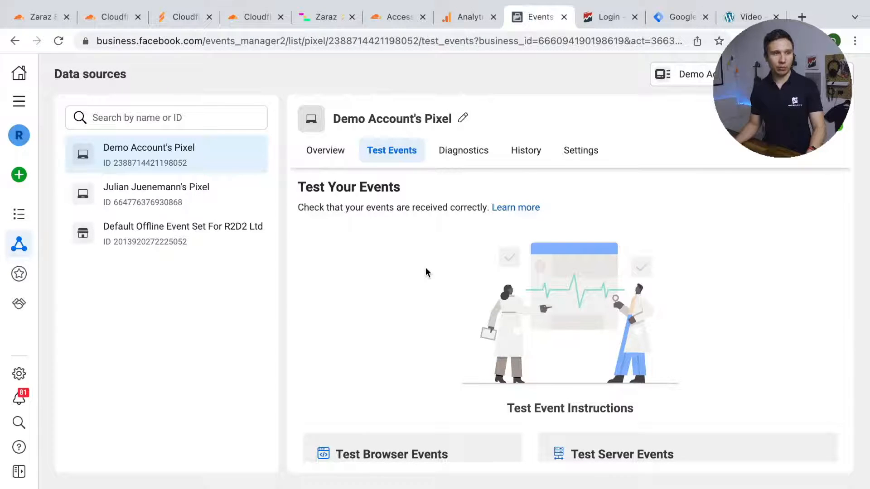
click(325, 149)
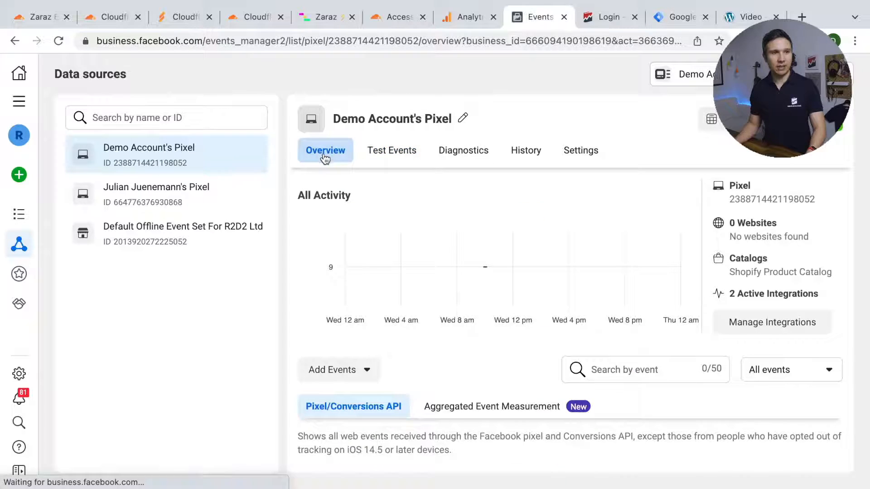
scroll(down, 3)
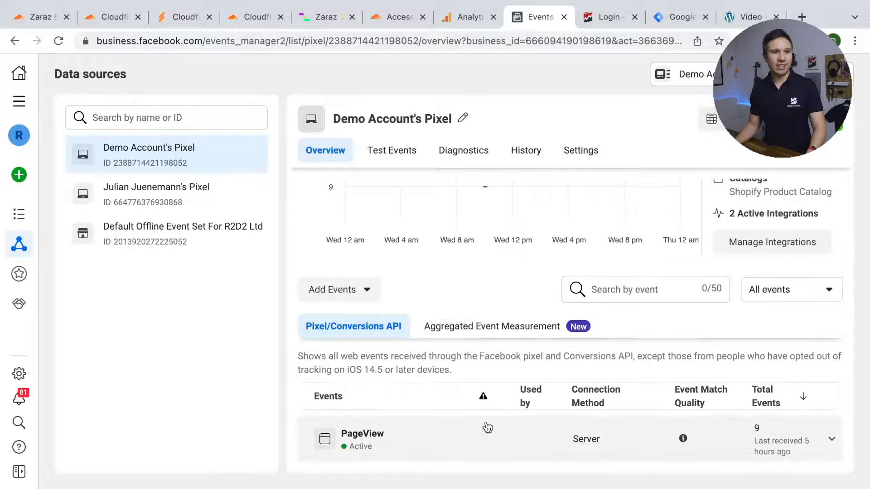
mouse_move(480, 431)
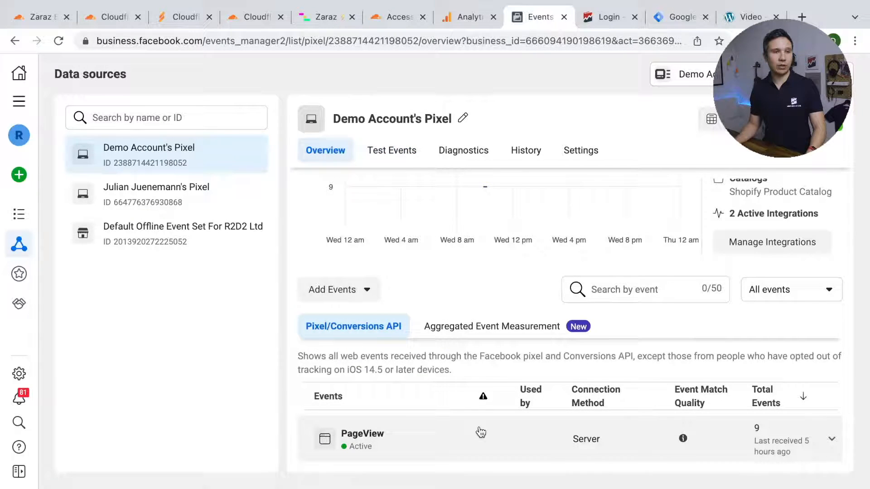
mouse_move(388, 456)
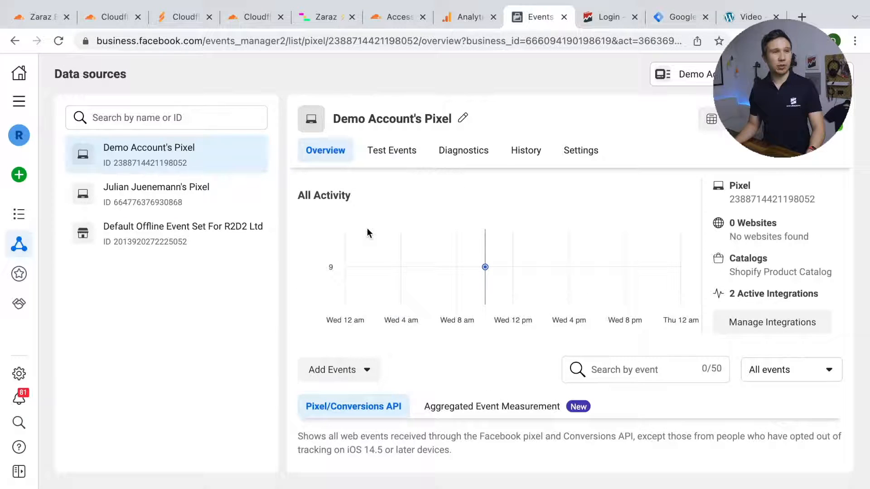
click(463, 17)
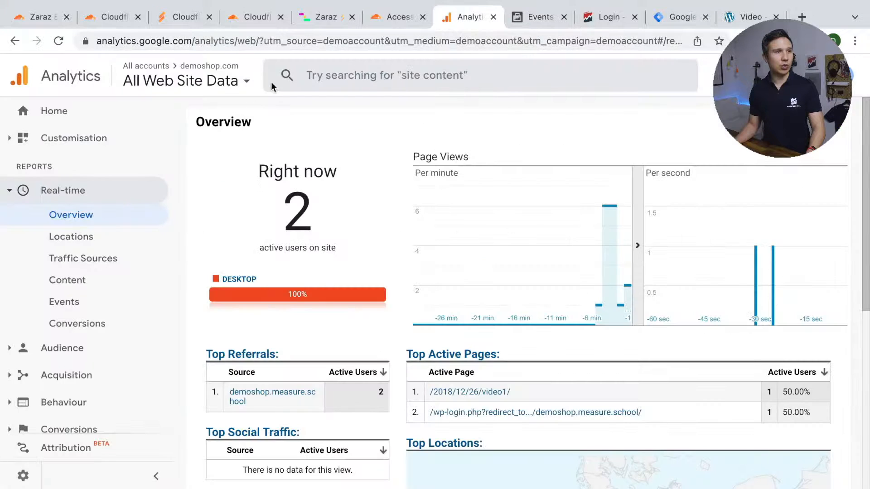
Browse Google Analytics' configured Events and DebugView, then open the Real-time report.
click(182, 80)
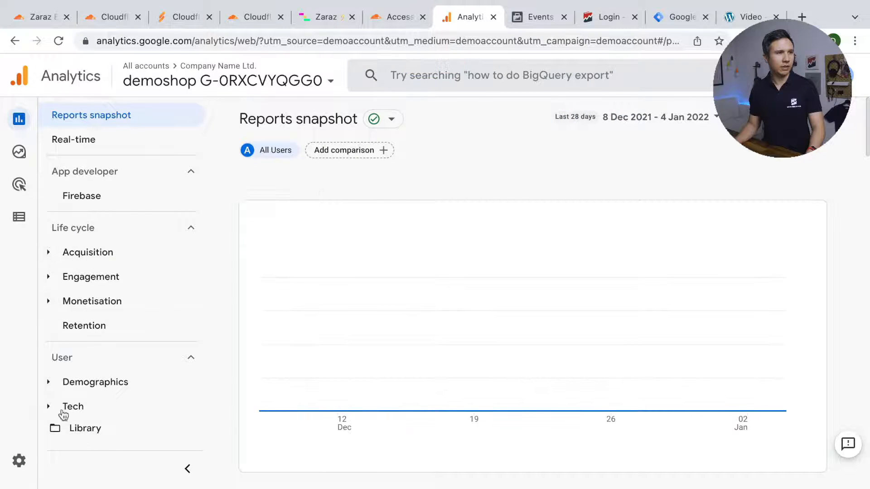
click(18, 217)
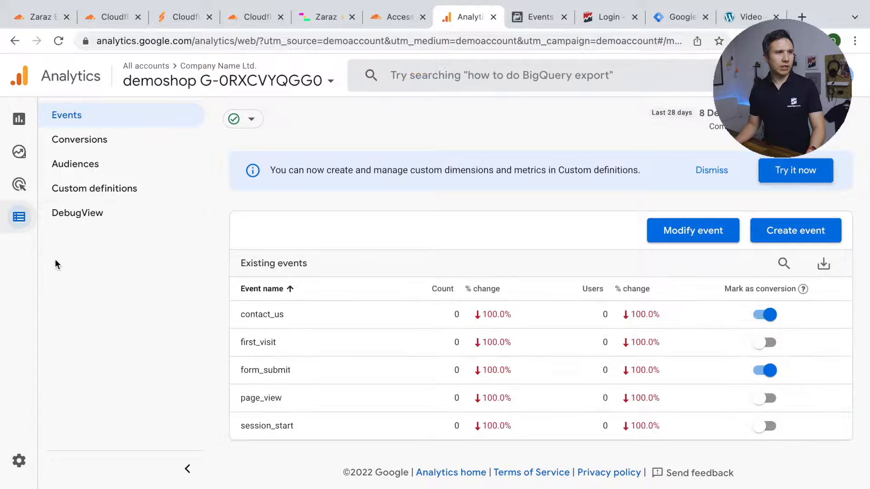
click(77, 212)
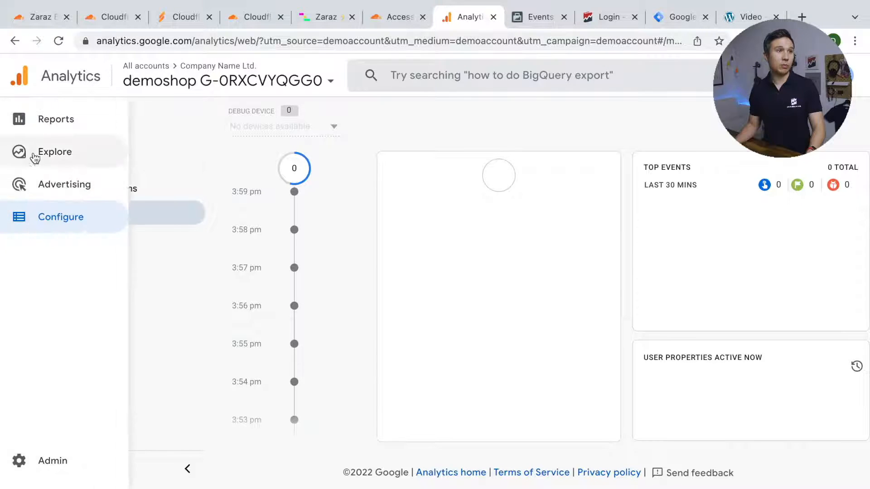
click(55, 118)
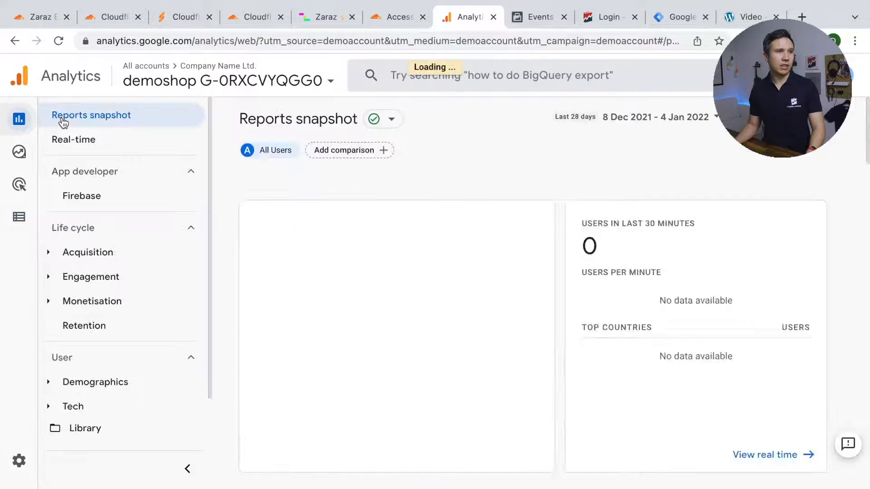
click(73, 139)
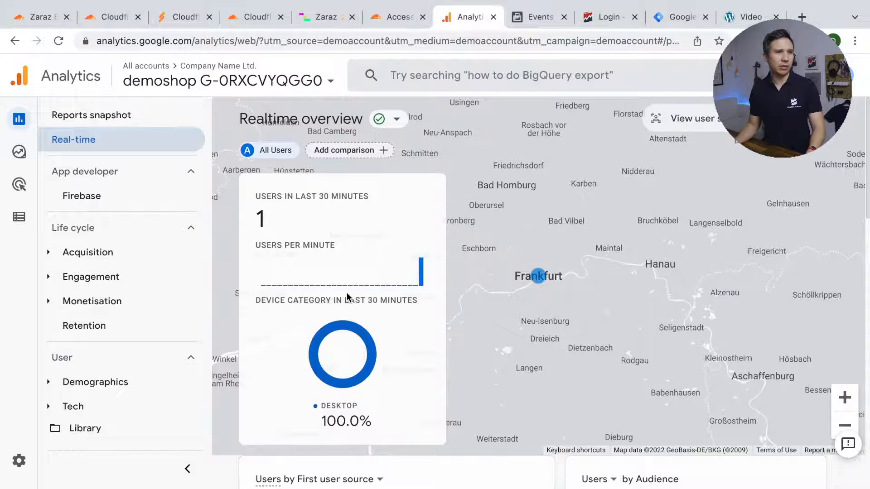
Check the real-time cards showing one user and a page_view on Video - Demoshop.
scroll(down, 3)
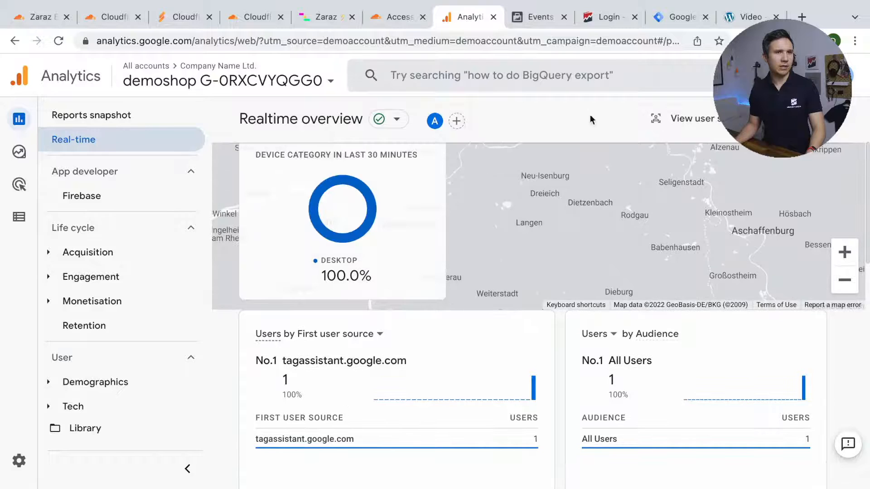
click(750, 17)
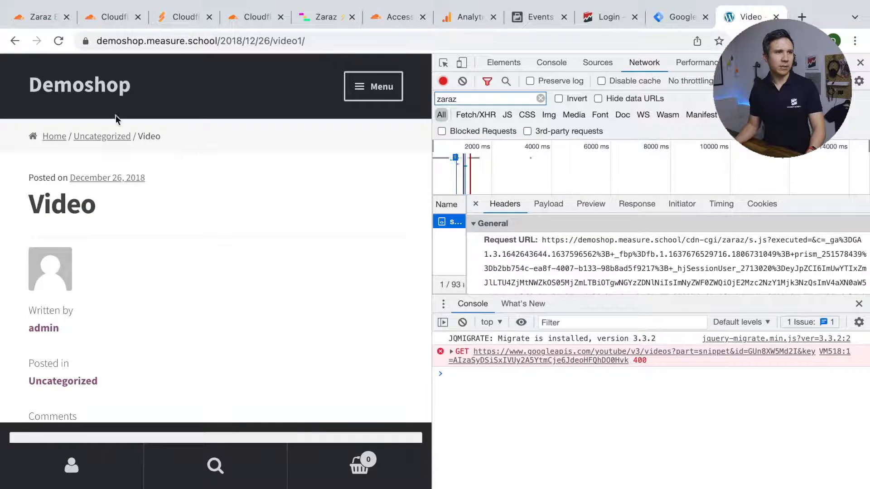
click(467, 17)
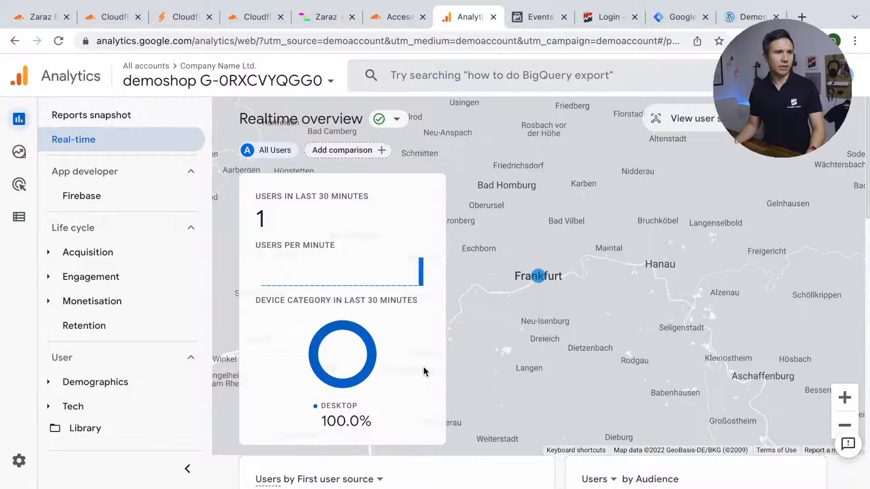
scroll(down, 3)
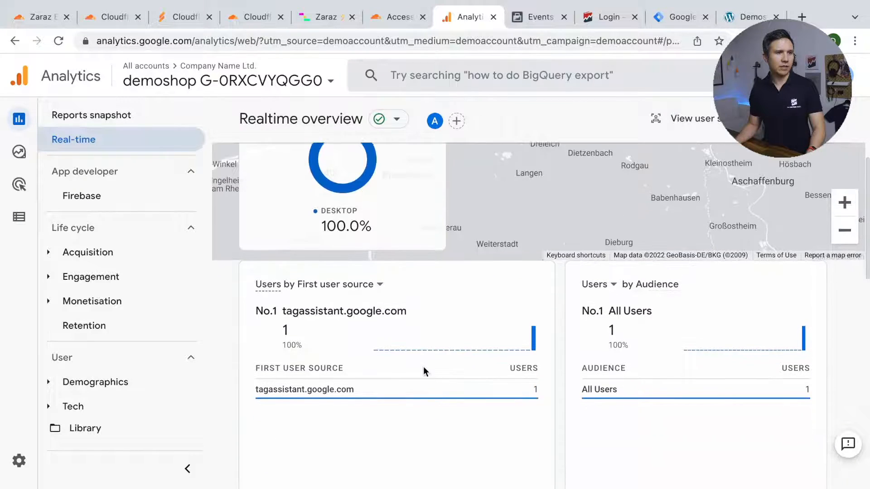
scroll(down, 3)
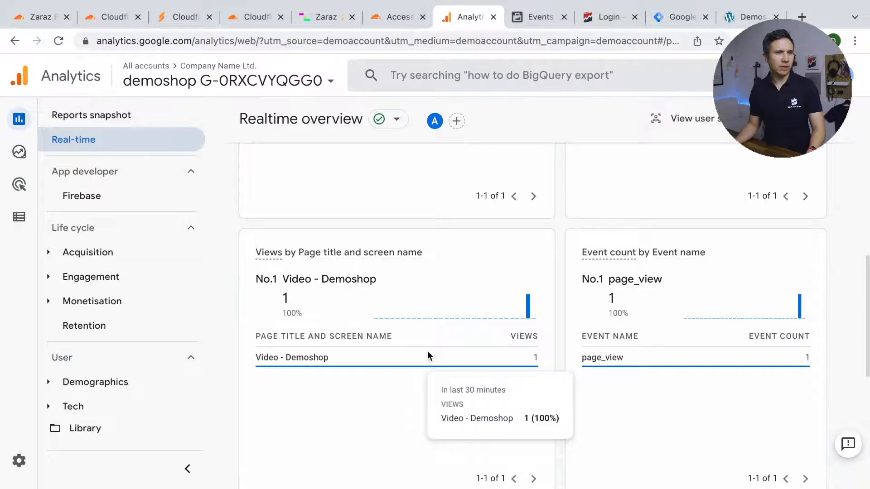
scroll(down, 3)
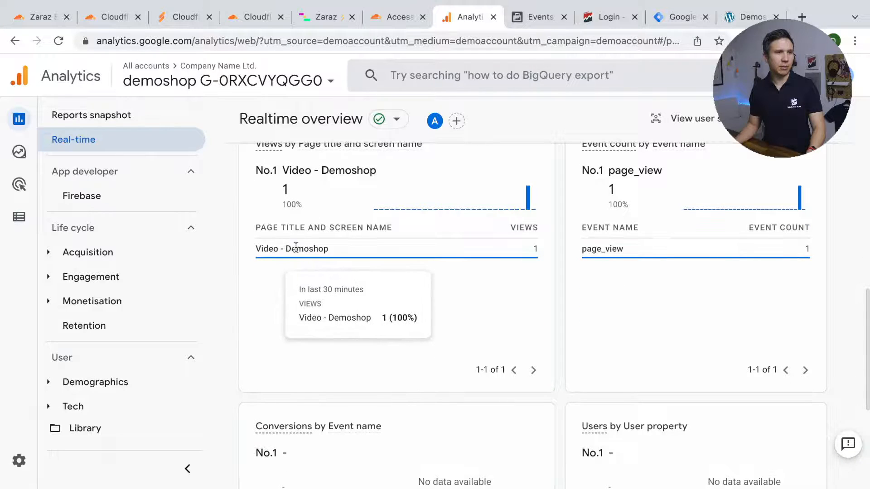
scroll(down, 3)
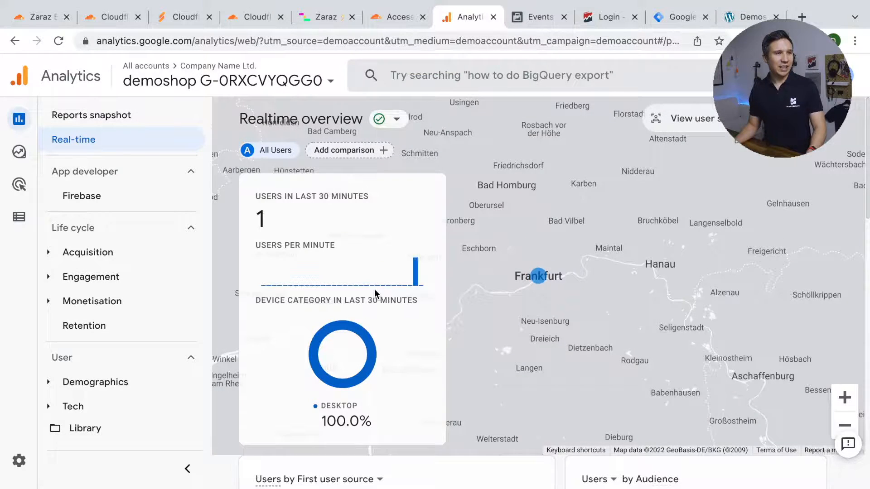
scroll(down, 3)
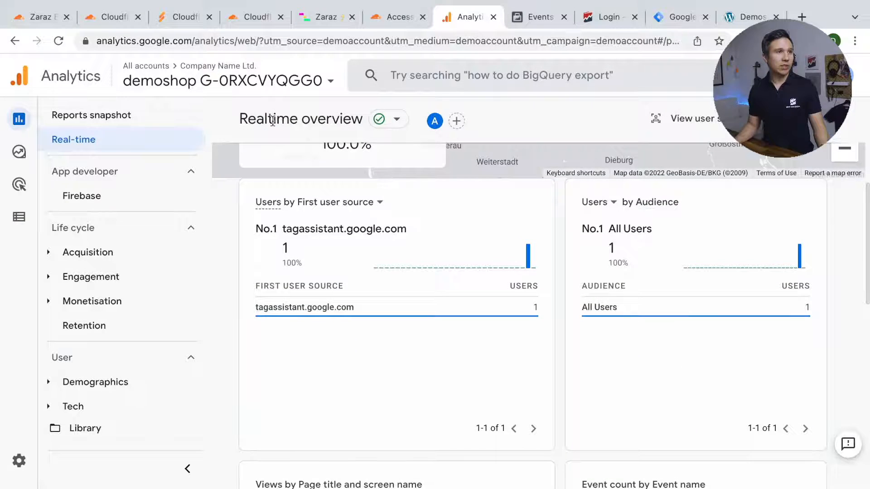
click(39, 17)
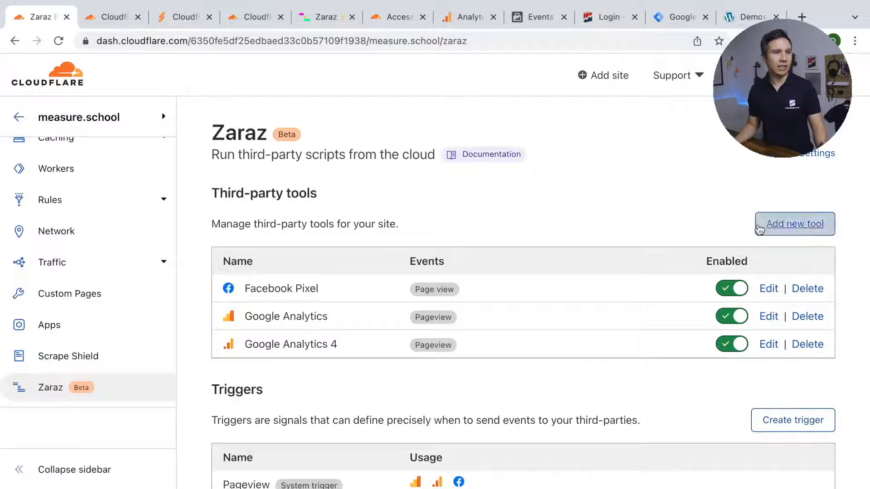
mouse_move(717, 383)
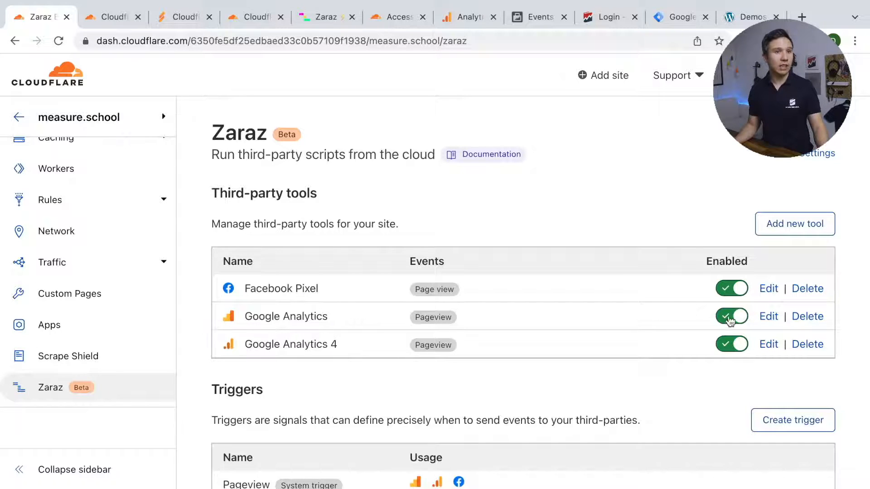
click(793, 223)
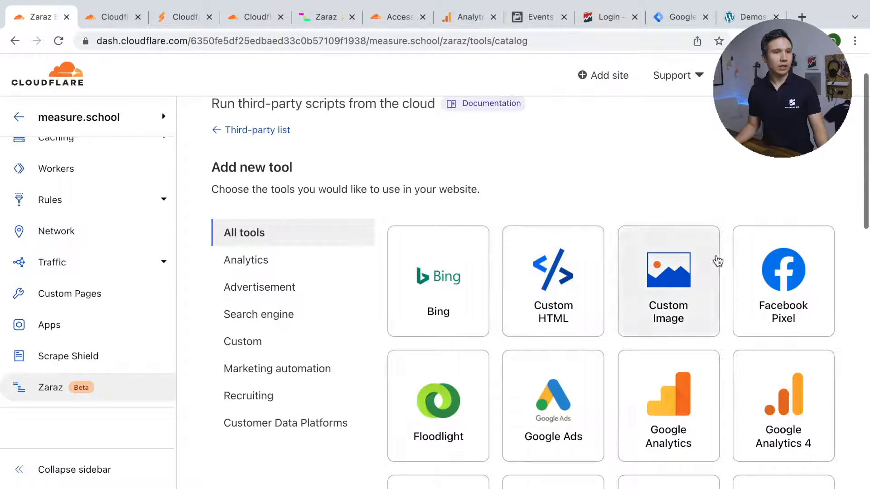
click(782, 281)
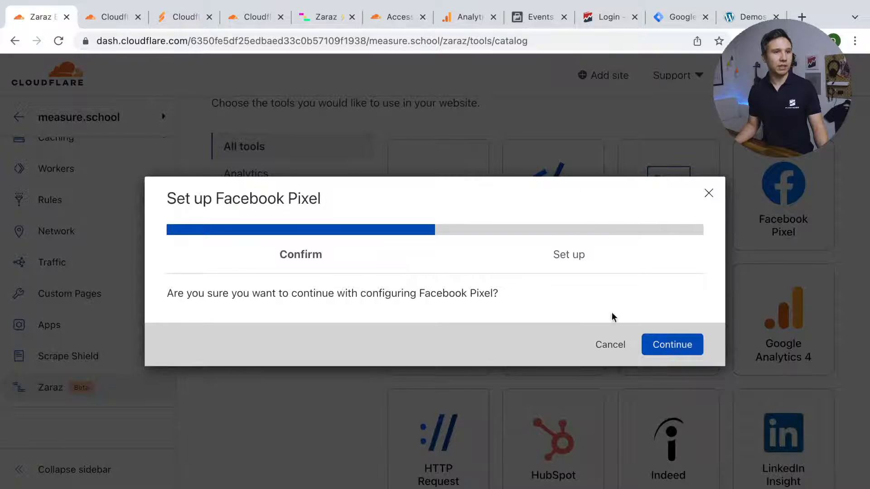
click(671, 344)
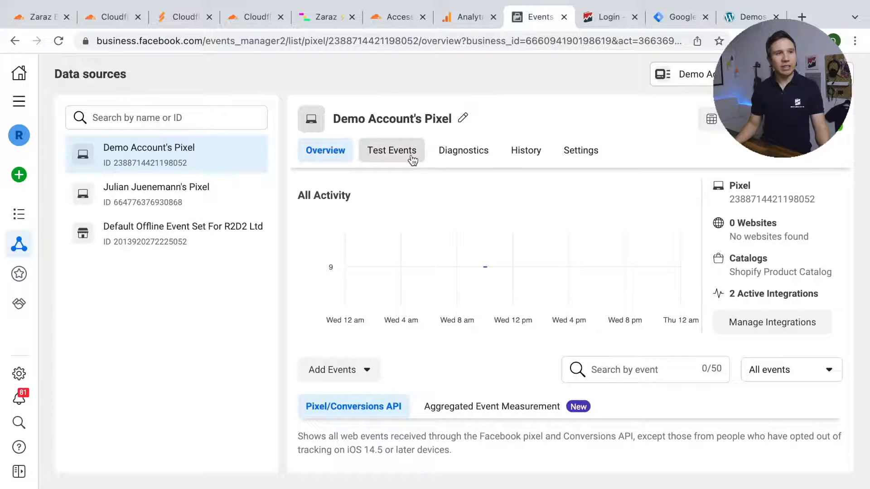
View the Demo Account Pixel's Test Events instructions and test code.
click(391, 150)
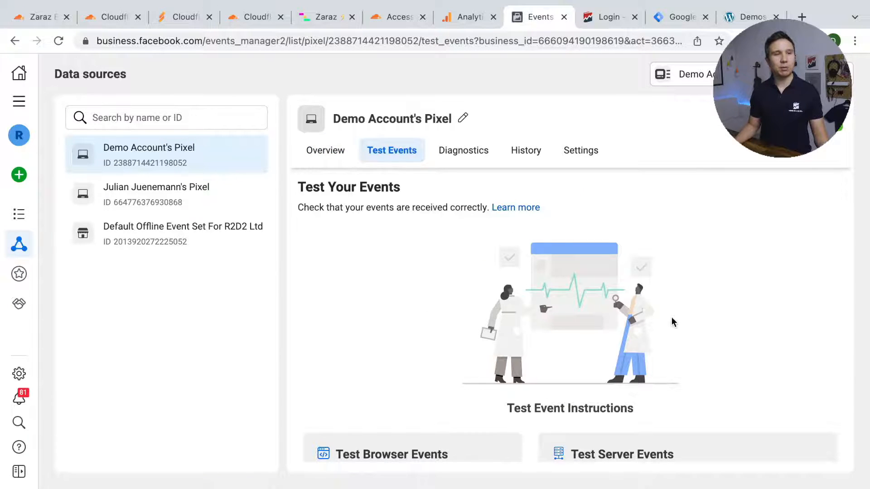
scroll(down, 3)
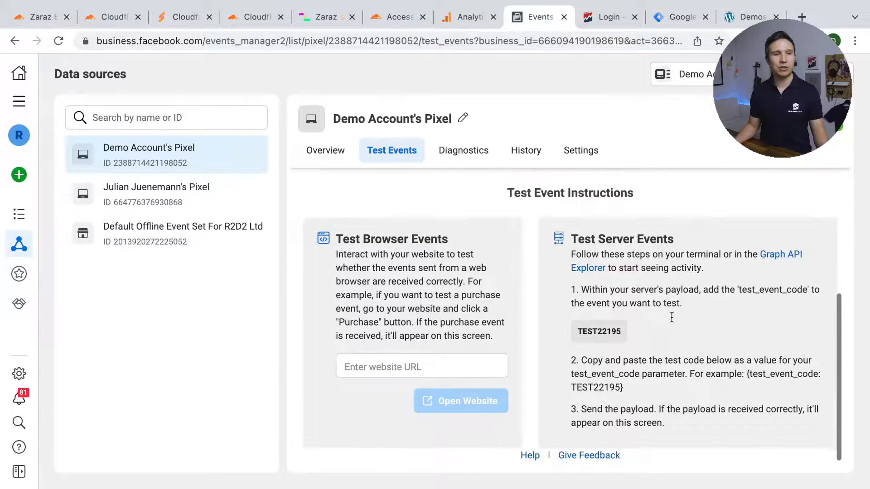
mouse_move(598, 331)
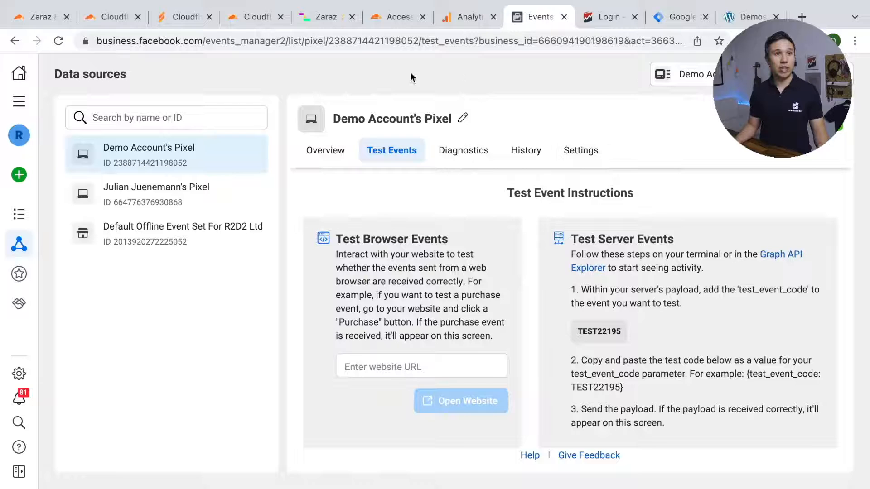
click(37, 16)
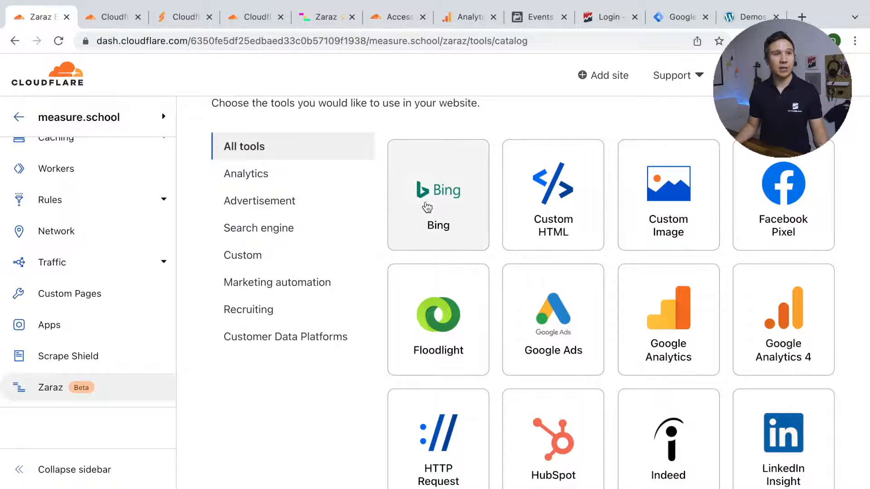
click(782, 194)
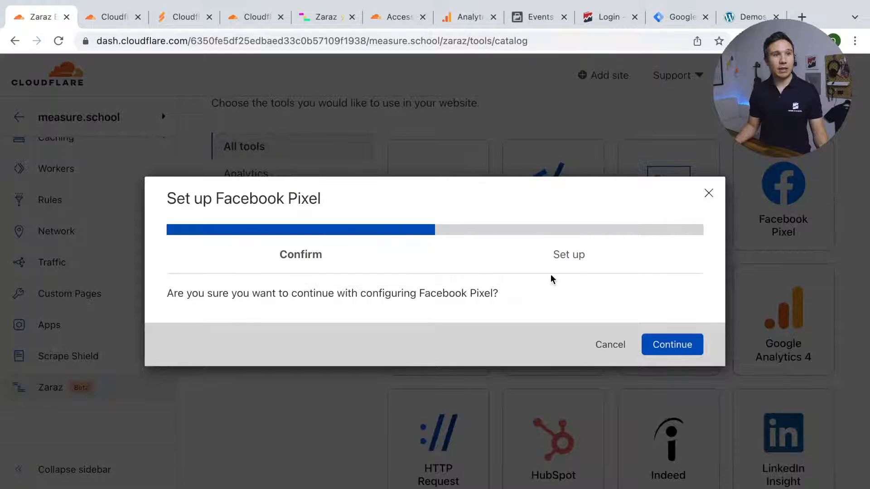
click(609, 344)
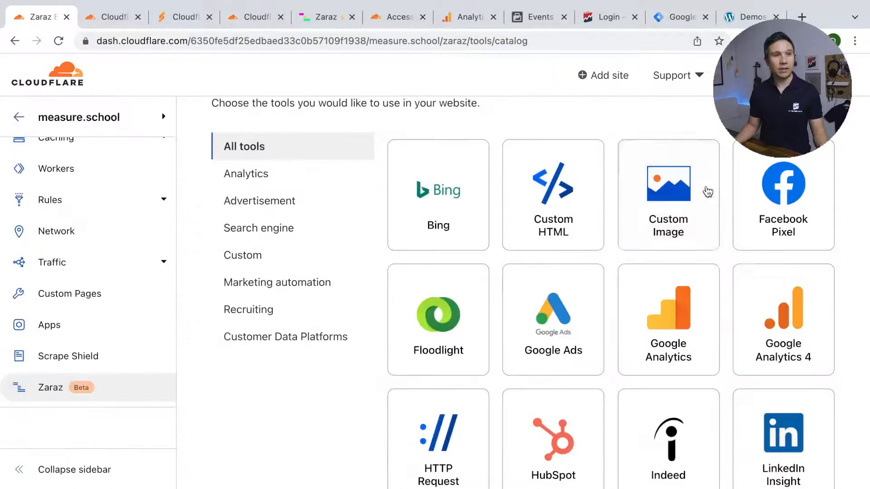
click(783, 195)
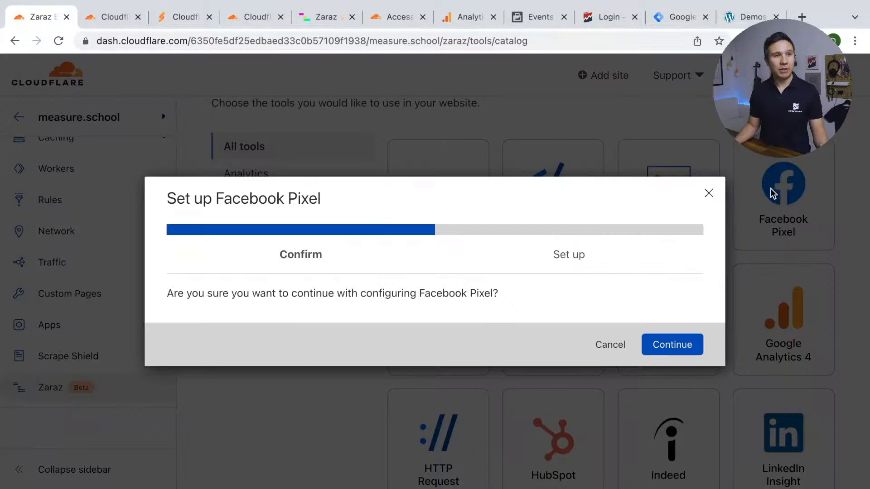
click(672, 344)
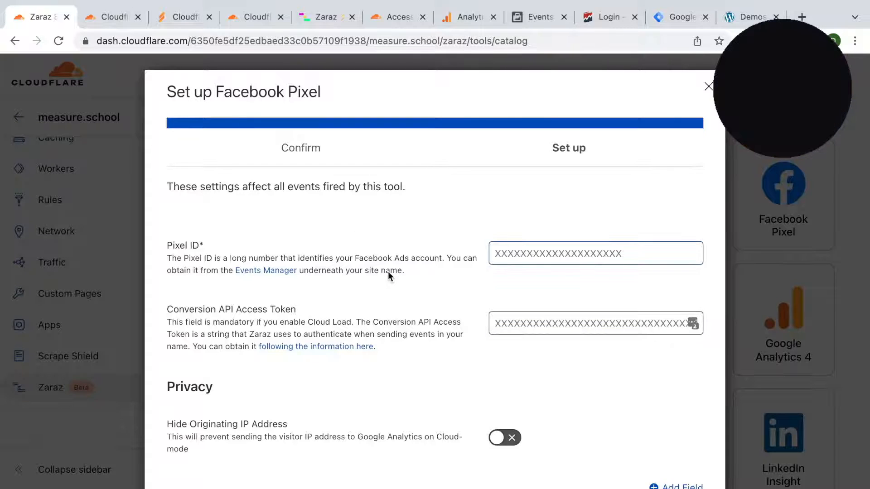
scroll(down, 3)
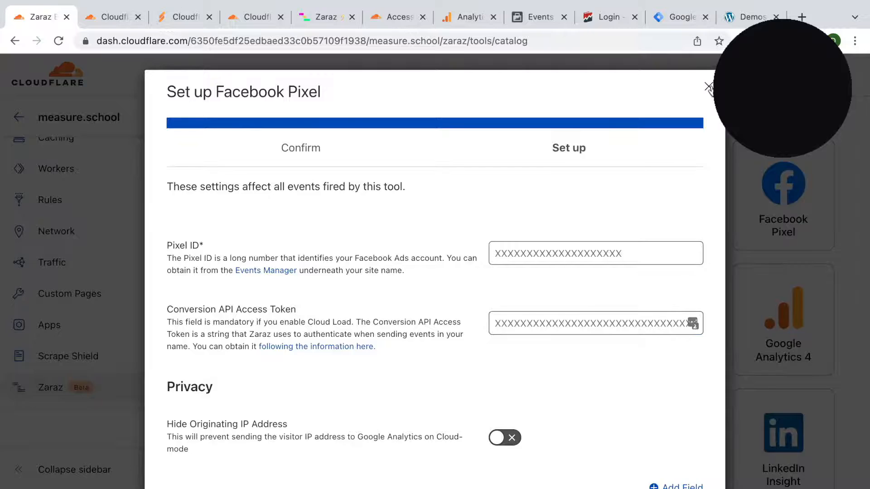
click(707, 87)
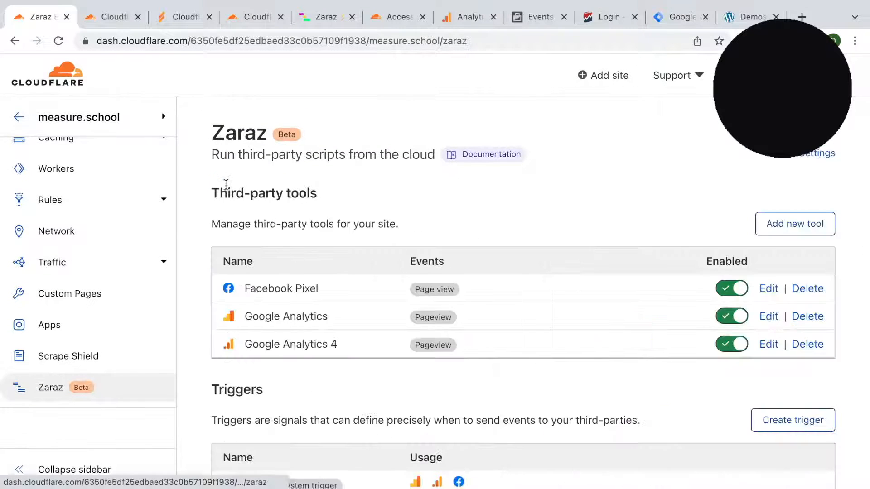
Scroll past the existing Pageview trigger and start creating a new trigger.
scroll(down, 3)
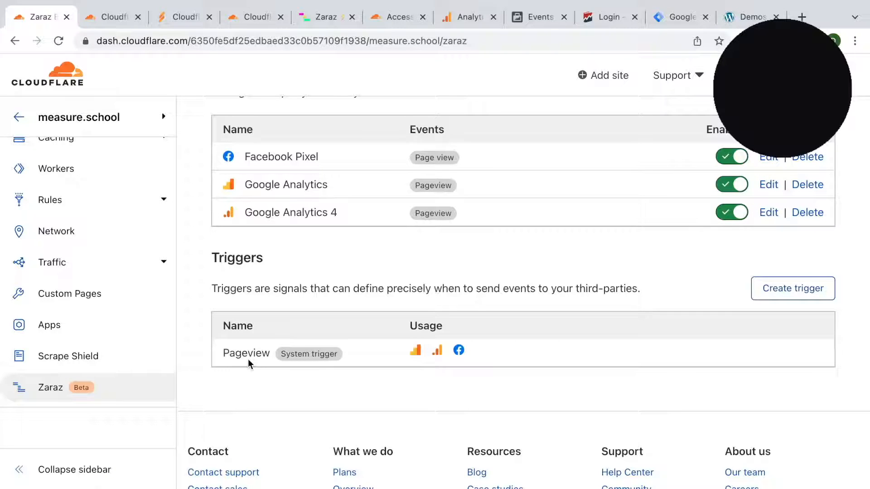
mouse_move(792, 288)
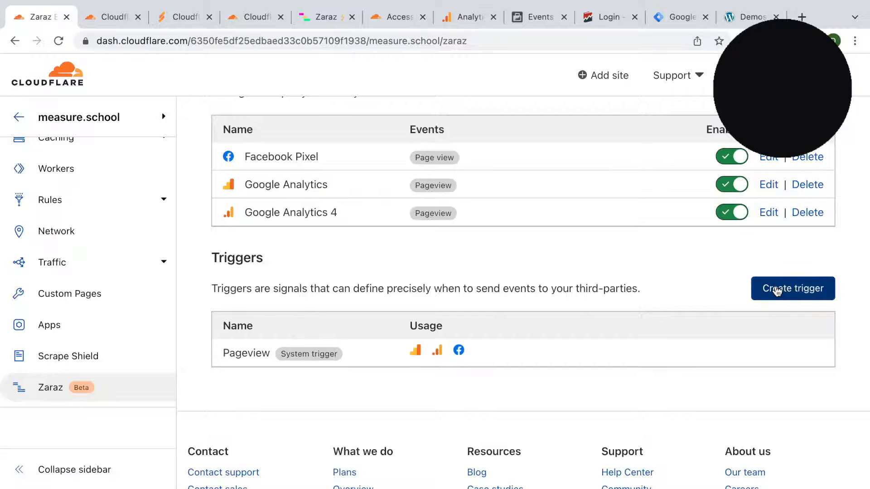
click(792, 288)
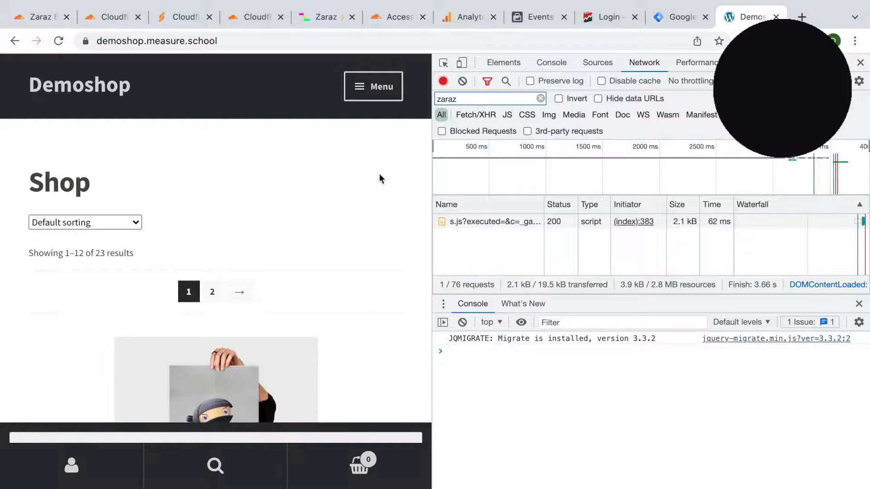
Navigate the Demoshop menu to the Cart page and confirm its /cart/ path.
click(373, 86)
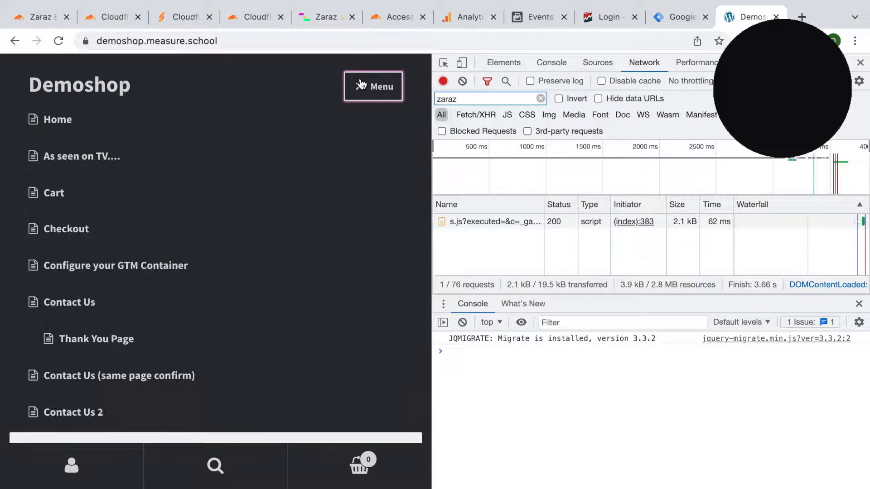
click(66, 228)
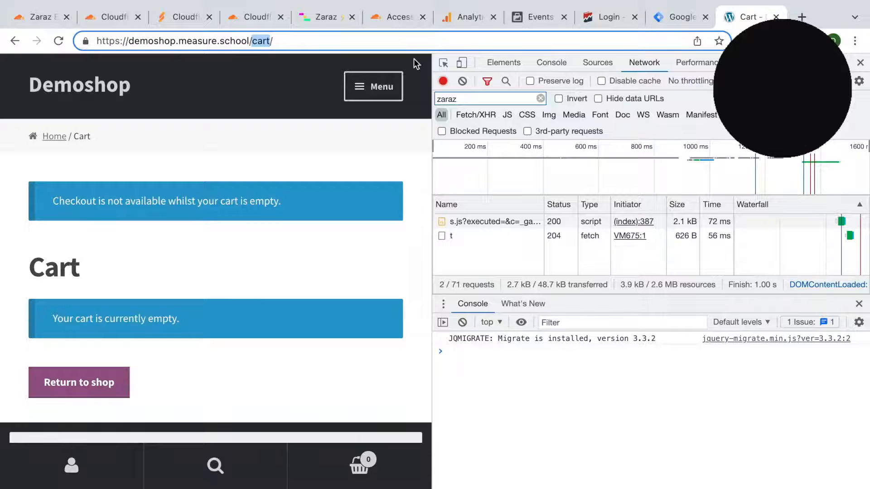
click(680, 17)
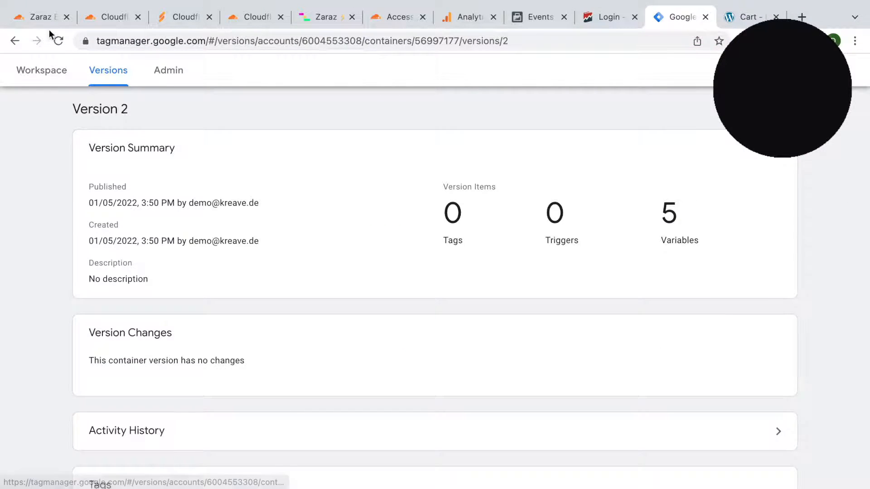
click(39, 17)
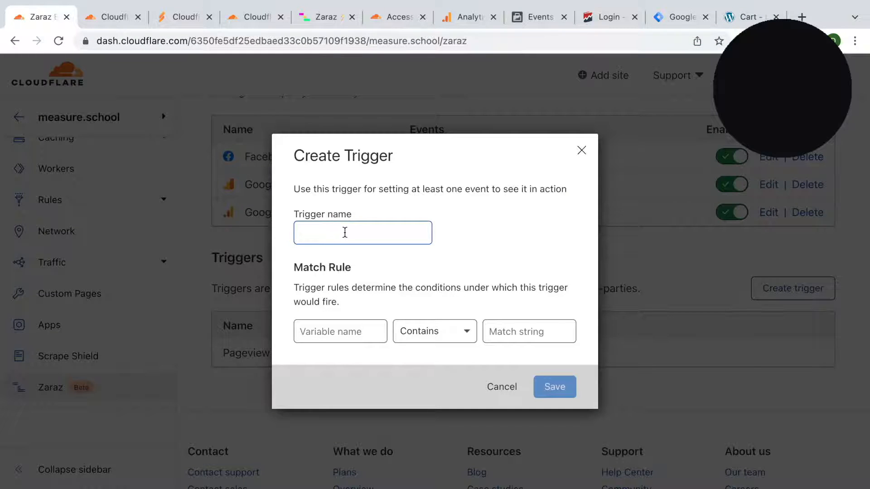
Enter 'Cart' as the trigger name and select the rule's variable name field.
text(Cart)
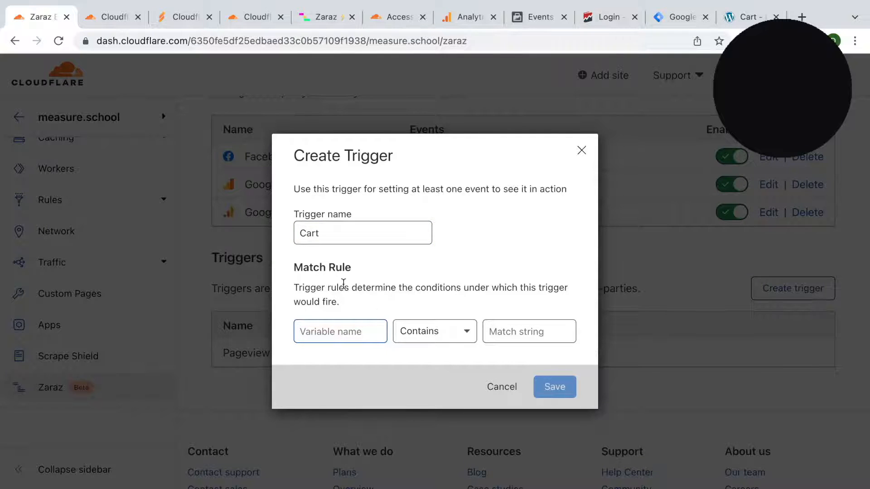
click(340, 331)
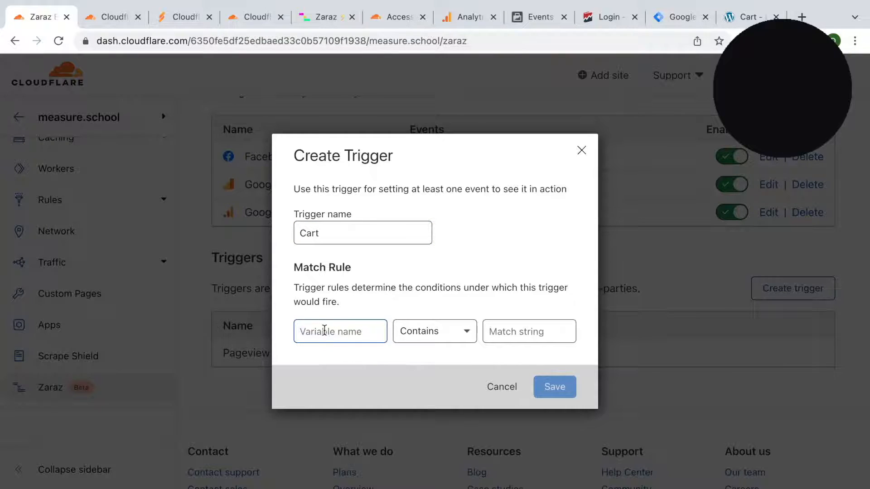
click(435, 331)
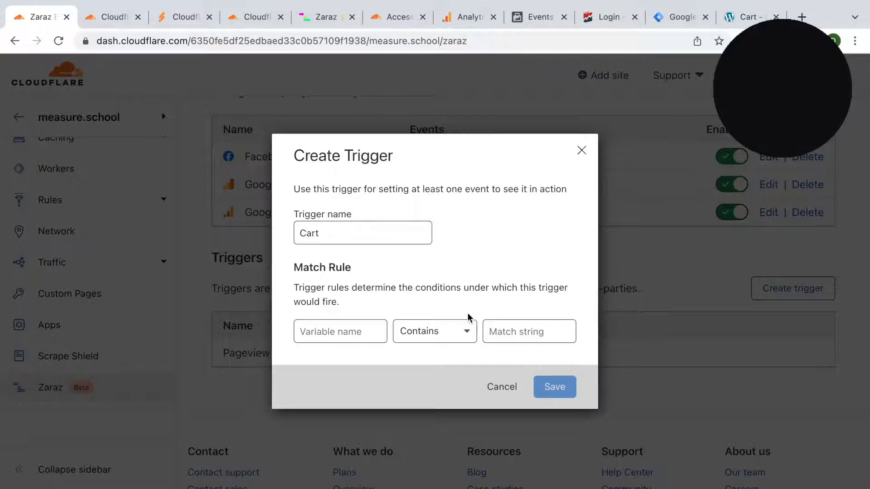
click(185, 17)
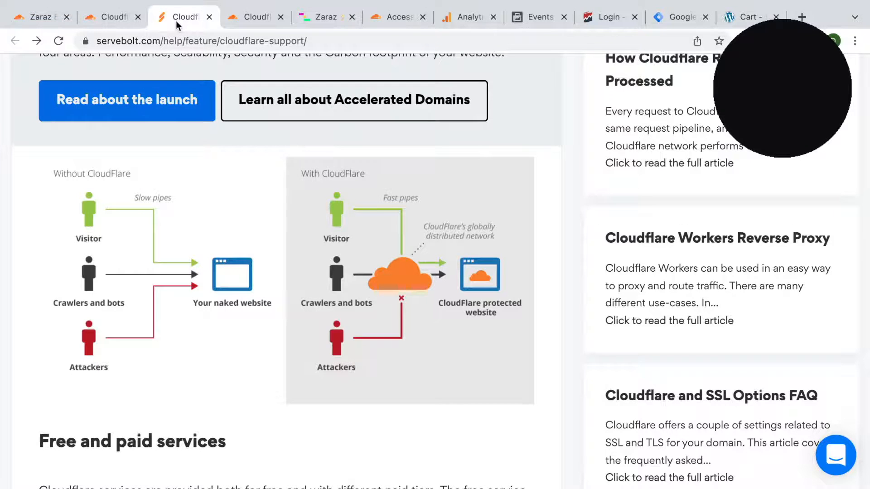
Find and select {{ system.page.url.pathname }} in the Zaraz properties docs table.
click(393, 16)
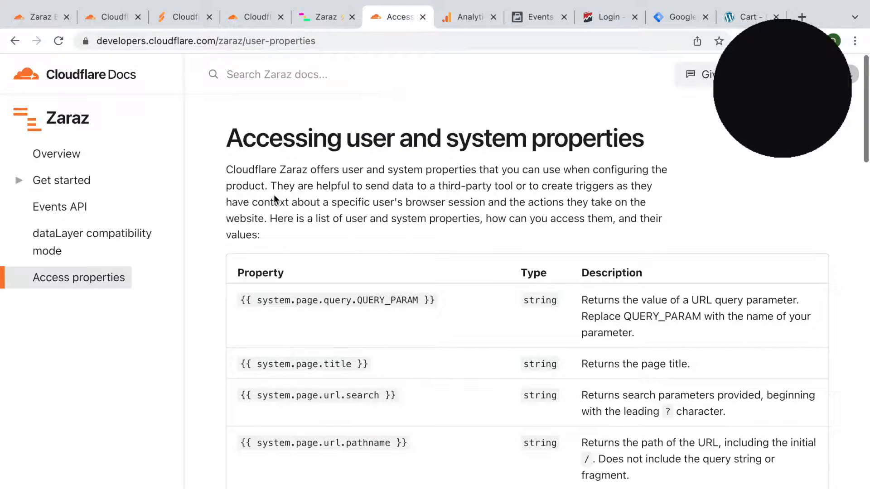
click(61, 180)
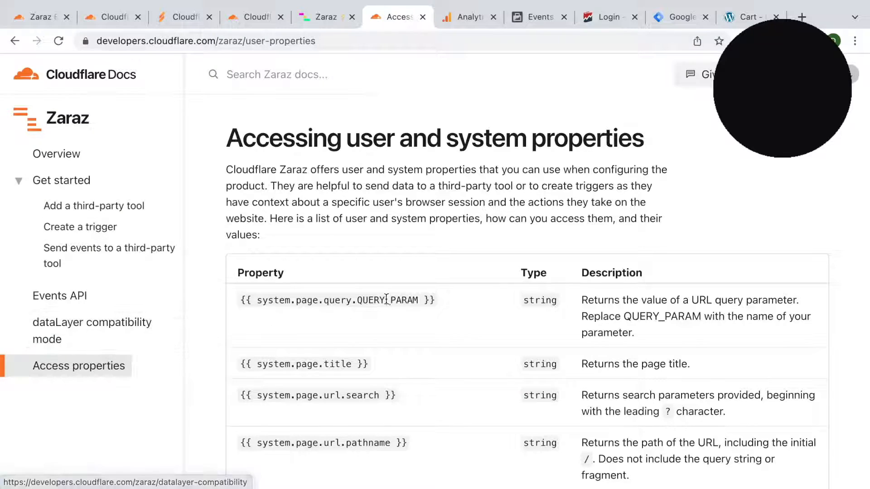
scroll(down, 3)
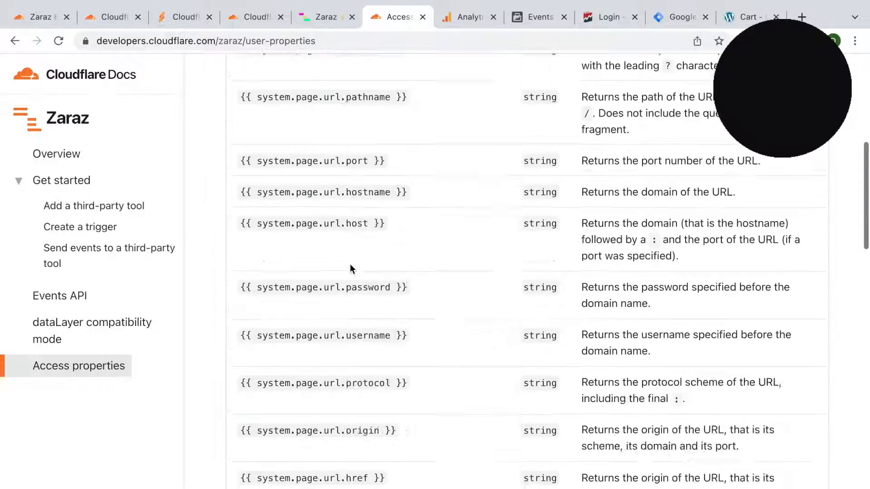
scroll(up, 3)
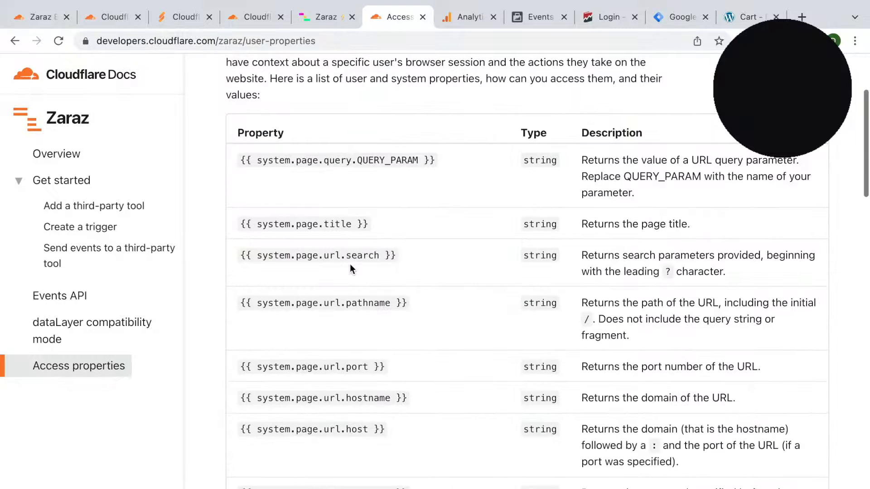
scroll(down, 3)
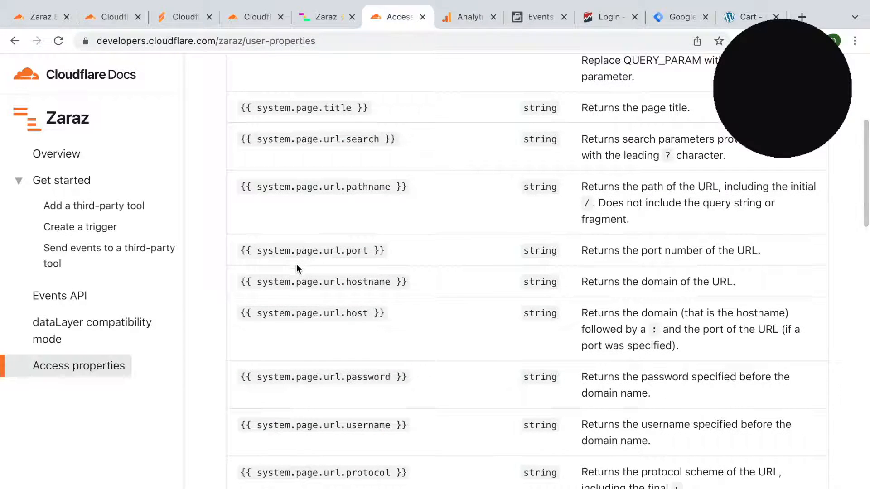
scroll(down, 3)
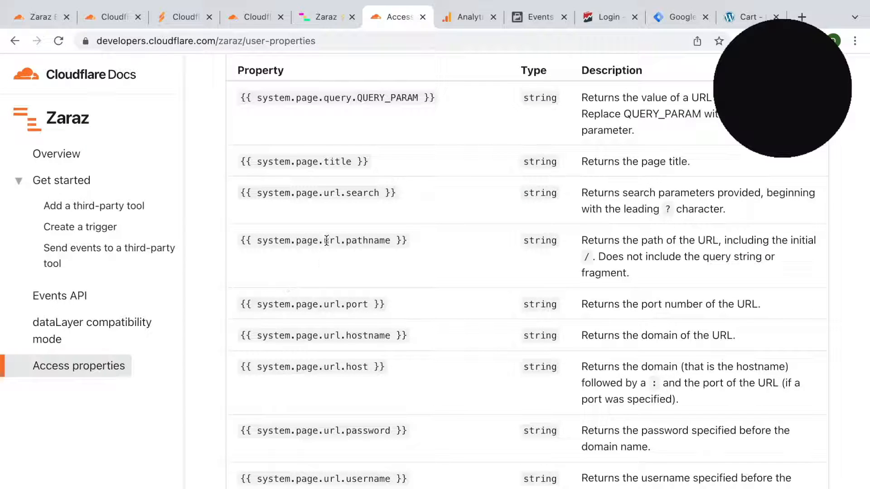
double_click(323, 240)
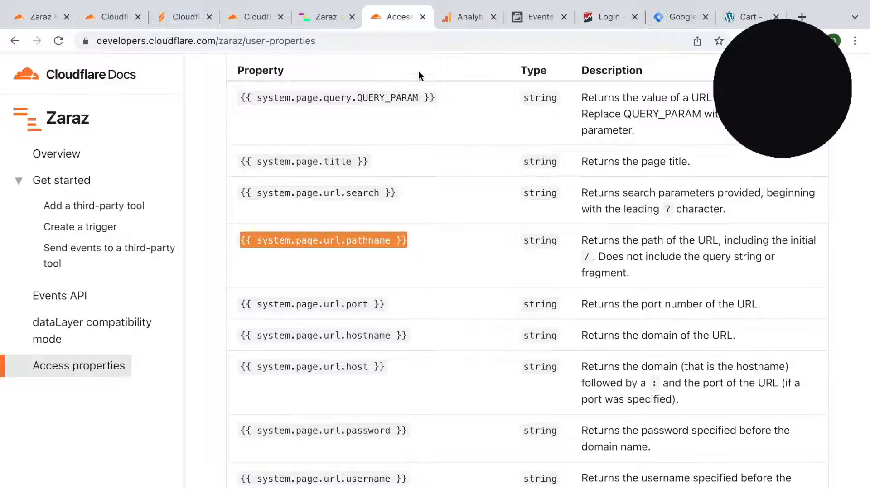
click(539, 16)
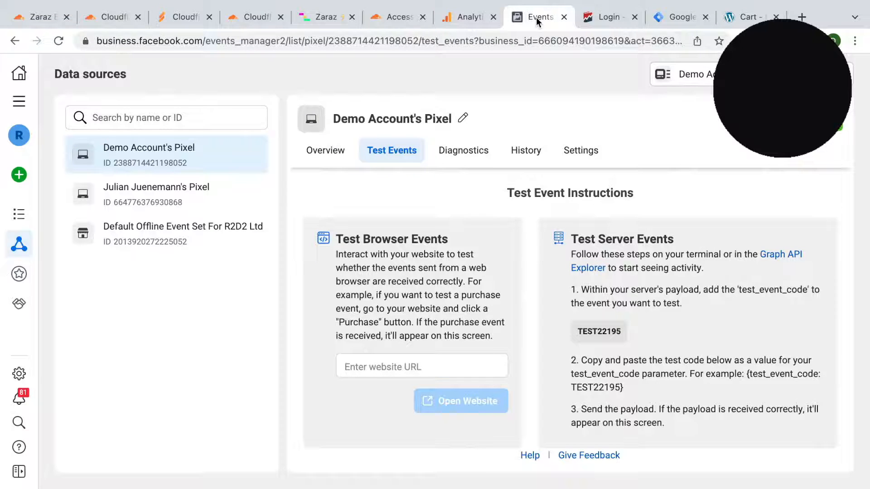
Save a Cart trigger matching when {{ system.page.url.pathname }} contains 'cart'.
click(35, 17)
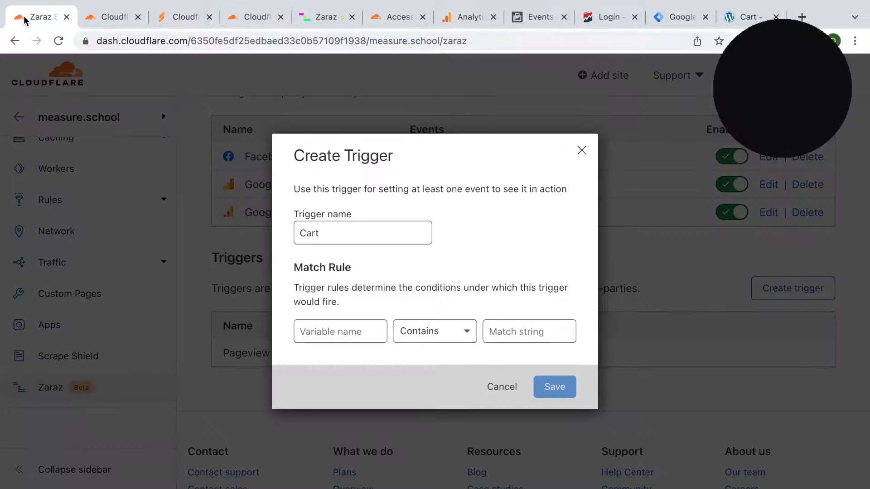
text(url.pathname }})
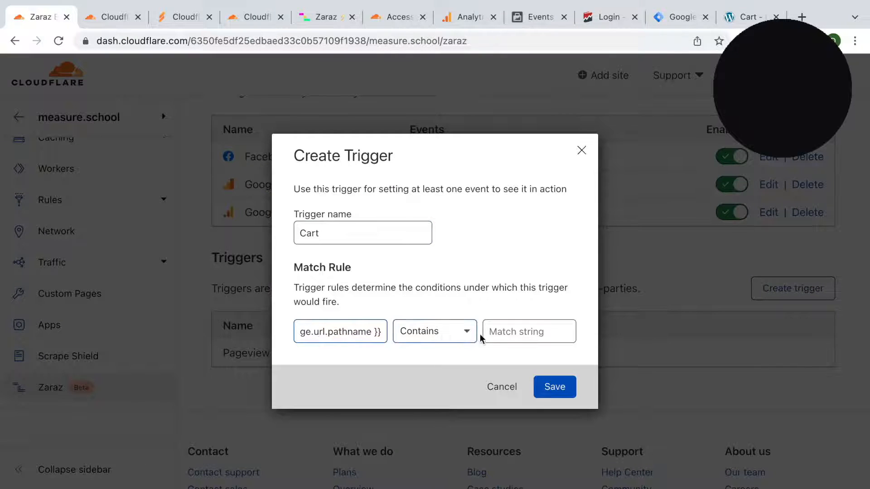
text(cart)
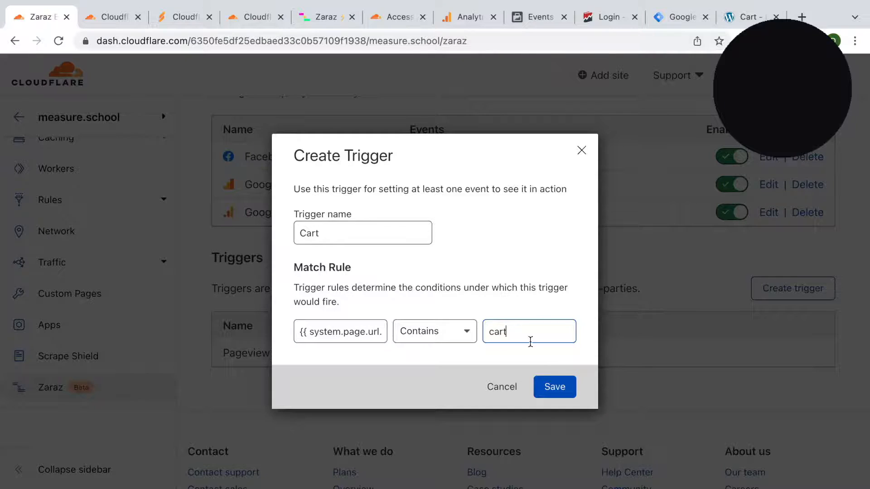
click(553, 387)
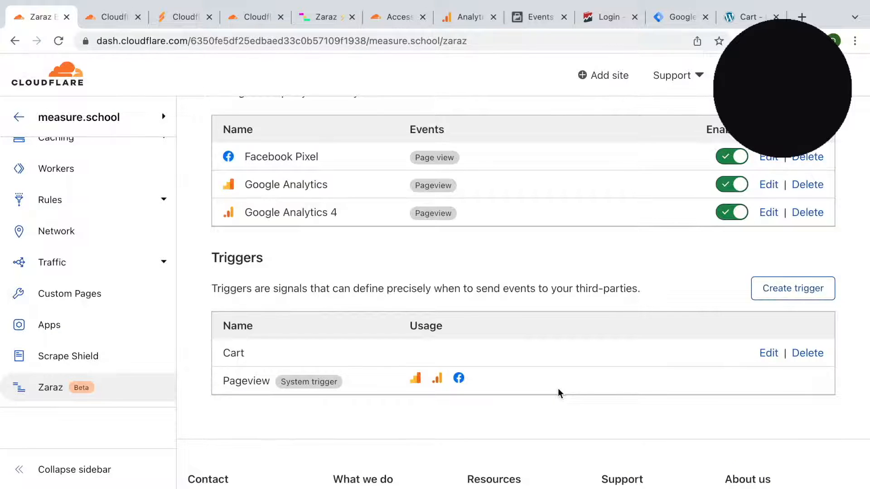
mouse_move(505, 299)
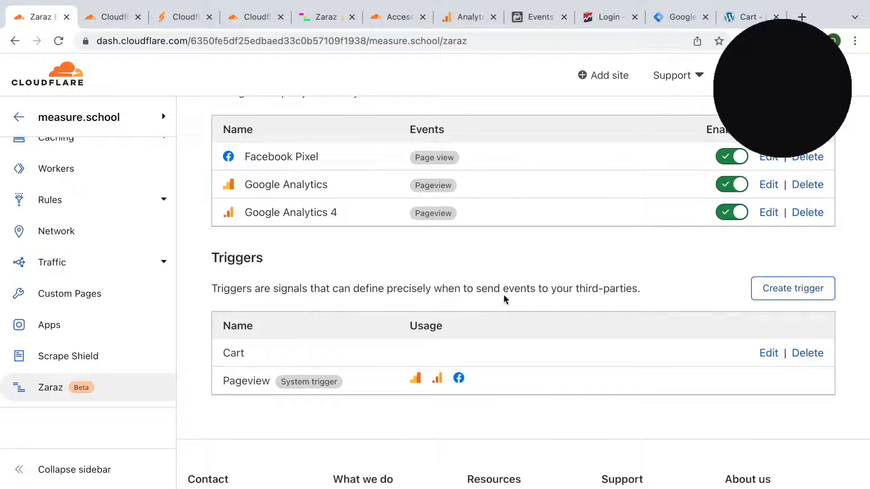
mouse_move(578, 264)
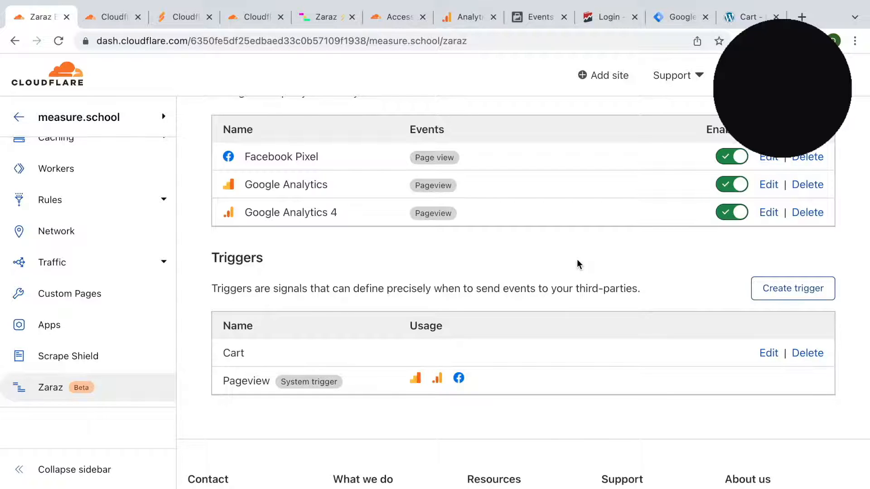
mouse_move(768, 185)
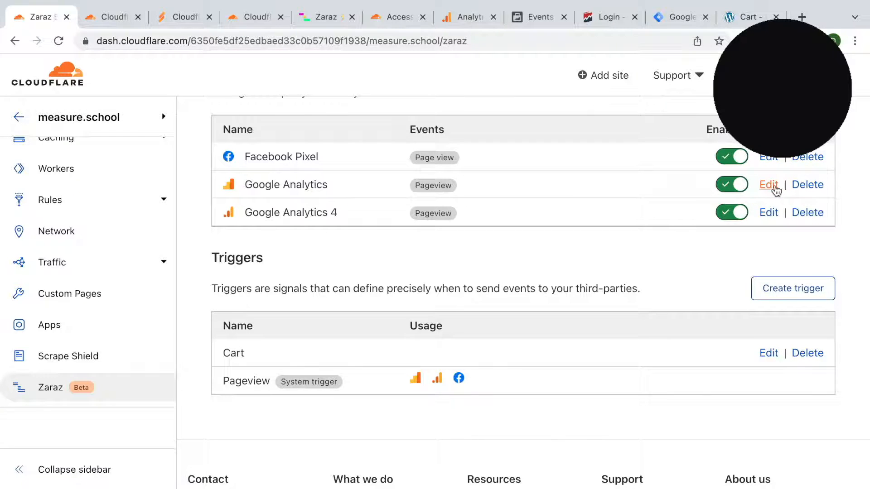
Add and save a Google Analytics event 'Cart view', type Event, action 'cart view'.
click(768, 185)
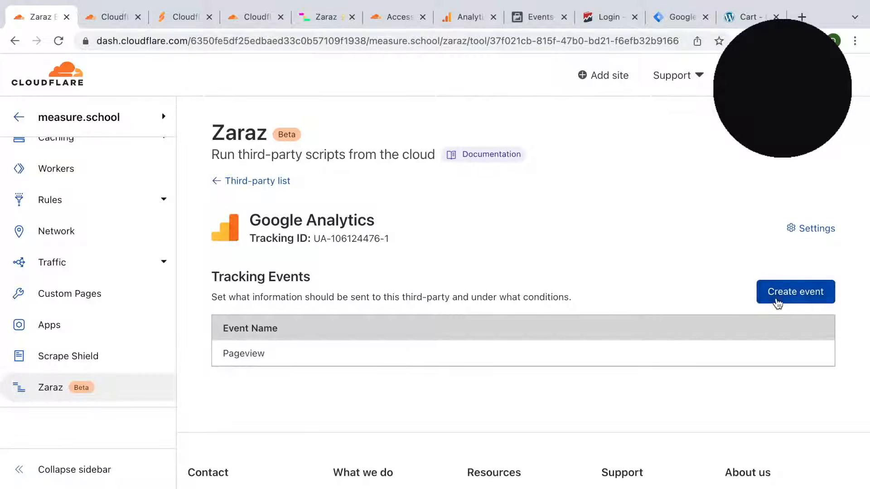
click(795, 292)
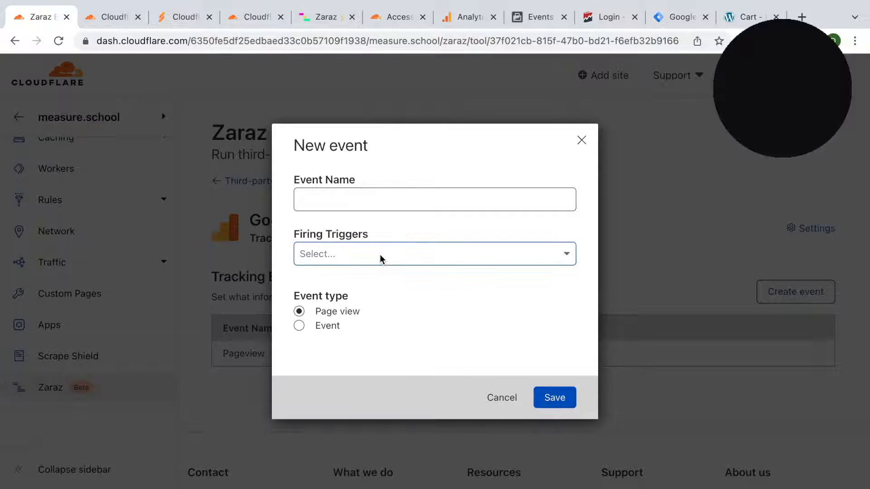
click(435, 199)
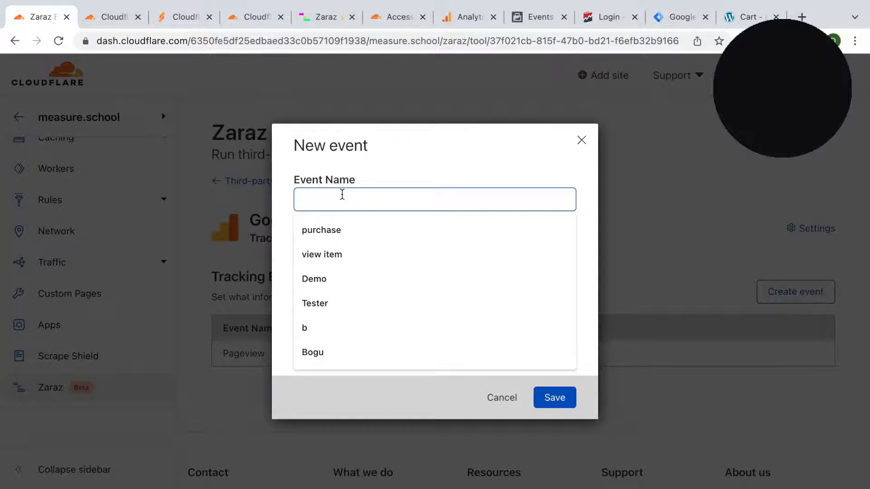
text(Cart view)
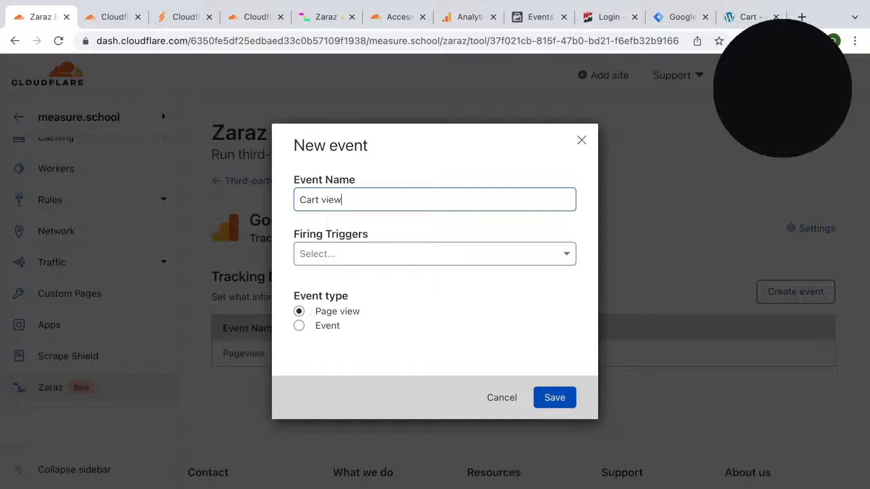
click(299, 271)
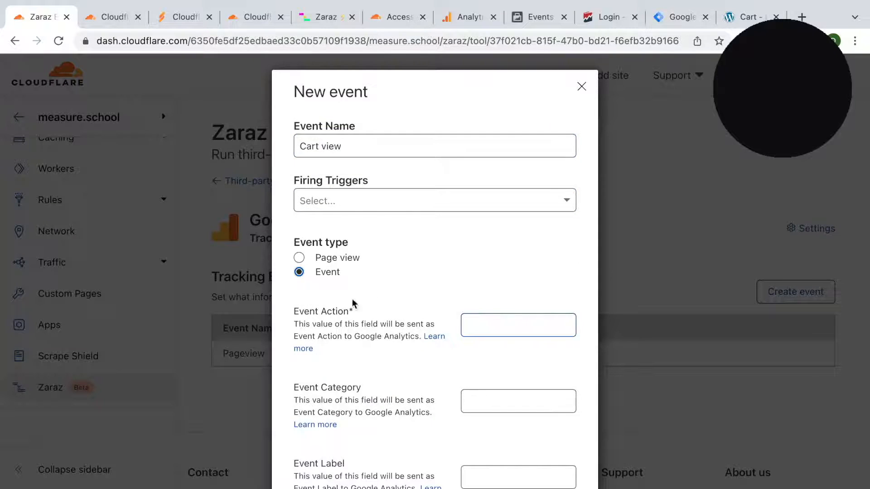
scroll(down, 3)
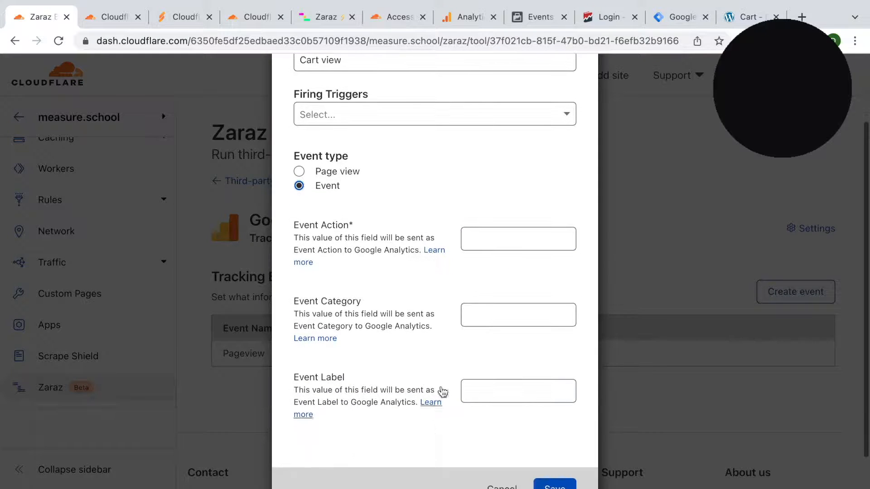
text(c)
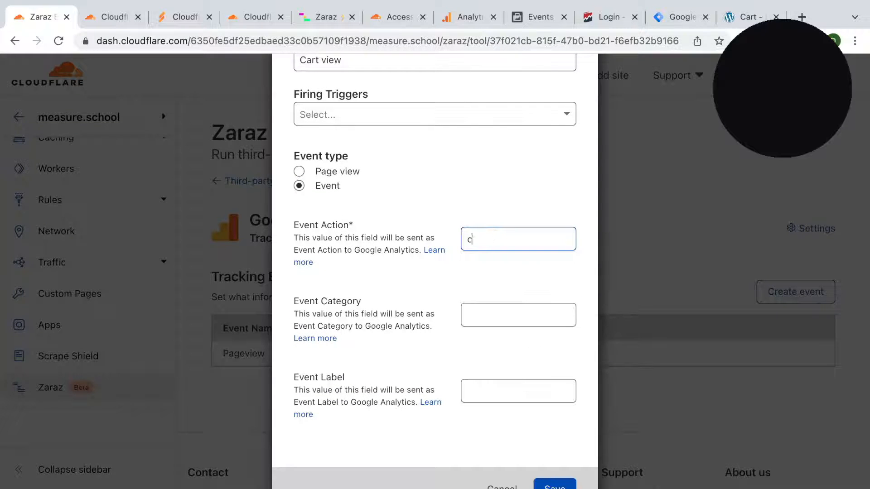
text(art view)
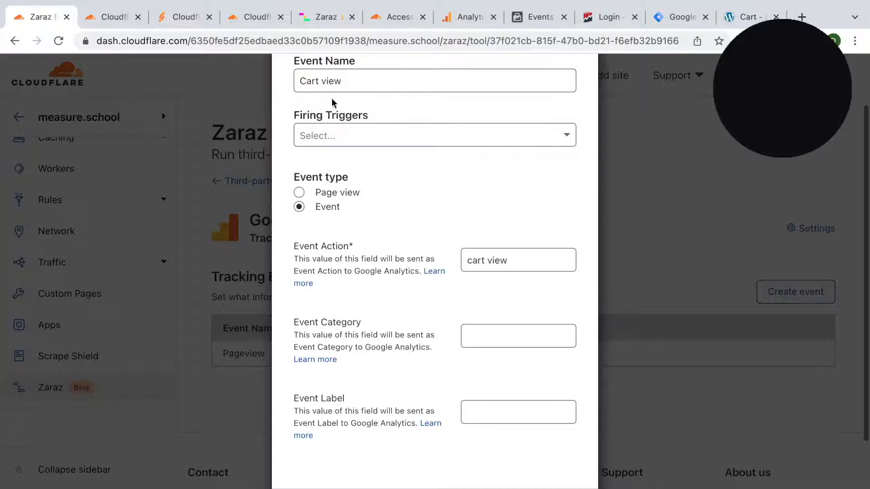
click(434, 135)
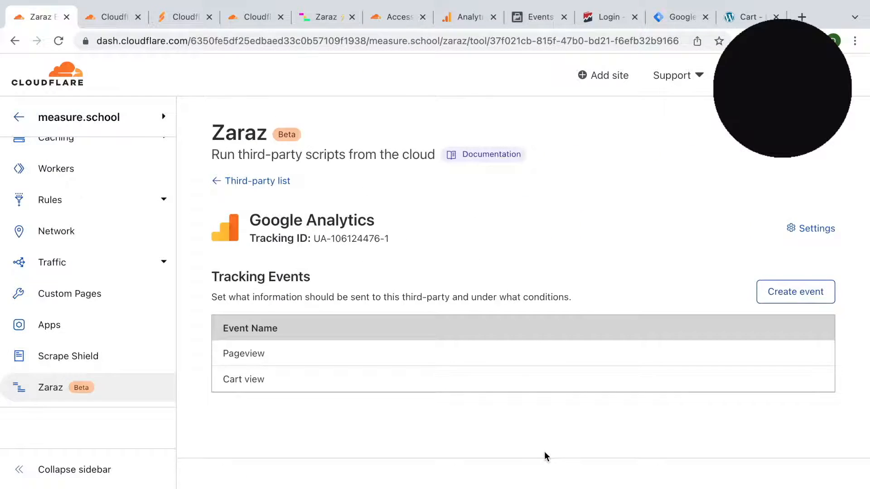
mouse_move(581, 130)
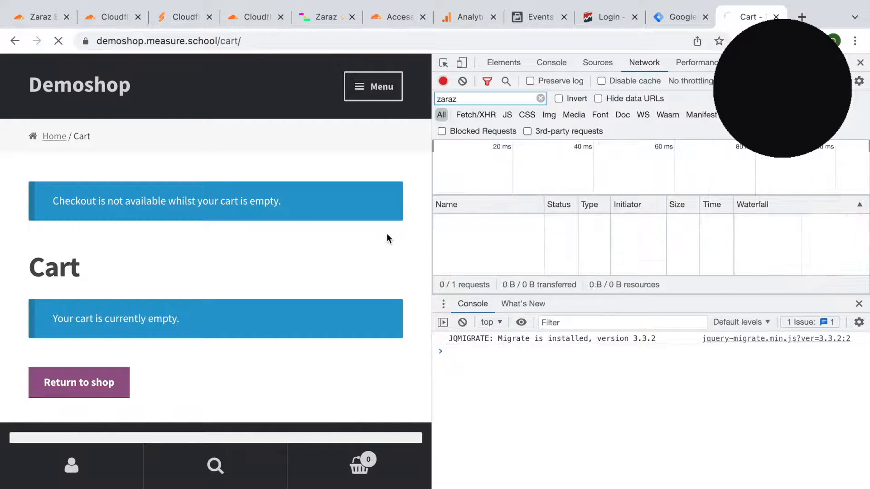
Reload the cart page, check GA real-time Events for 'cart view', then return to the cart.
click(59, 40)
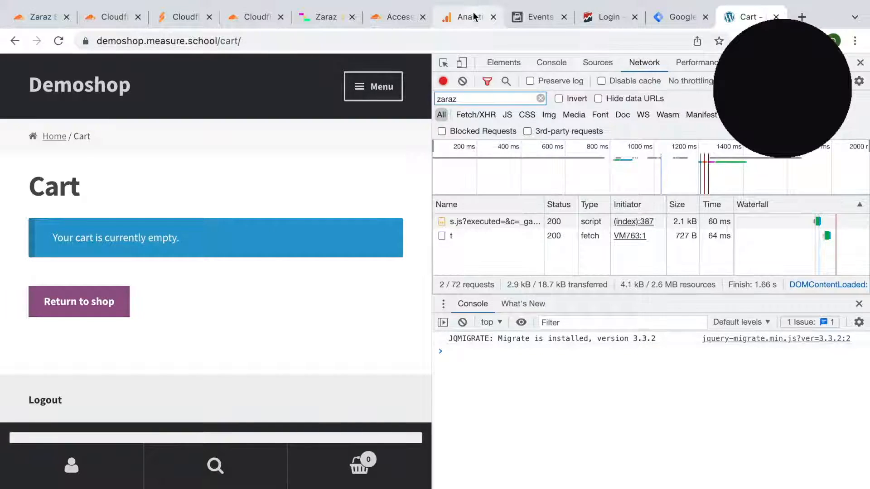
click(467, 16)
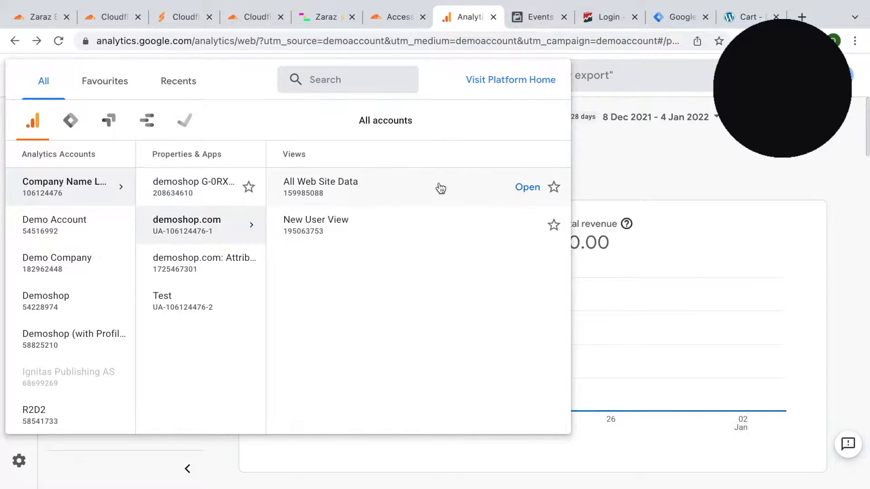
click(526, 187)
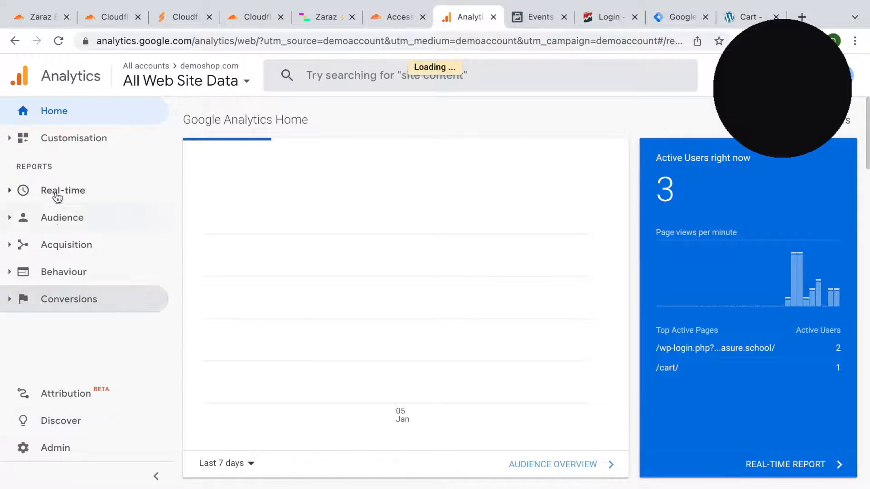
click(63, 190)
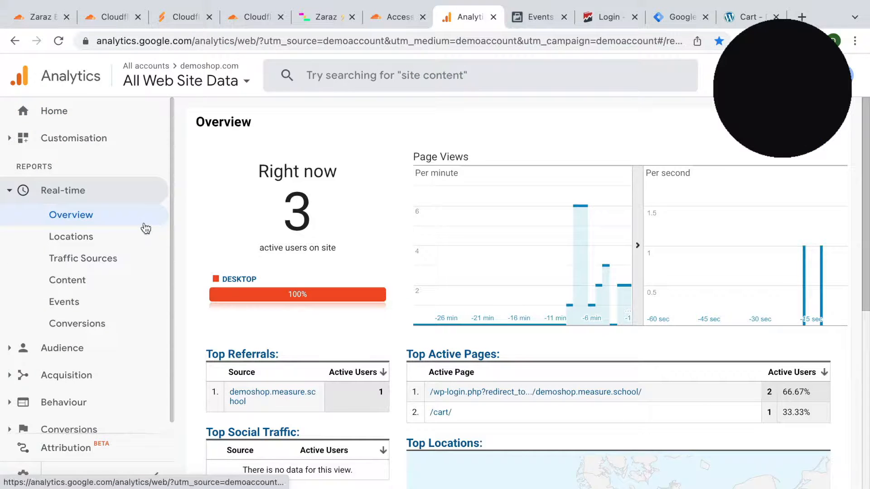
click(63, 302)
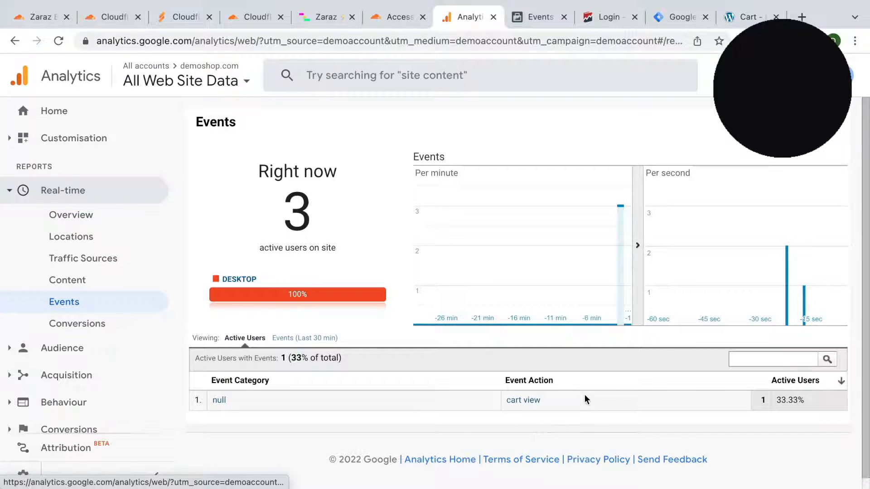
click(748, 17)
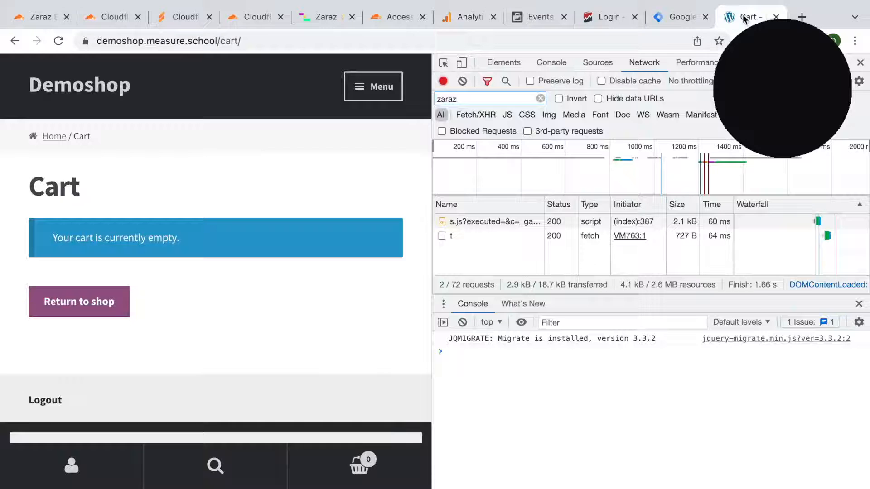
Return to the shop listing and scroll through the Zaraz access properties docs table.
click(80, 85)
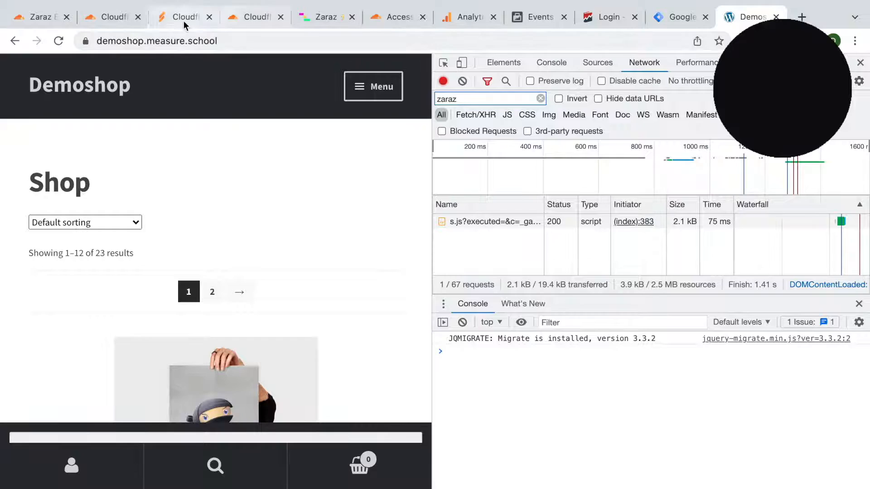
click(393, 17)
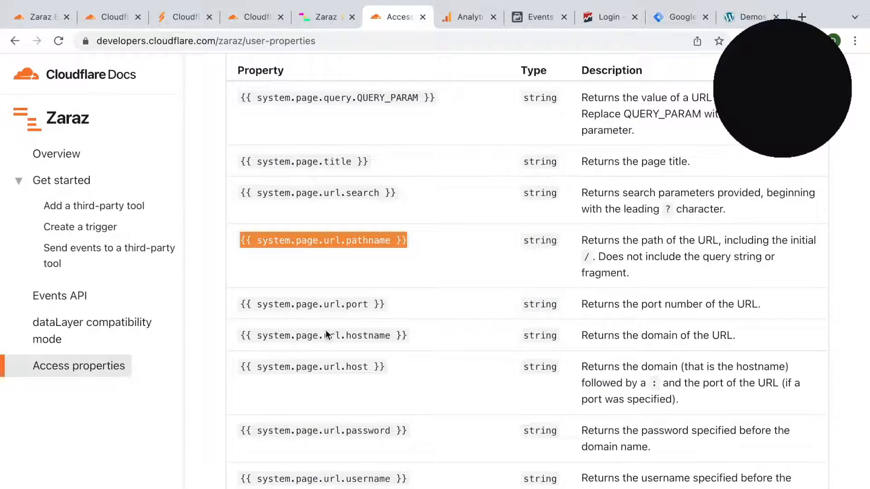
scroll(down, 3)
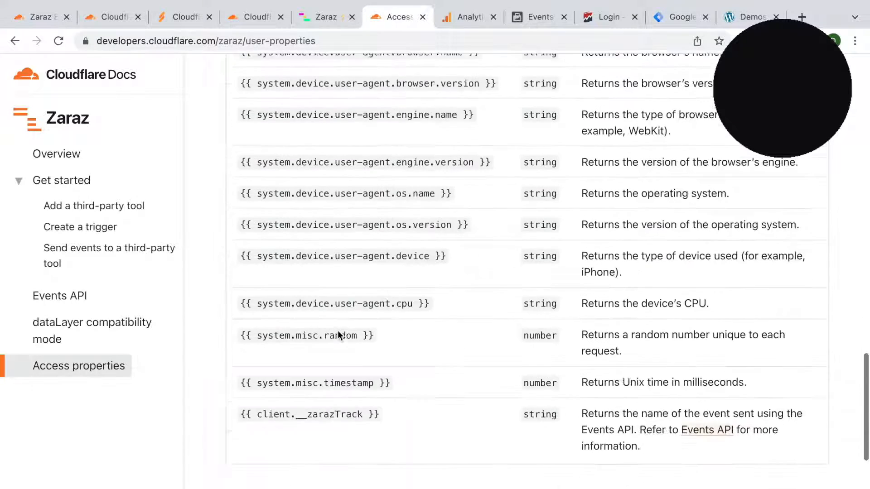
scroll(down, 3)
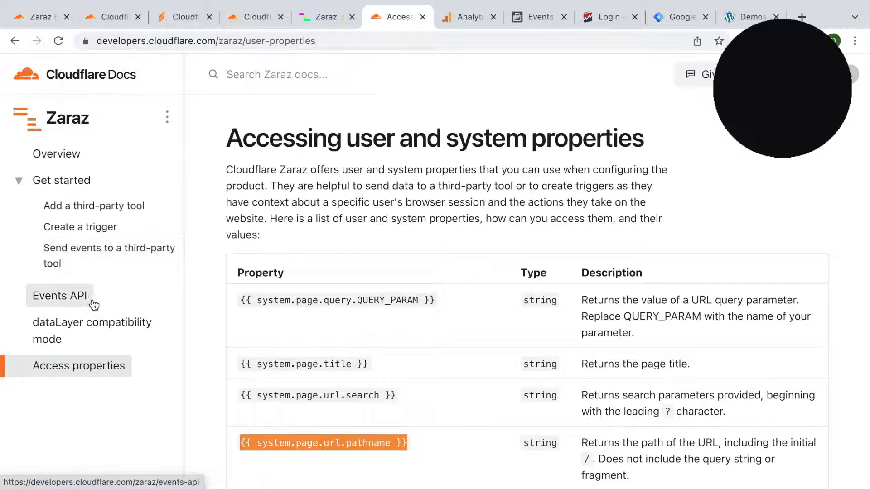
Open the Events API docs page with the zaraz.track purchase example.
click(59, 295)
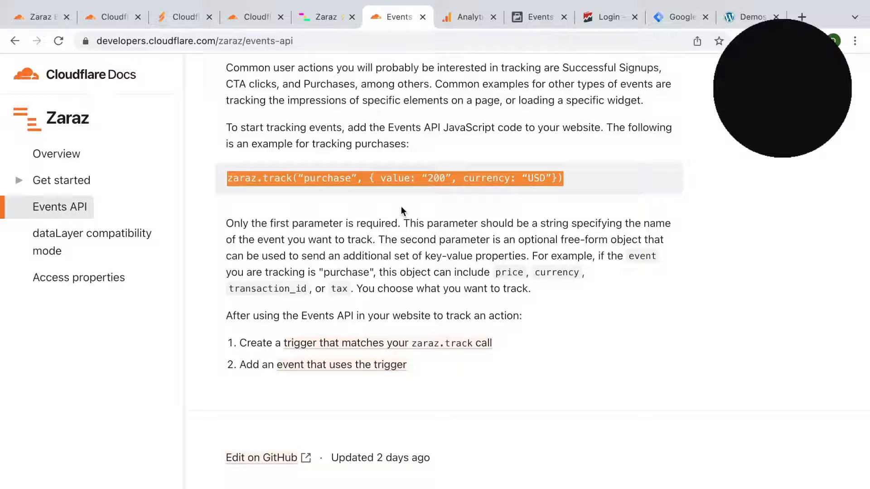
mouse_move(289, 137)
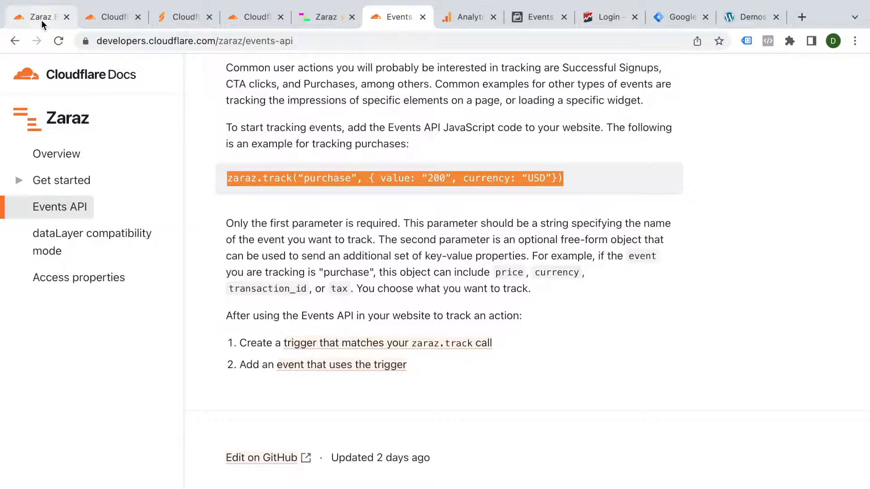
mouse_move(39, 17)
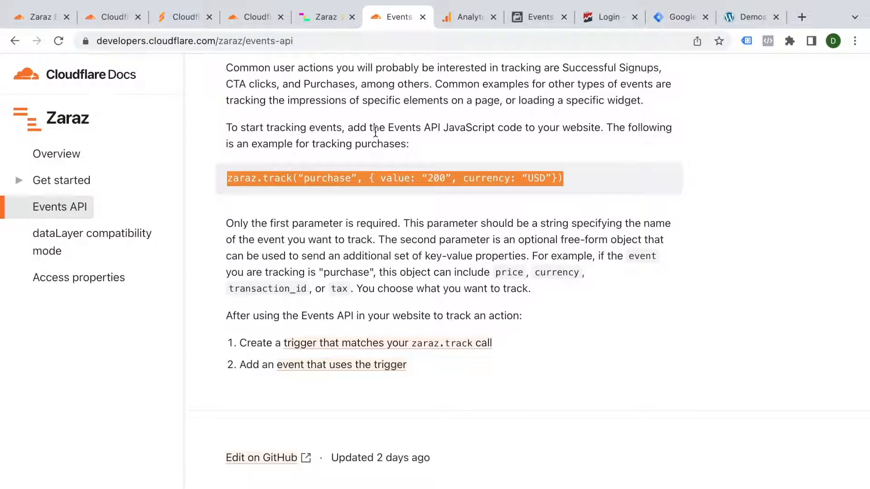
Open the dataLayer compatibility mode page from the docs sidebar.
click(92, 242)
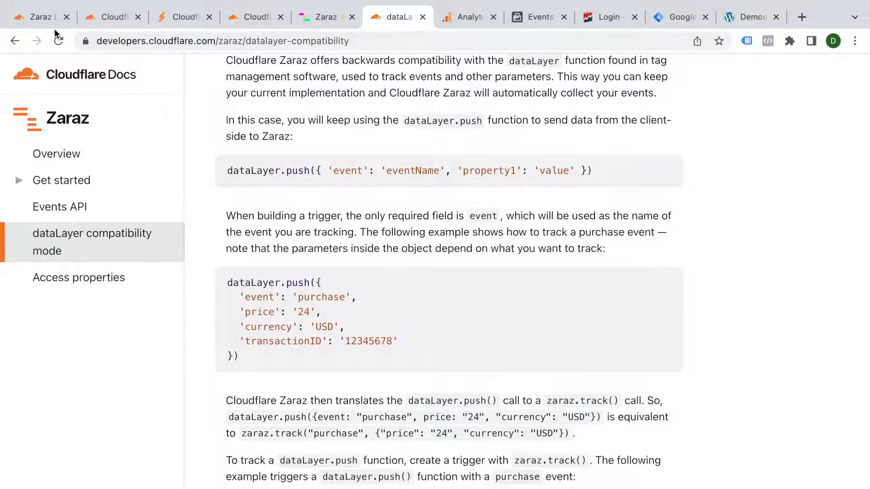
mouse_move(39, 17)
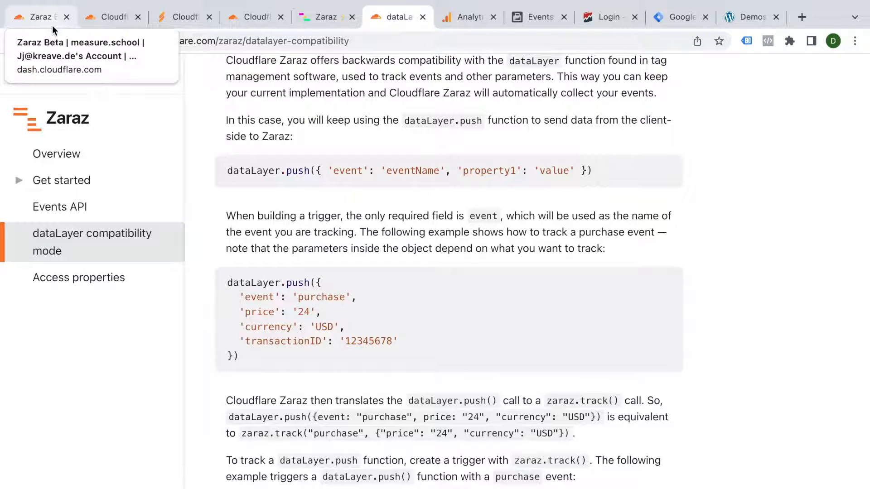
Switch back to the Zaraz dashboard tab showing the Google Analytics events.
click(39, 16)
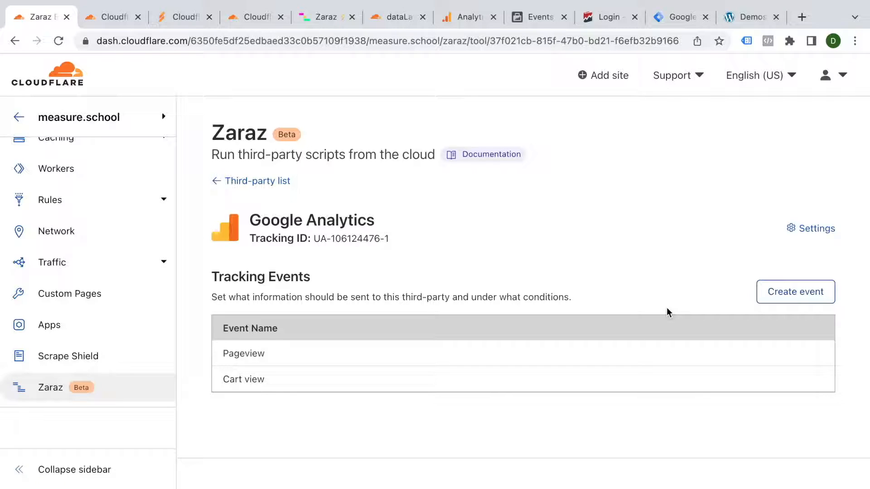
mouse_move(597, 343)
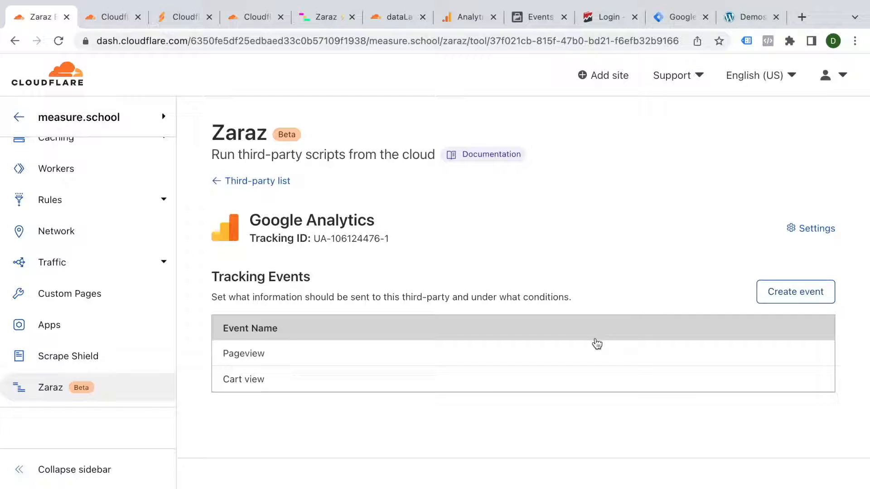